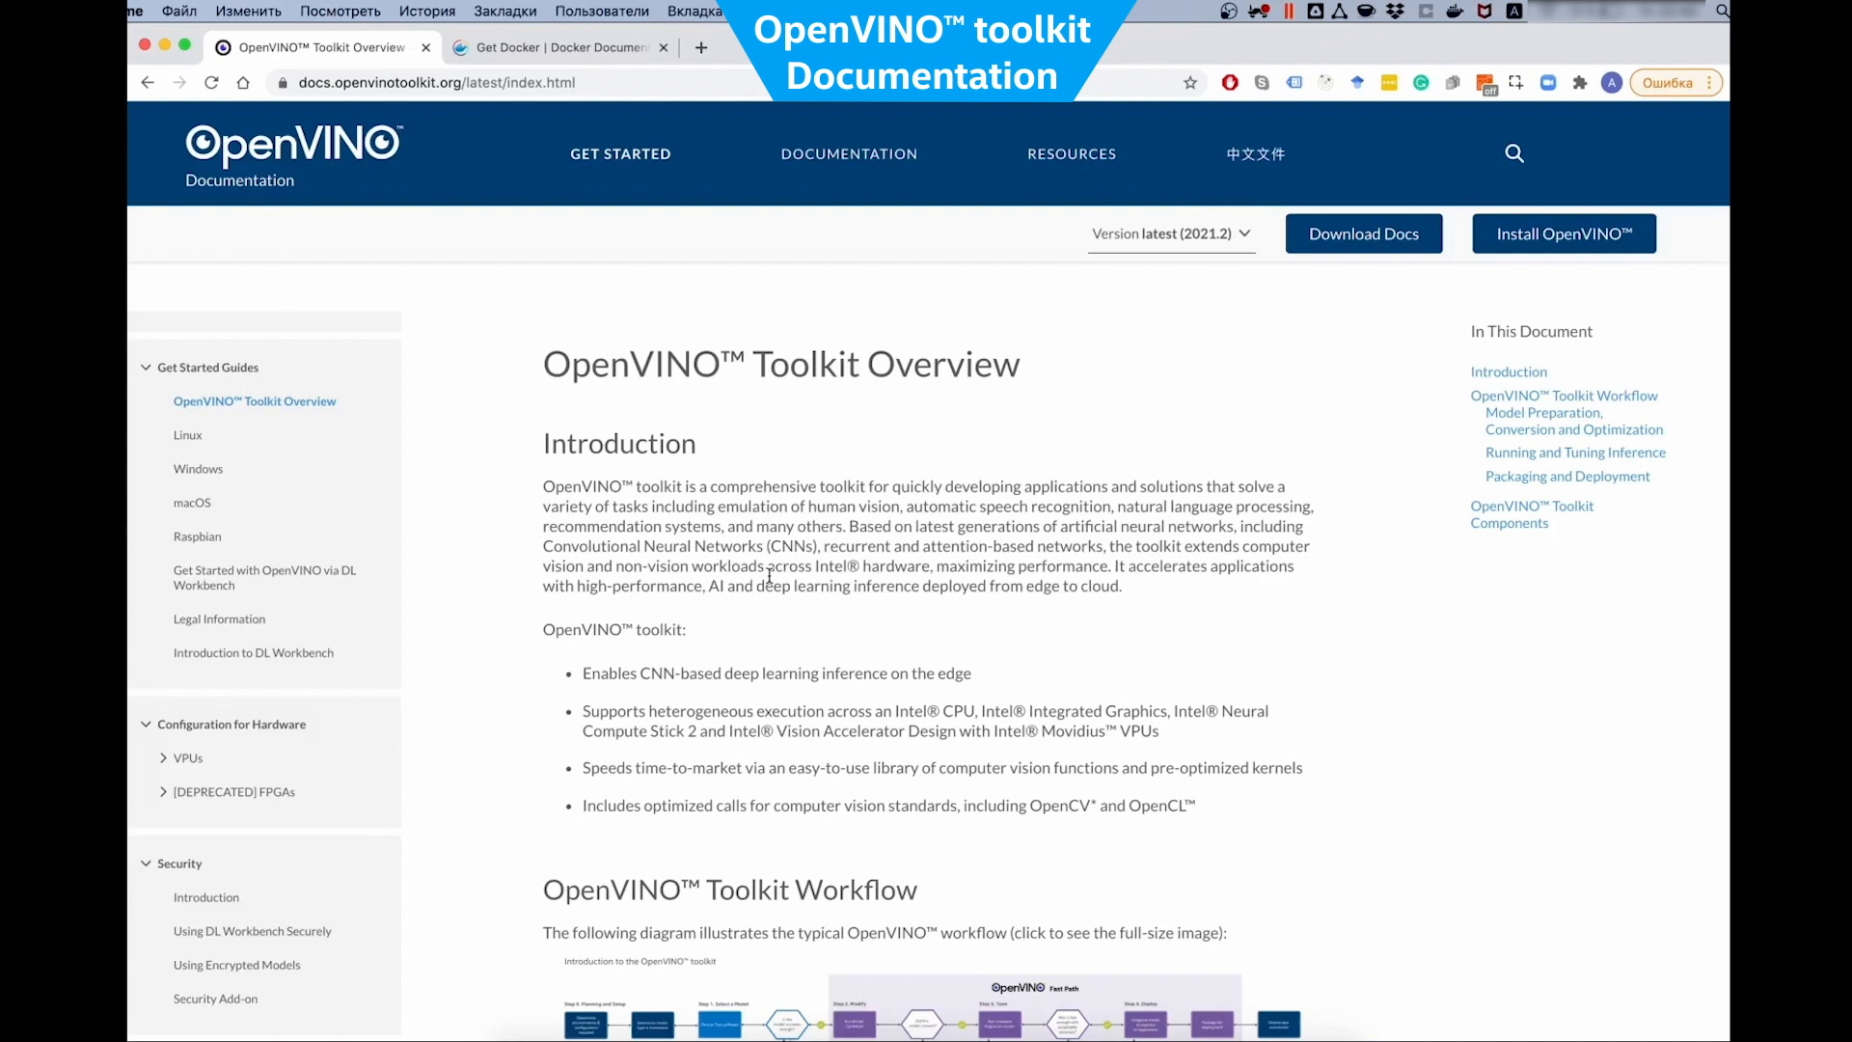
mouse_move(753, 552)
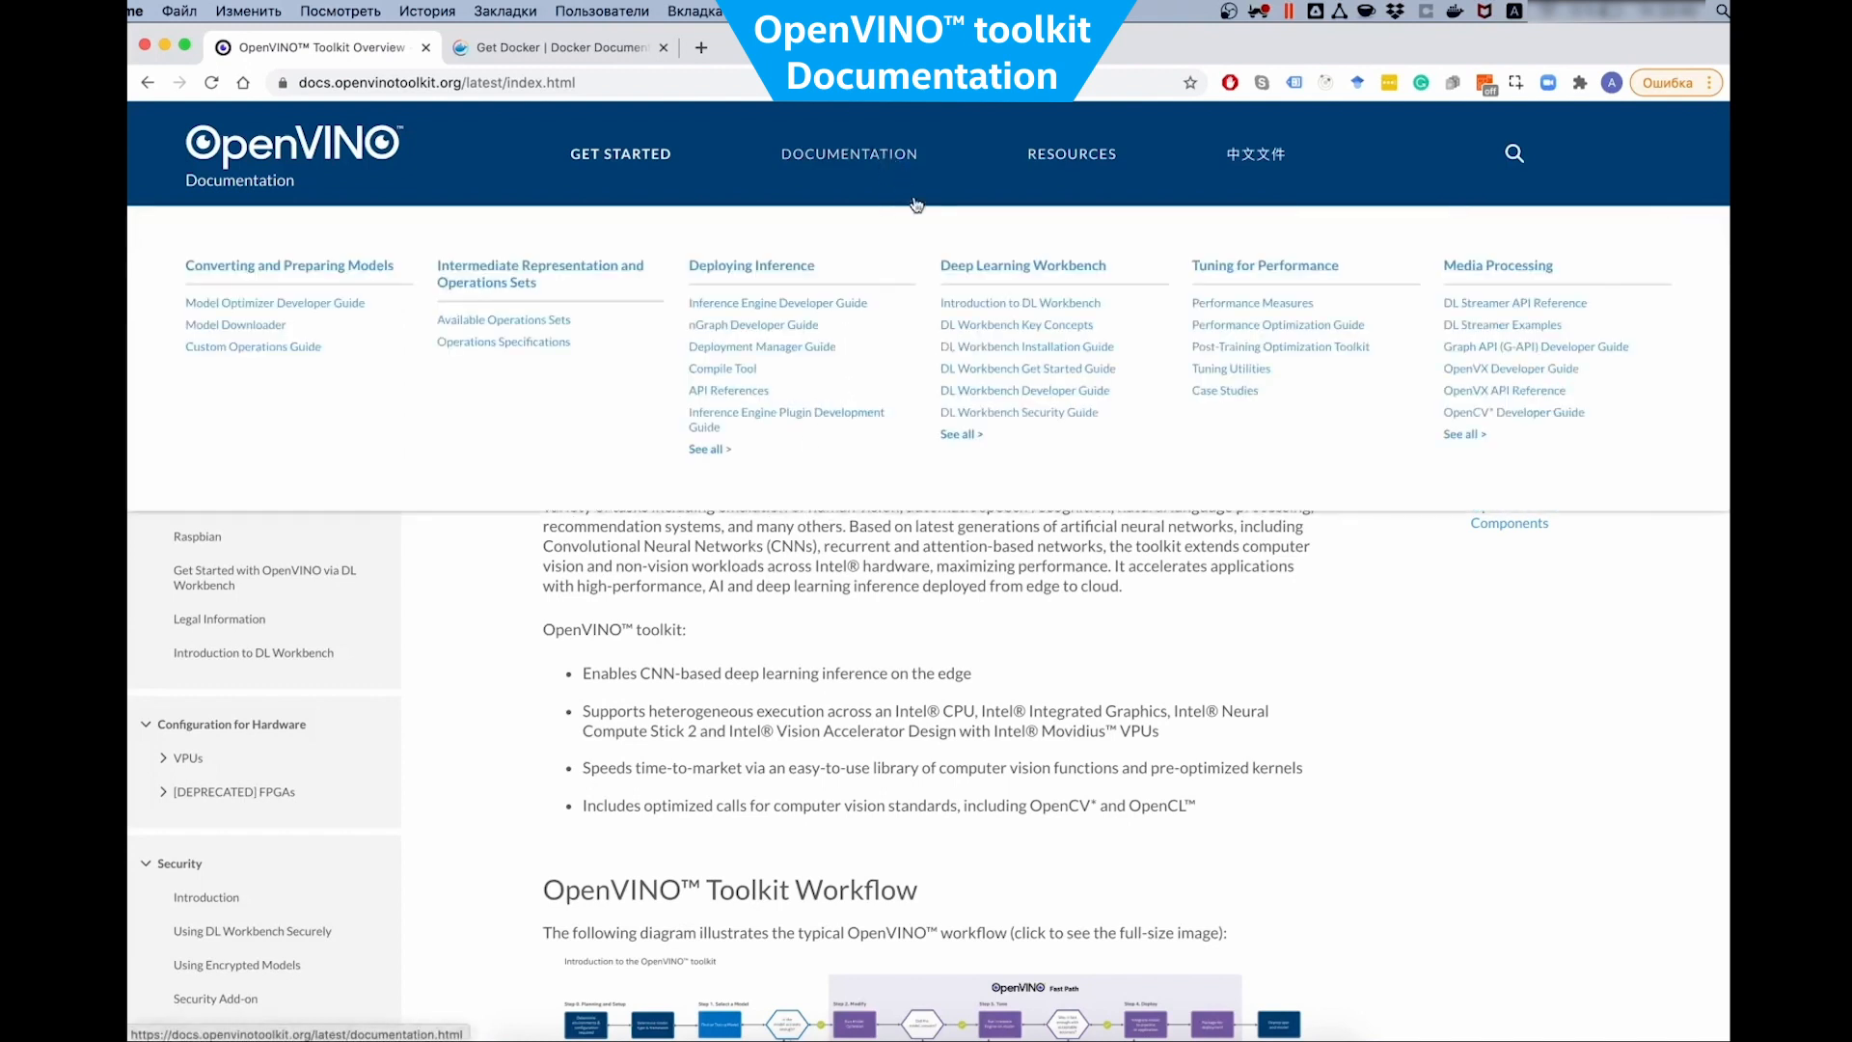
Open the Introduction to DL Workbench page and expand the DL Workbench Installation Guide subtopics
left_click(1020, 302)
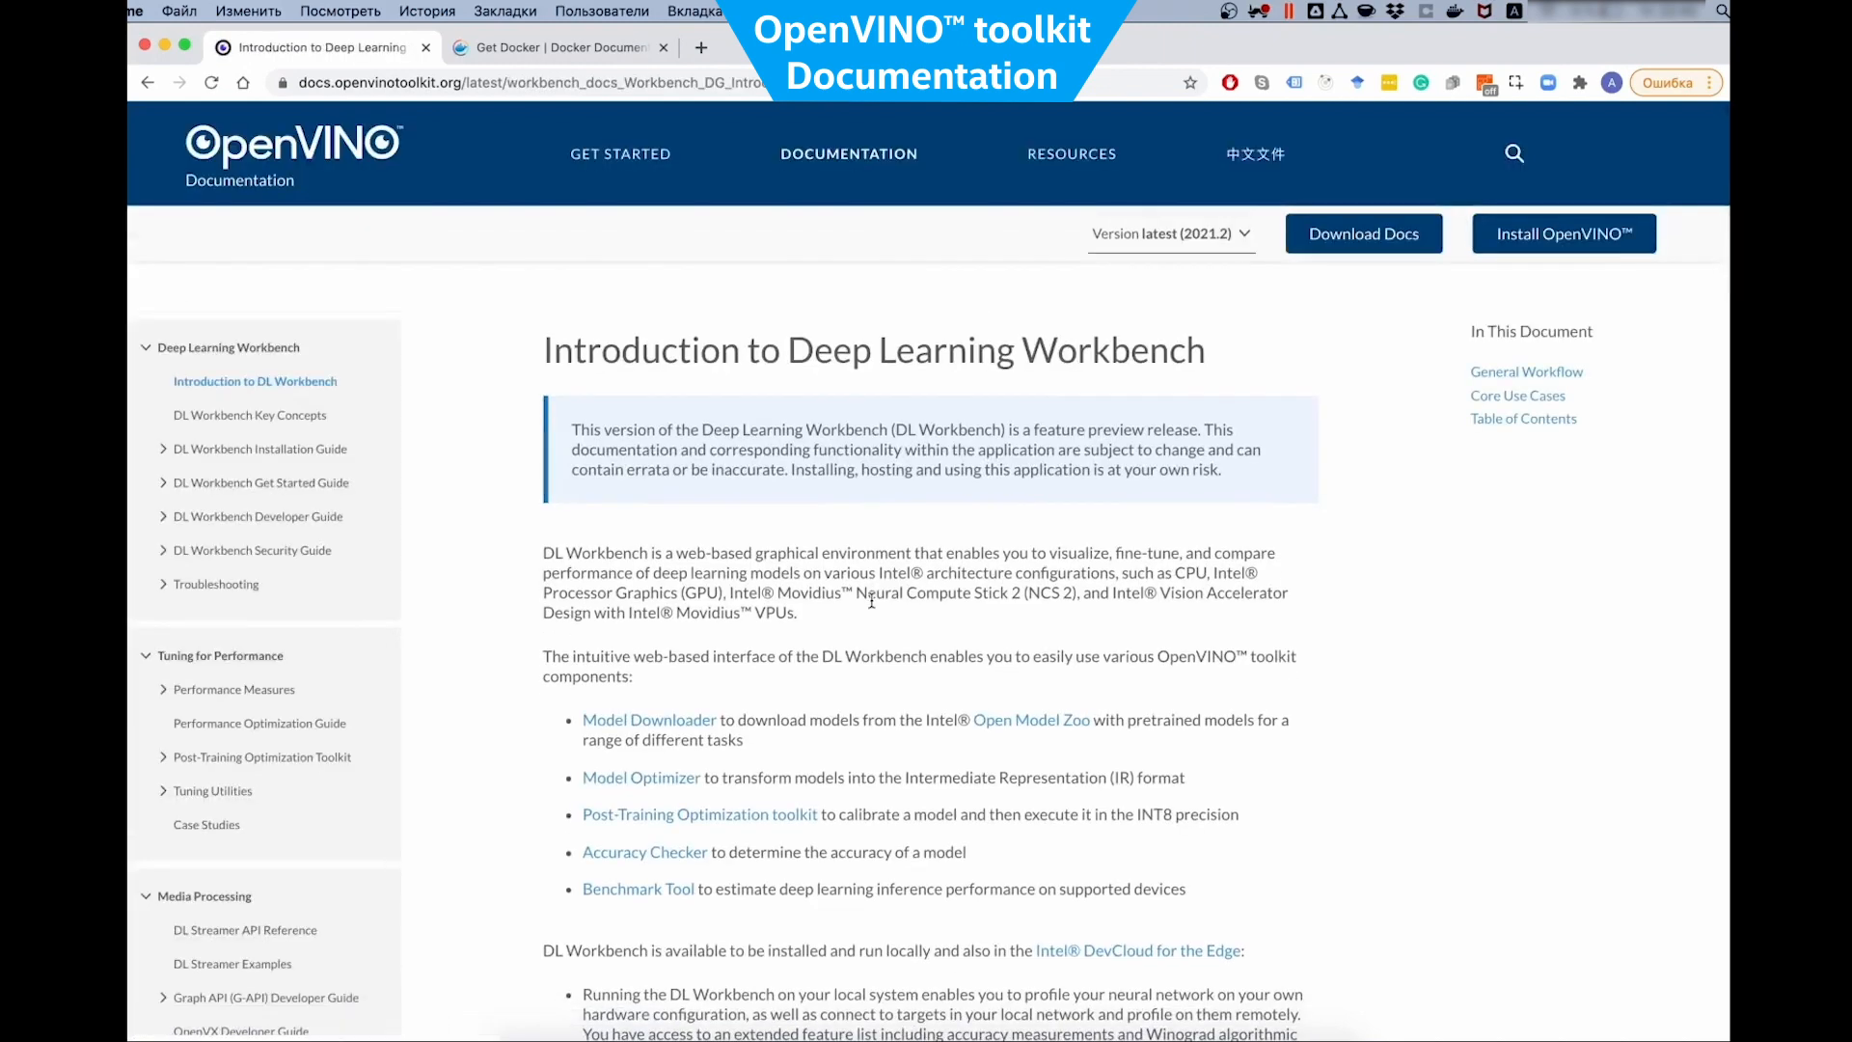
scroll("down", 3)
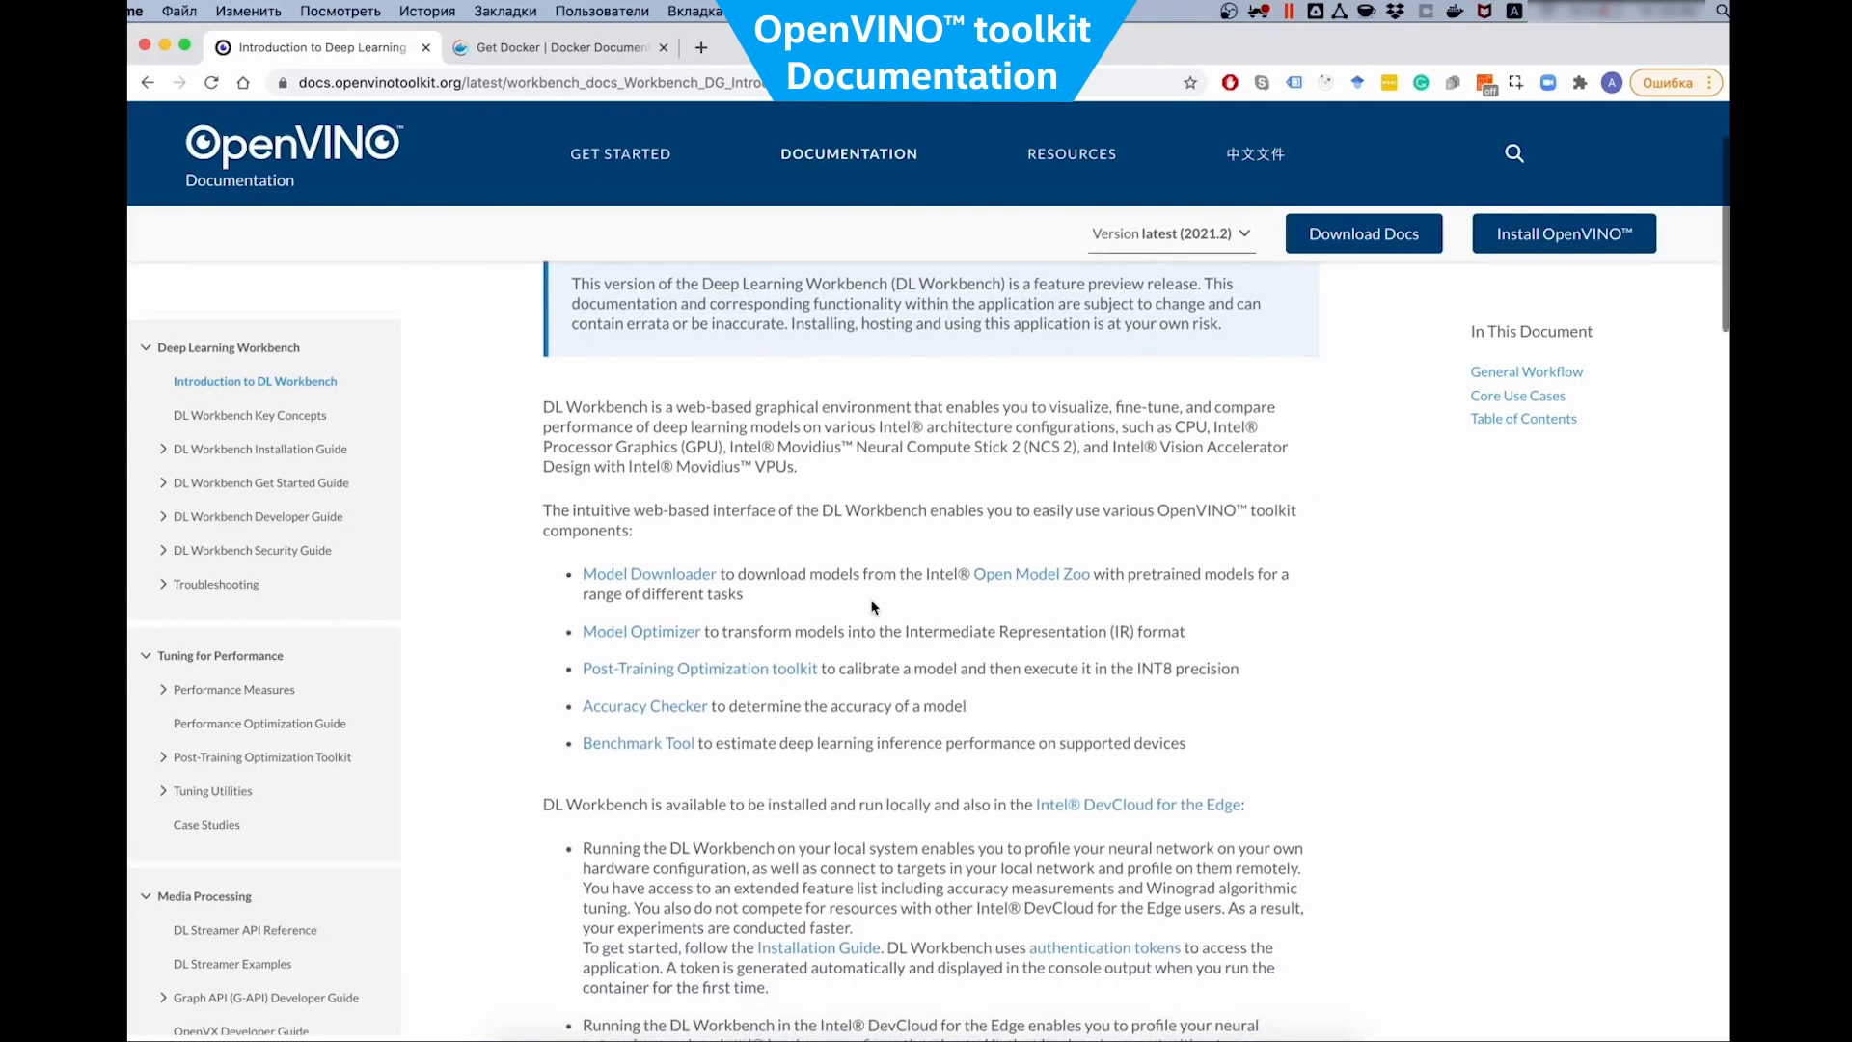
scroll("down", 3)
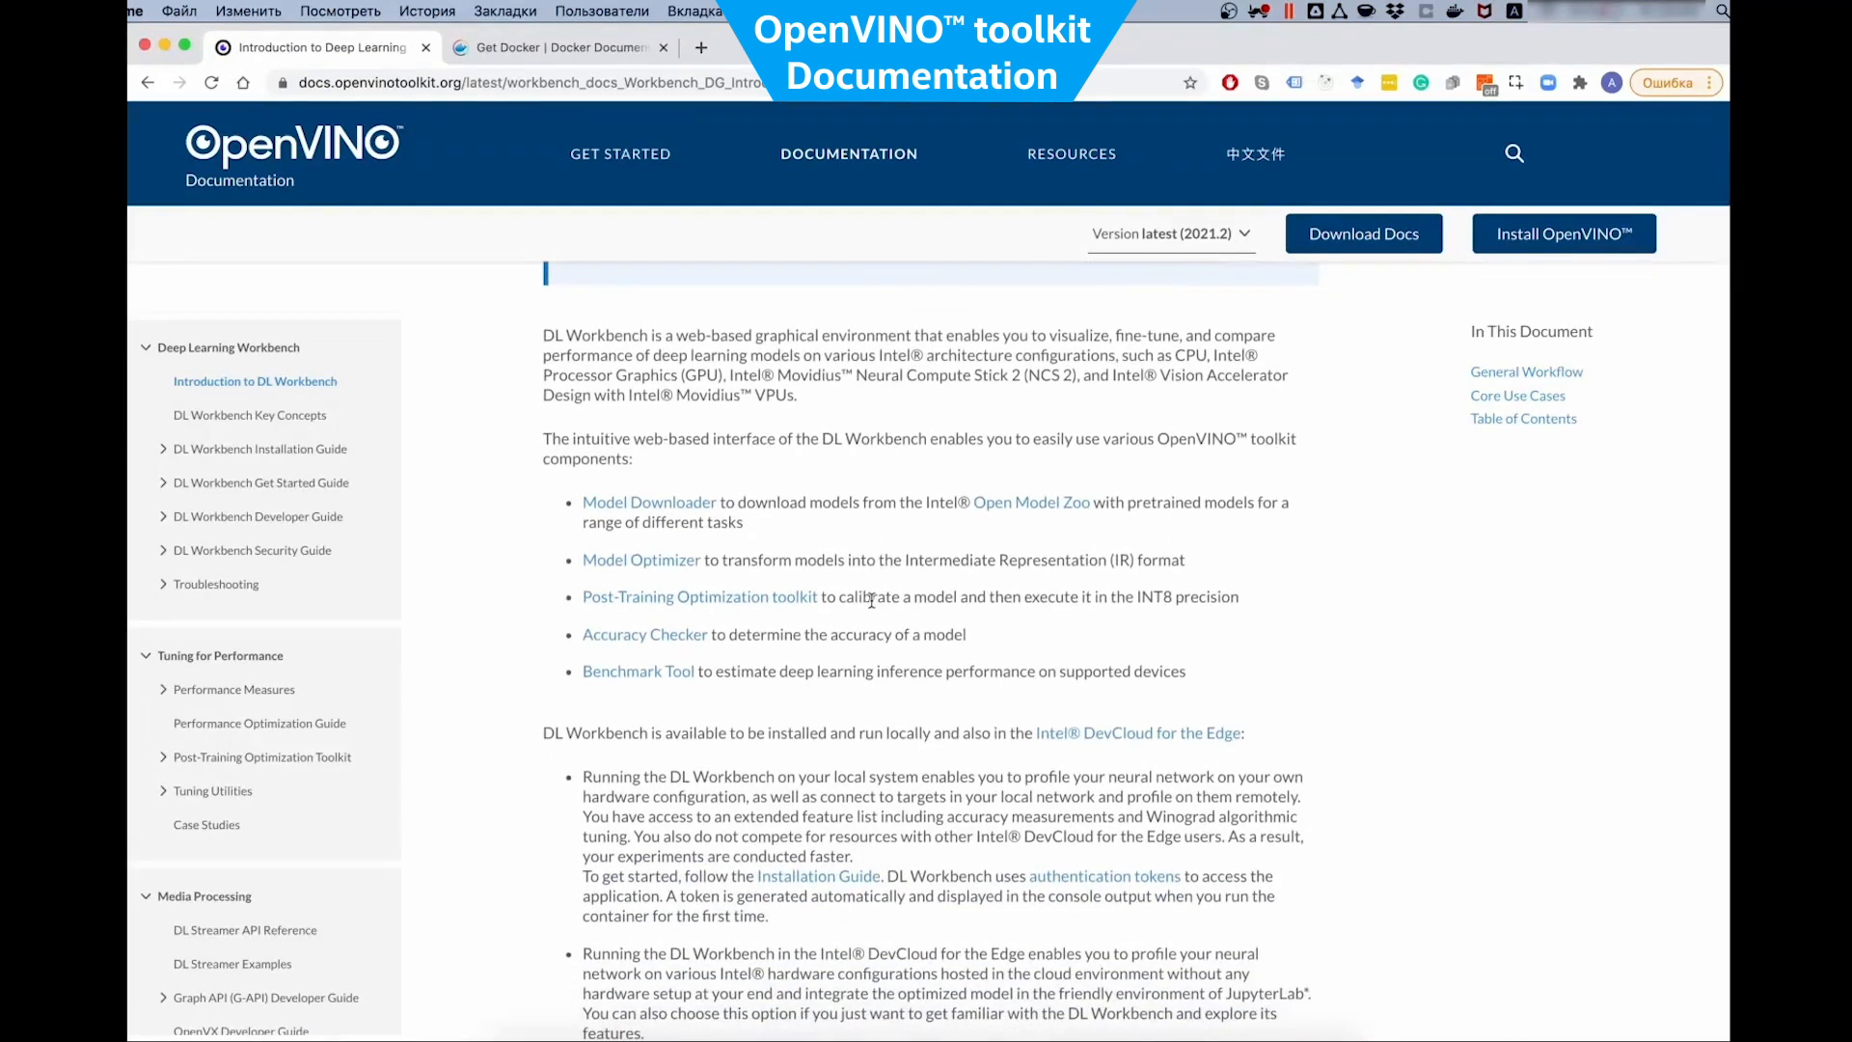
mouse_move(165, 467)
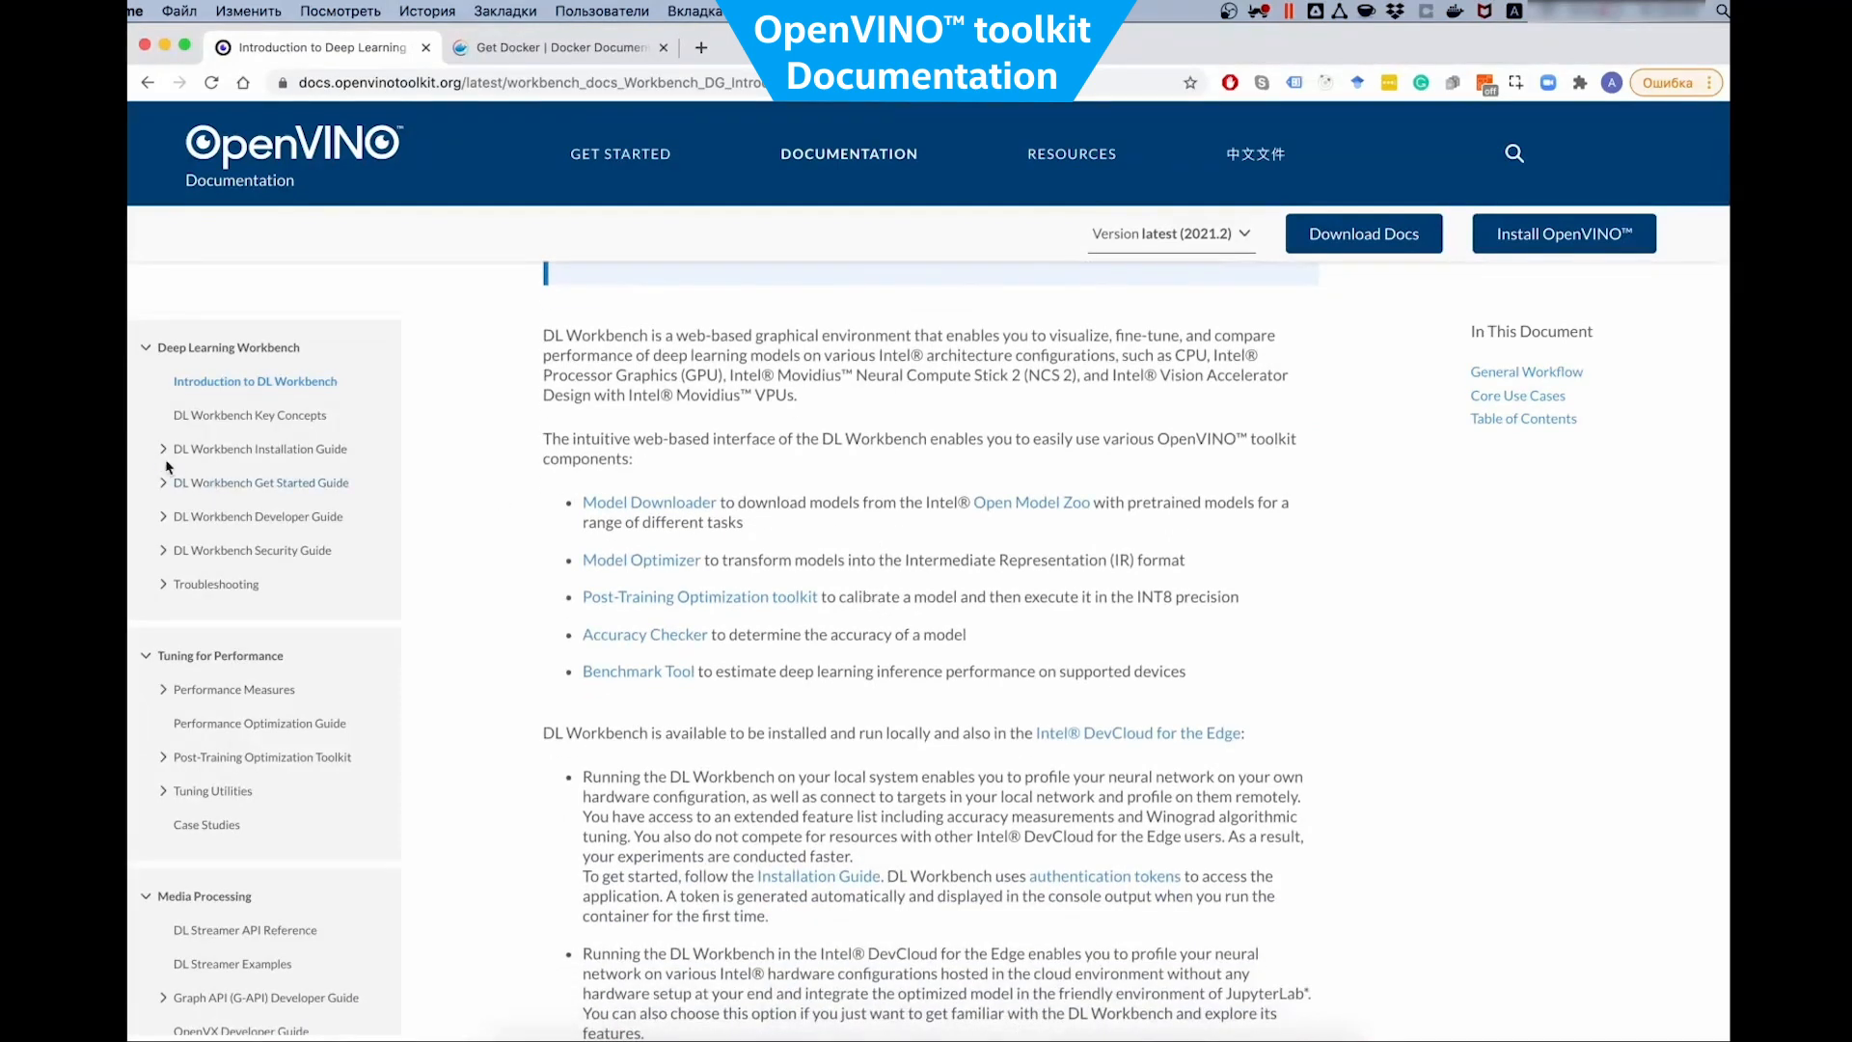
left_click(258, 448)
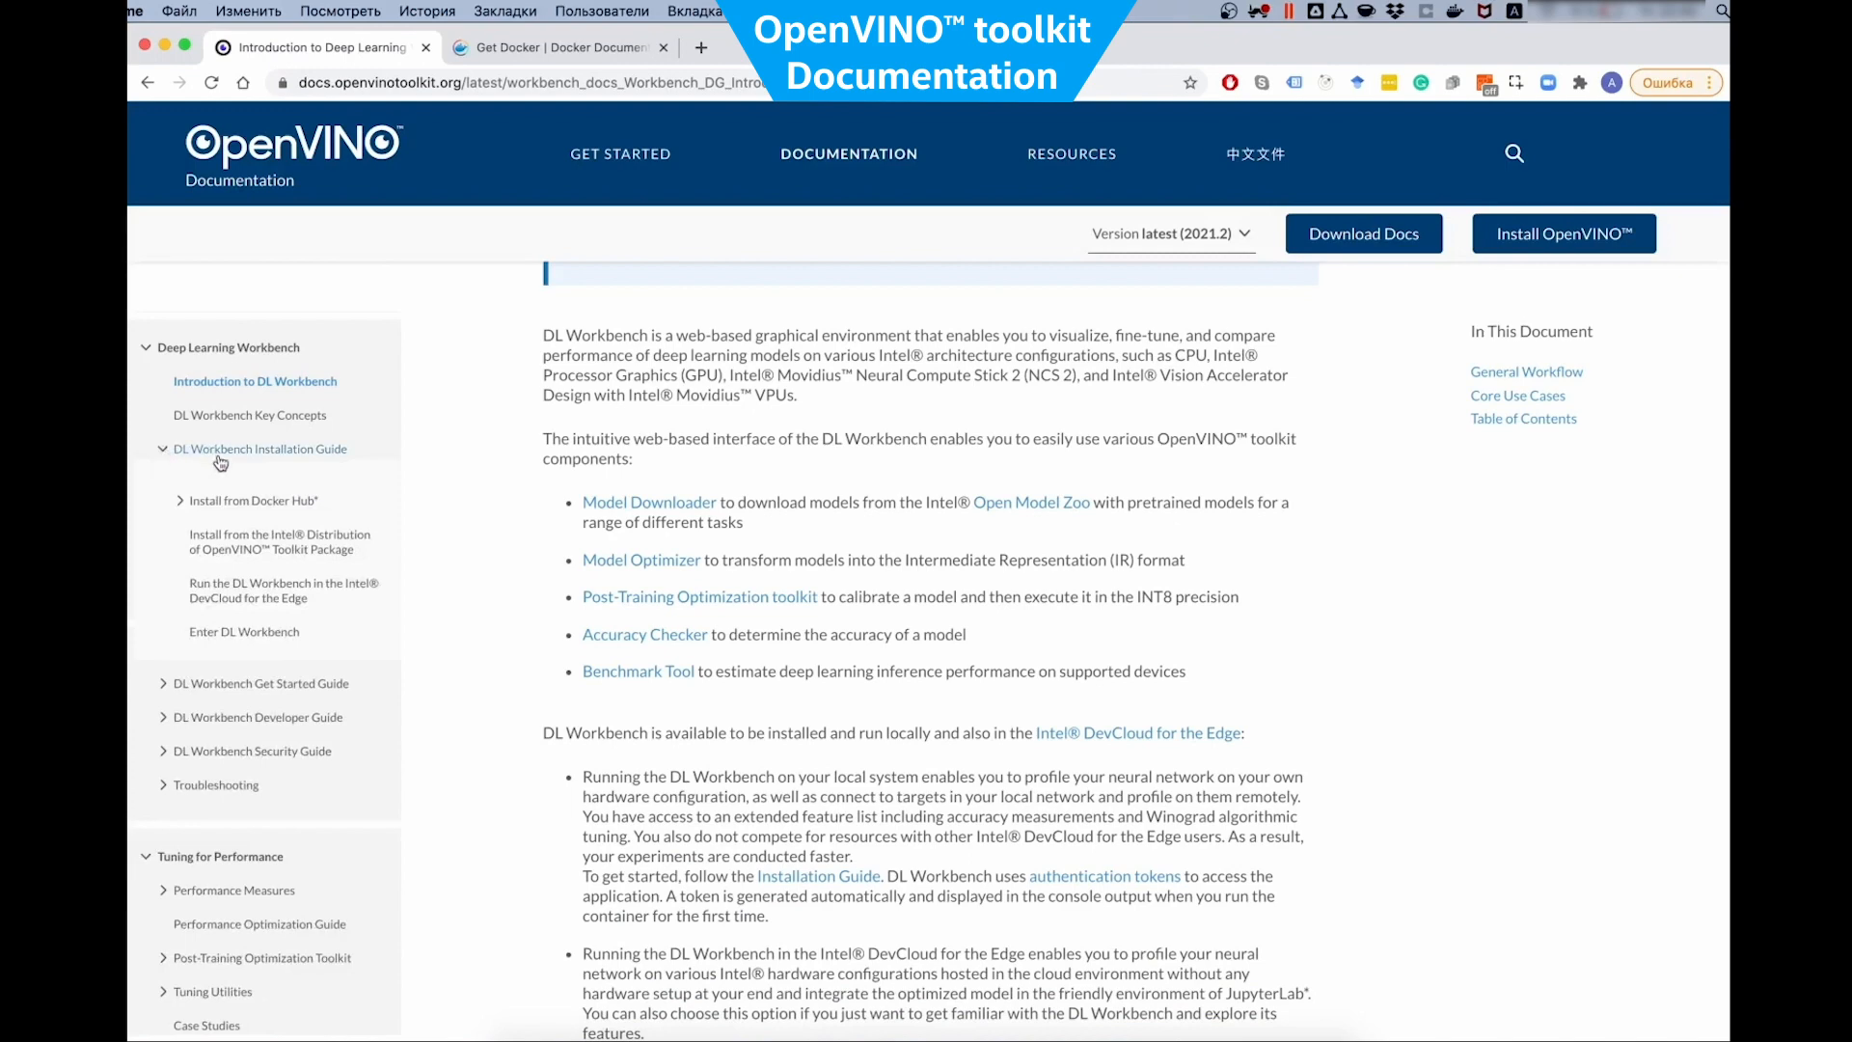
left_click(260, 449)
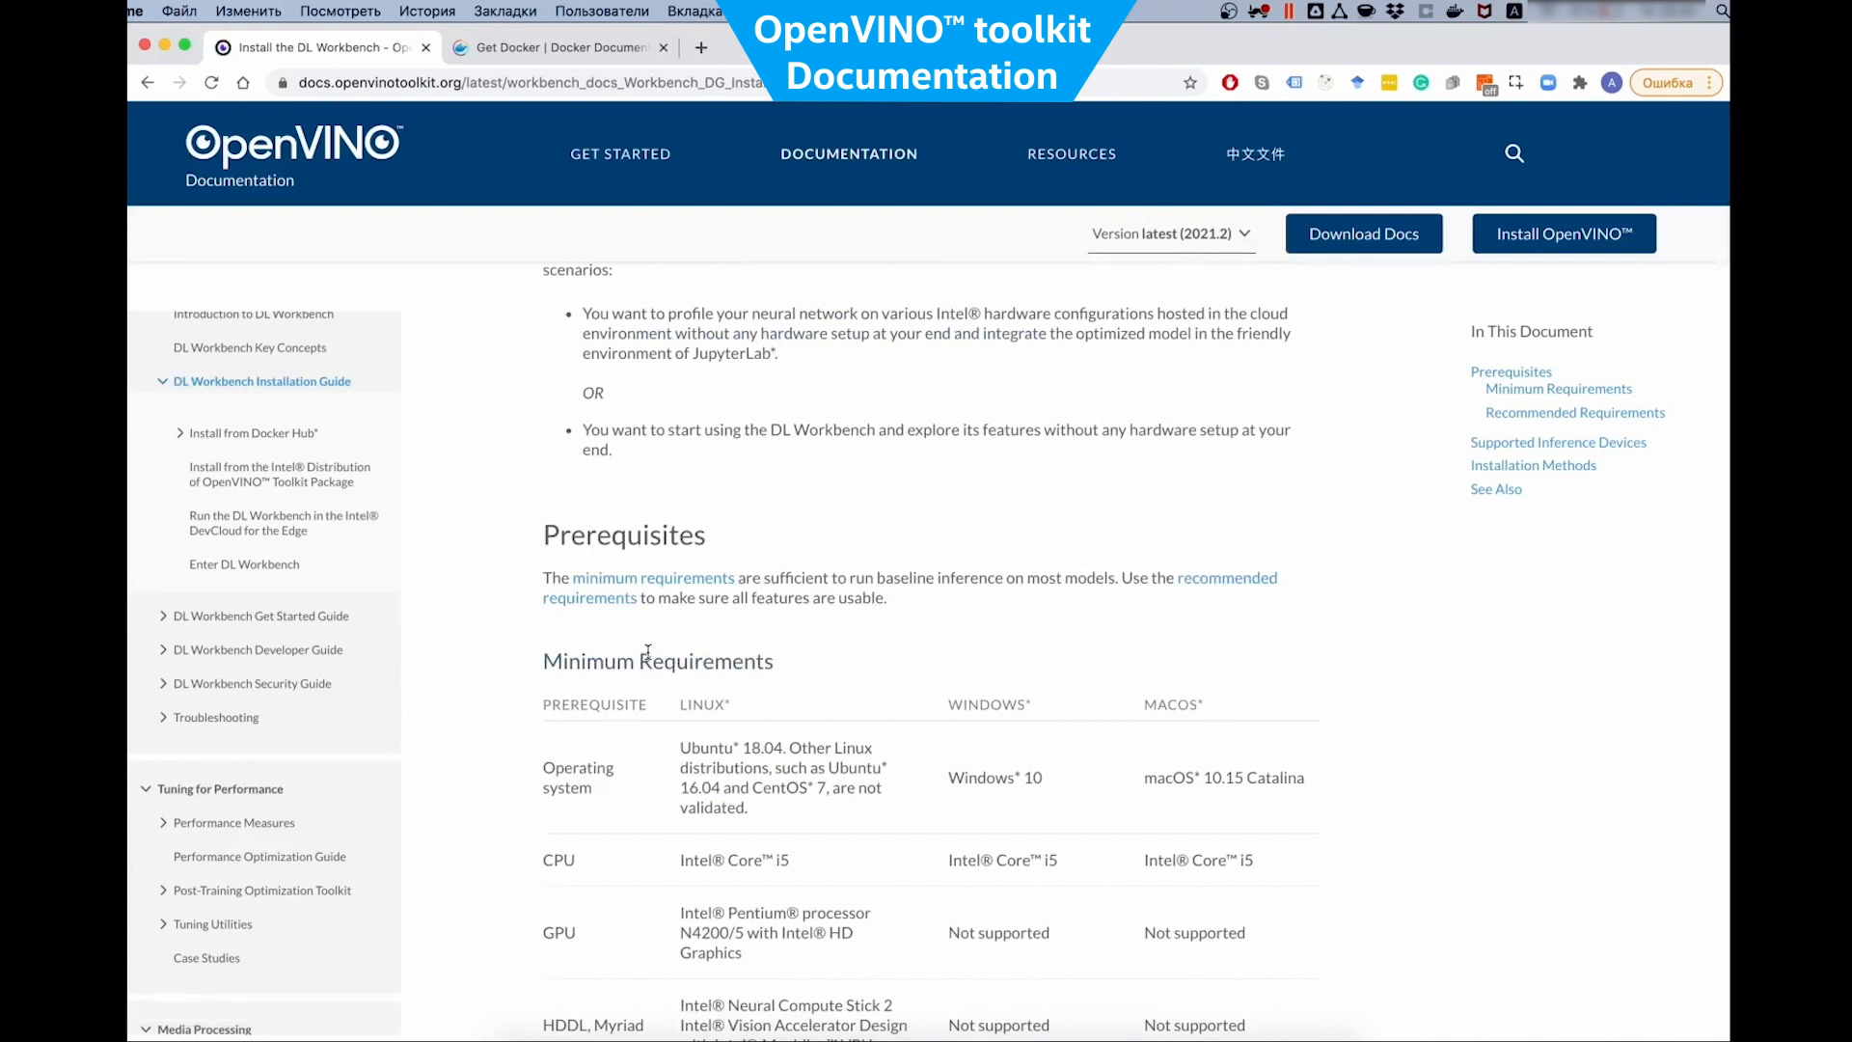
Review the DL Workbench minimum requirements table, then view the Docker Desktop on Mac guide
scroll("down", 3)
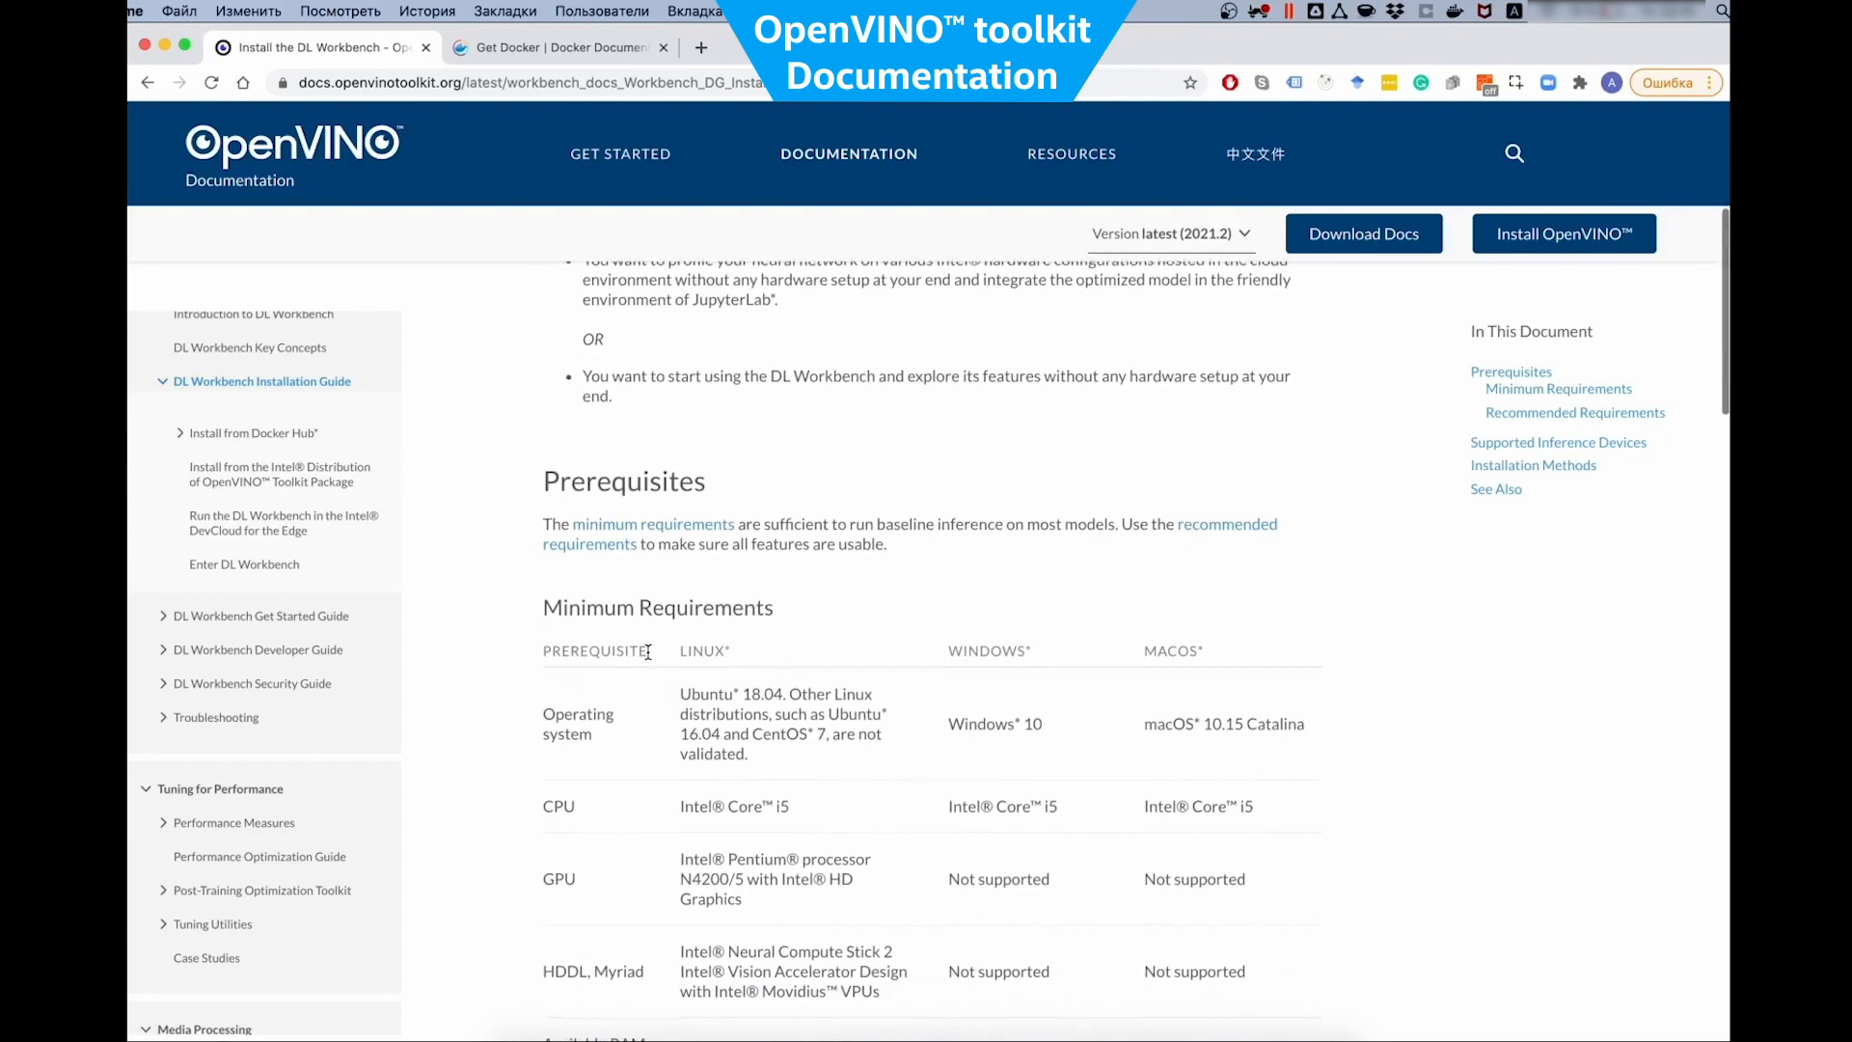
scroll("down", 3)
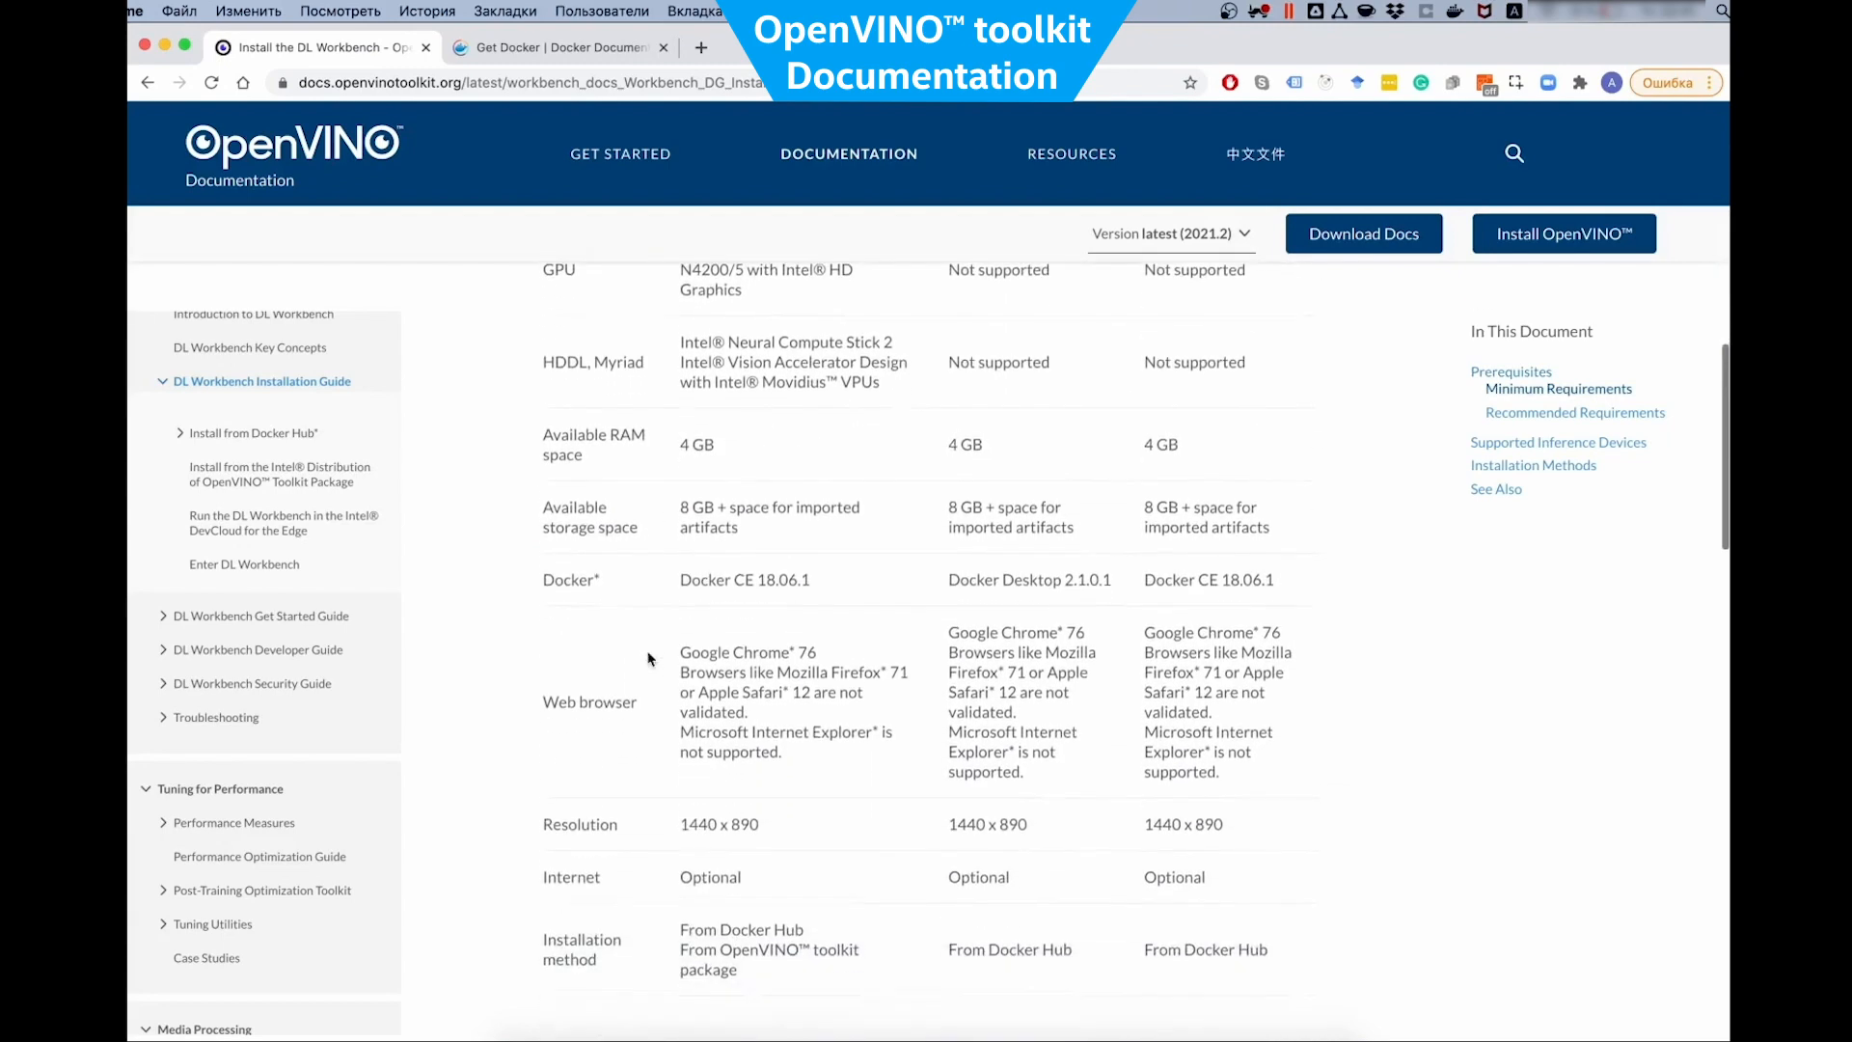
left_click(556, 47)
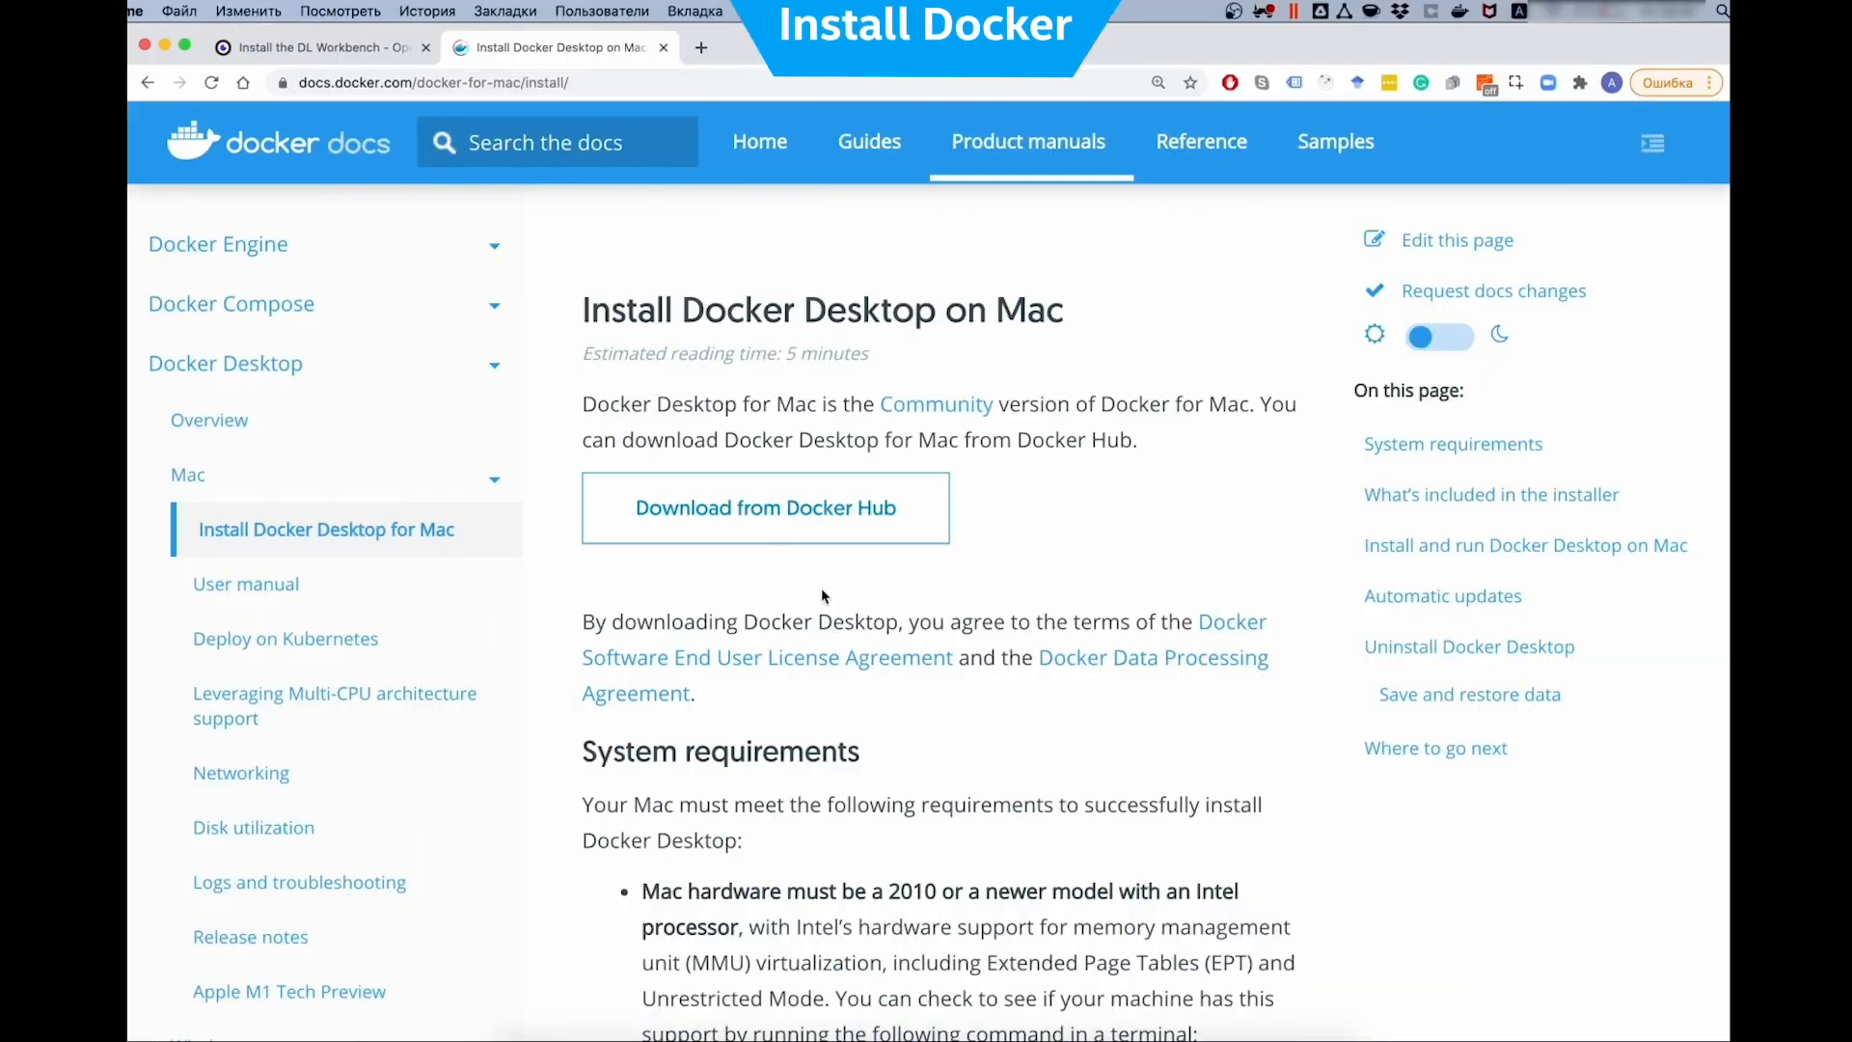
scroll("down", 3)
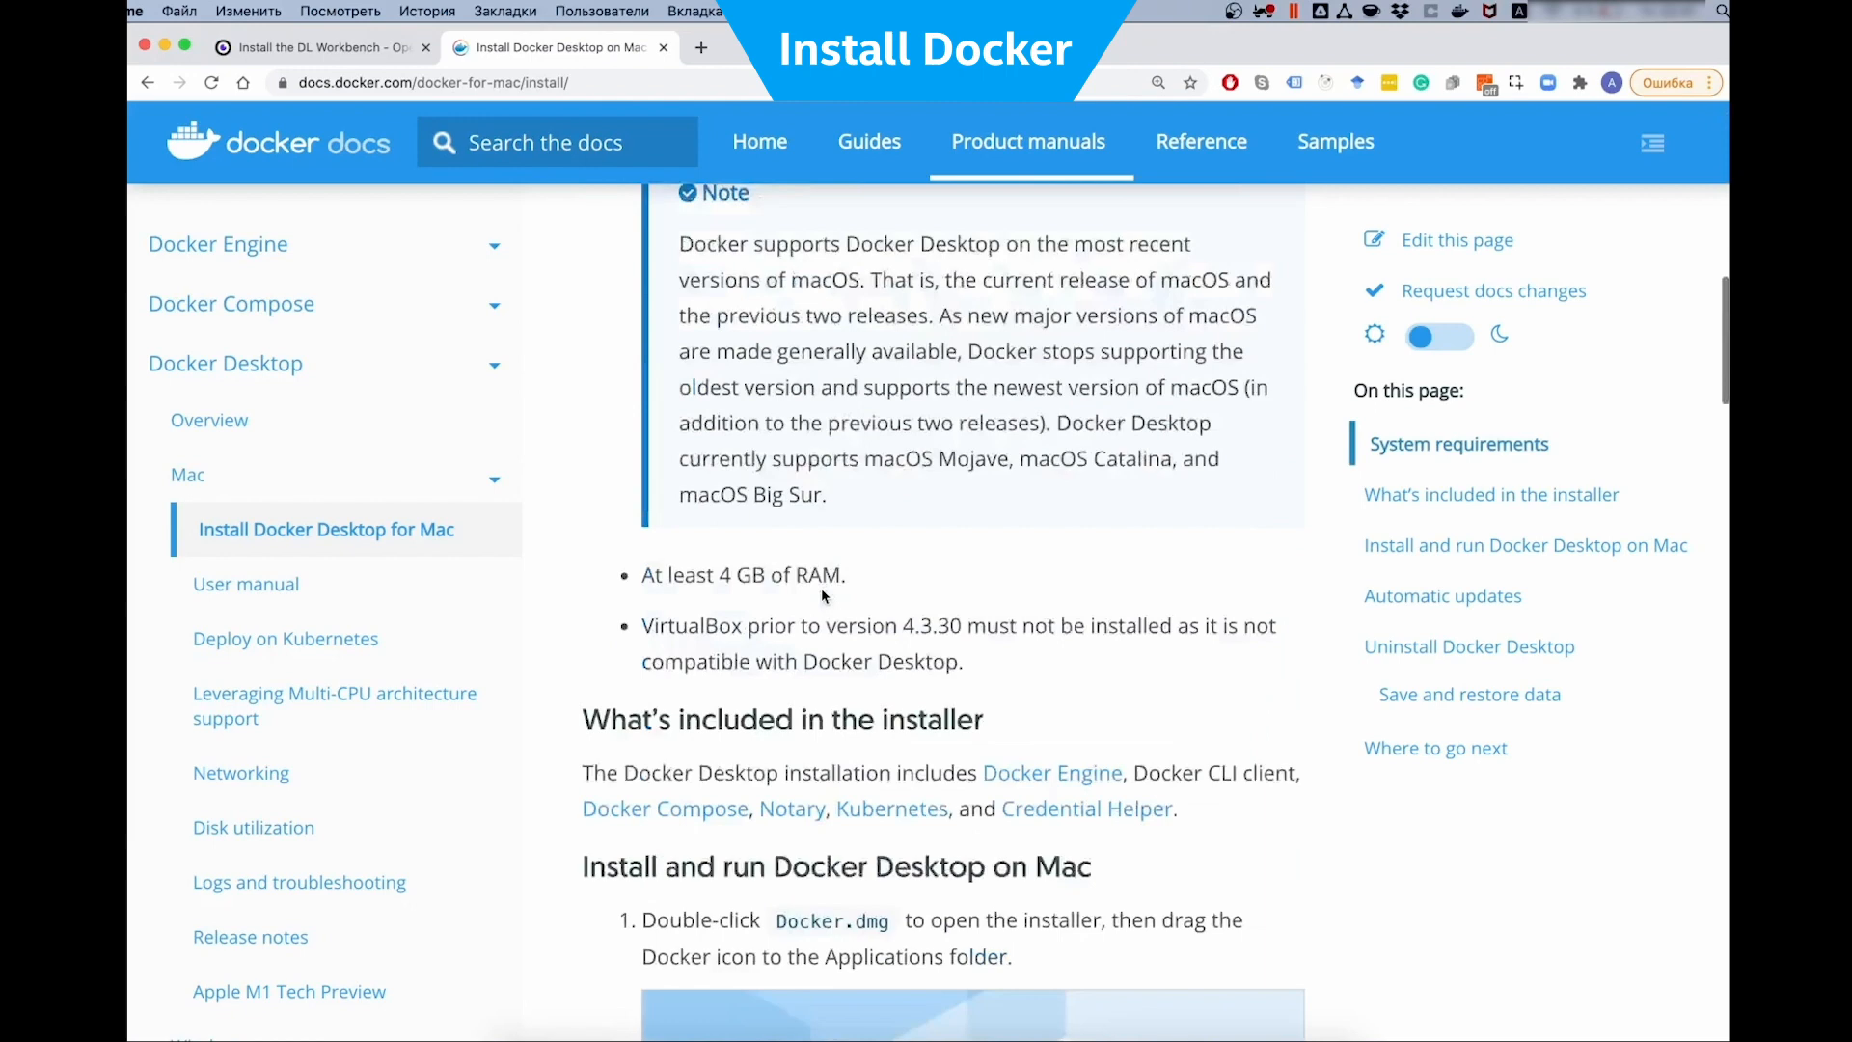
scroll("down", 3)
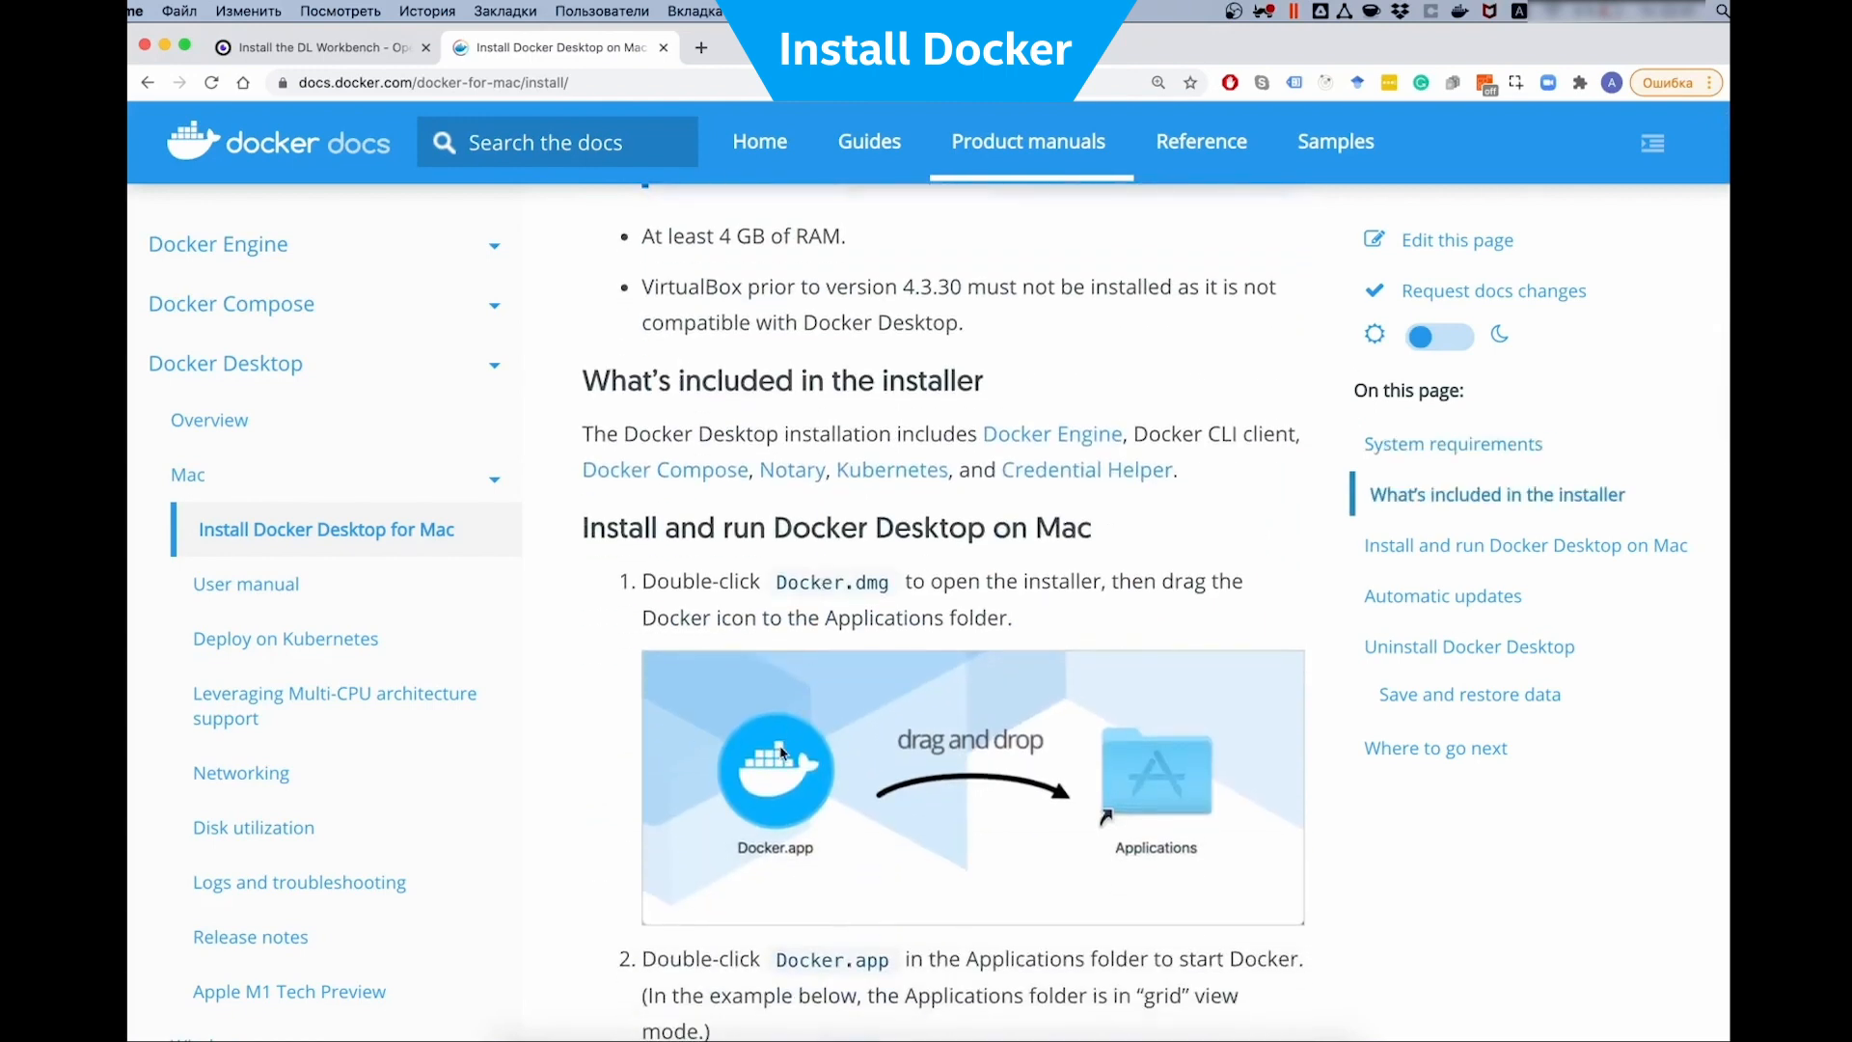
scroll("down", 3)
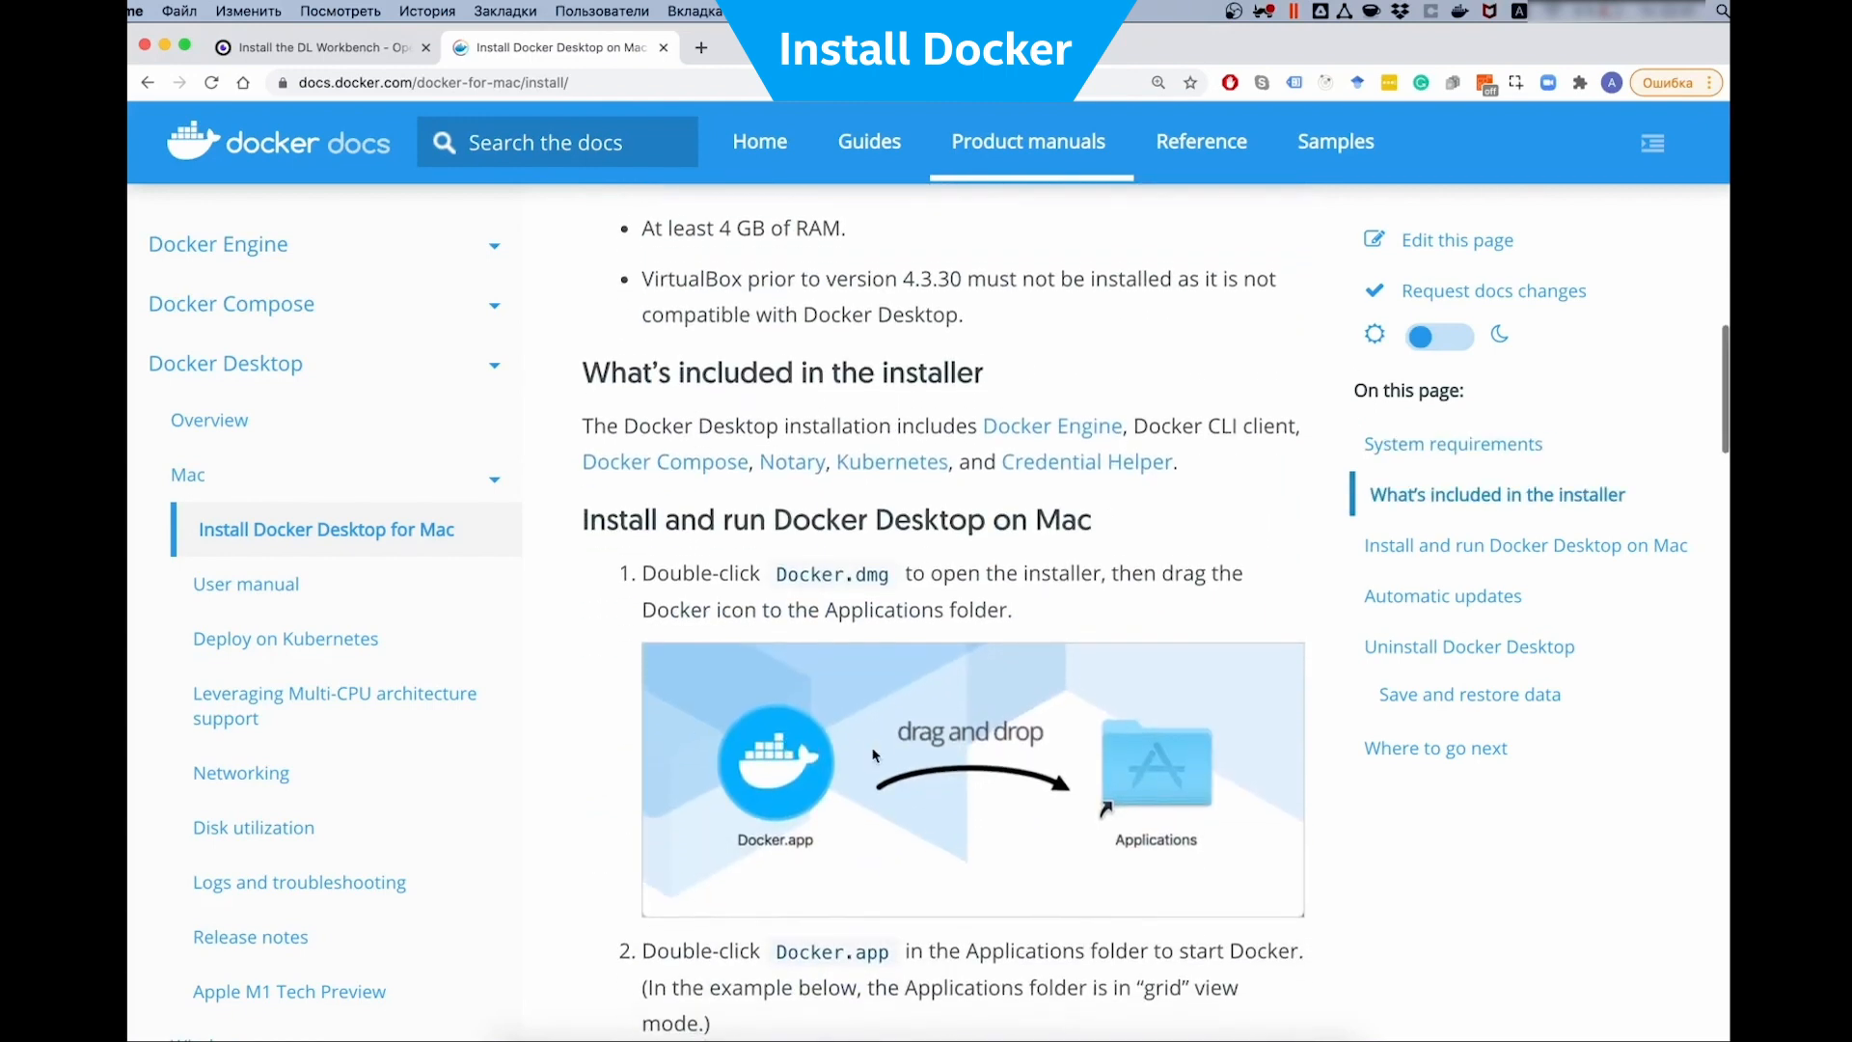
scroll("down", 3)
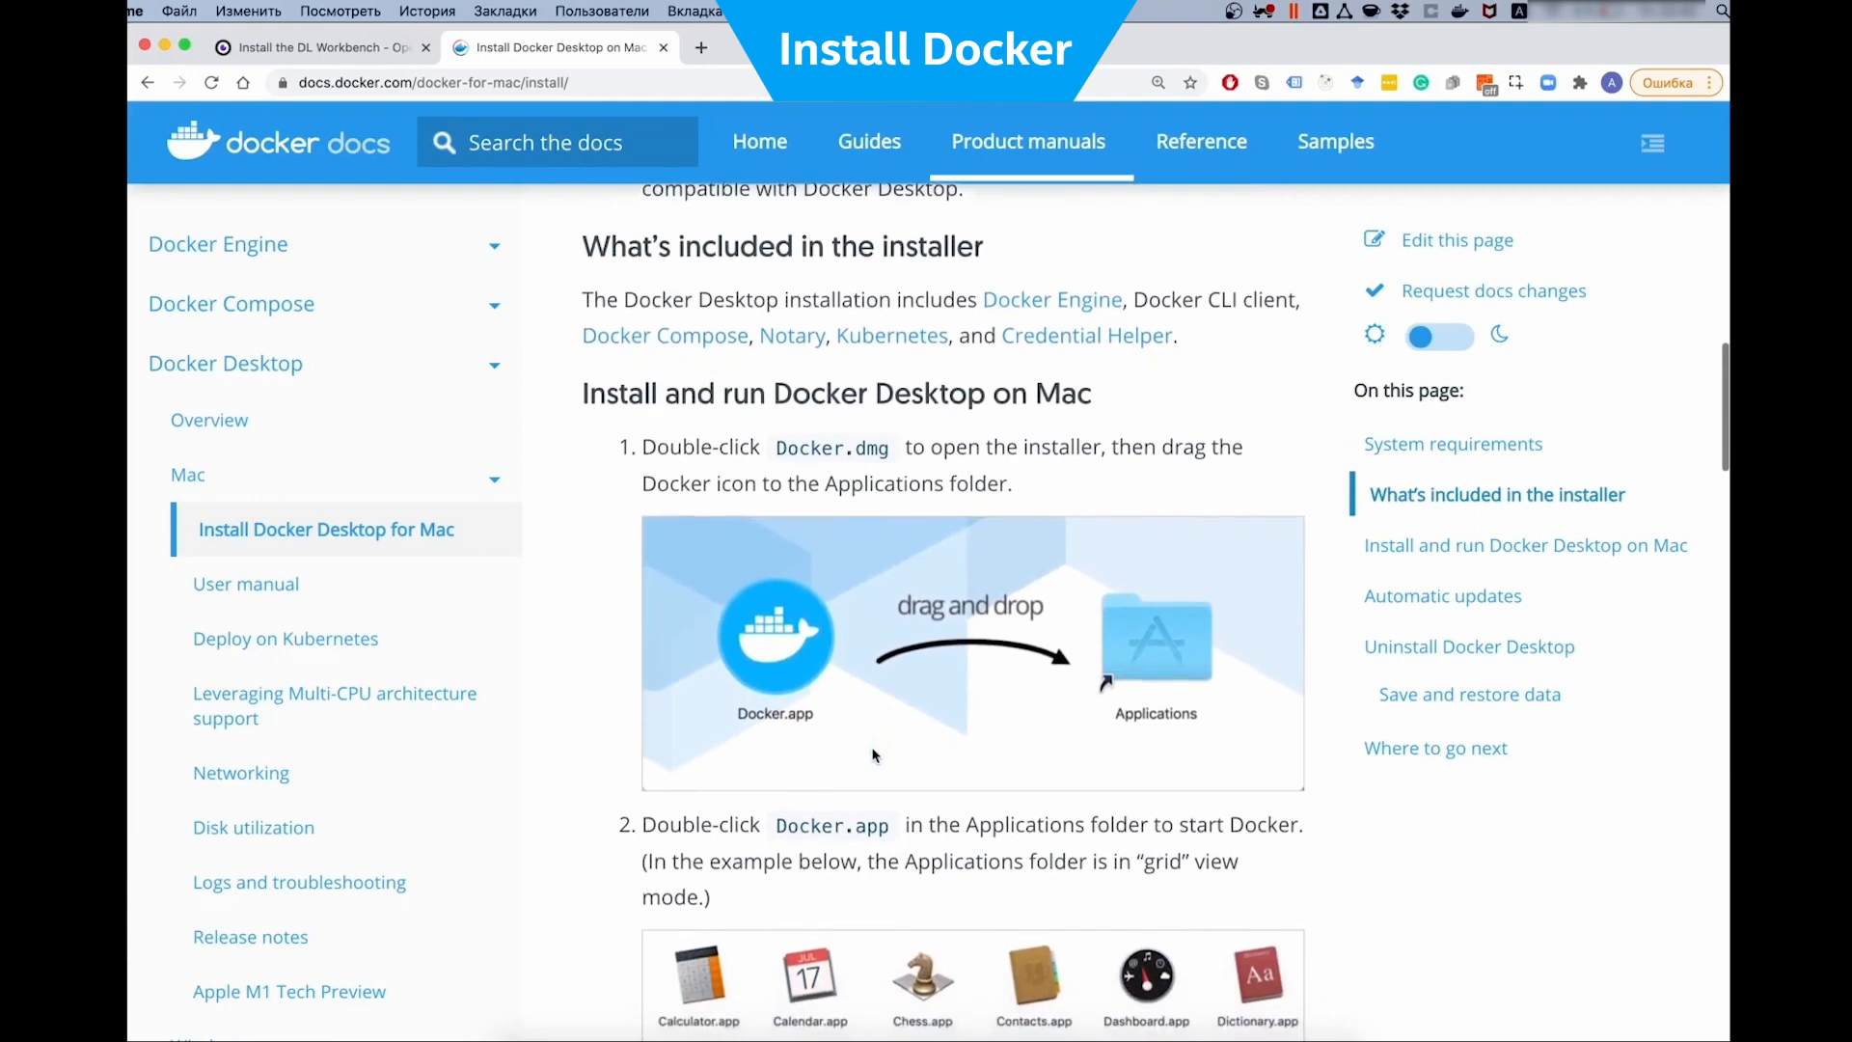
scroll("down", 3)
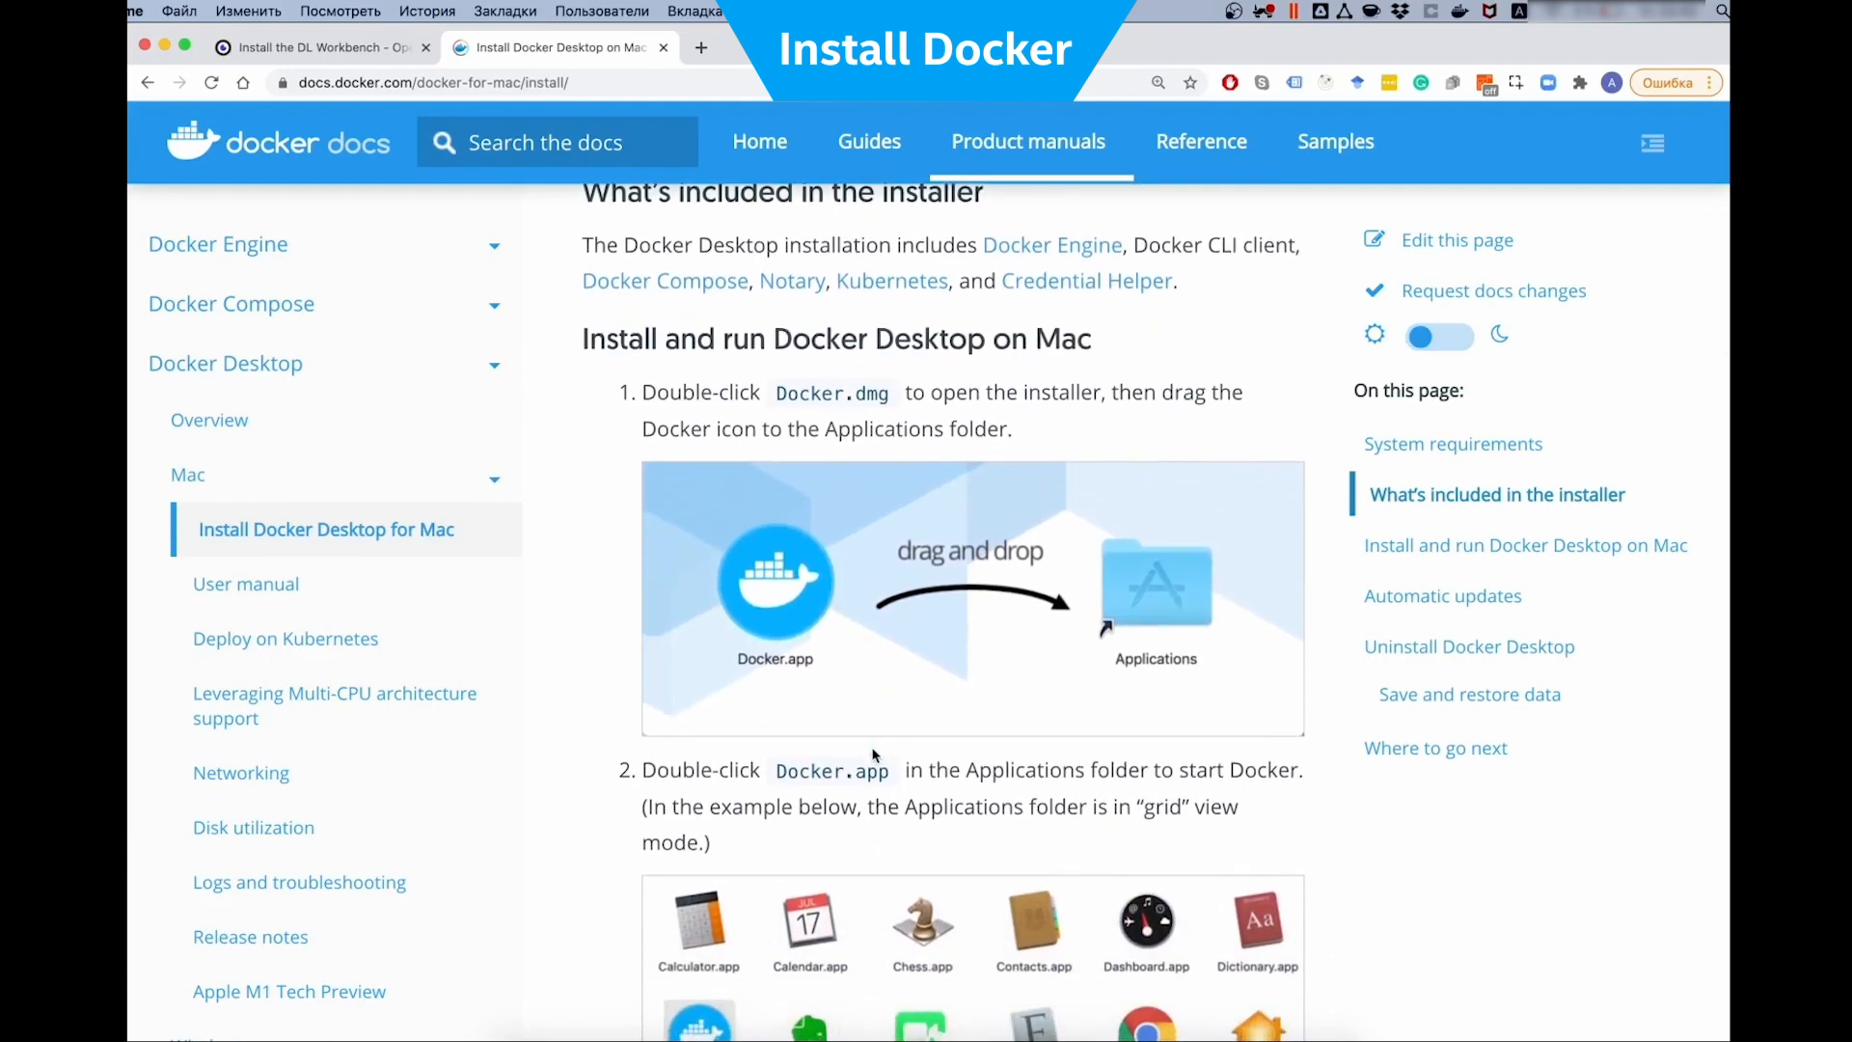
type("obS")
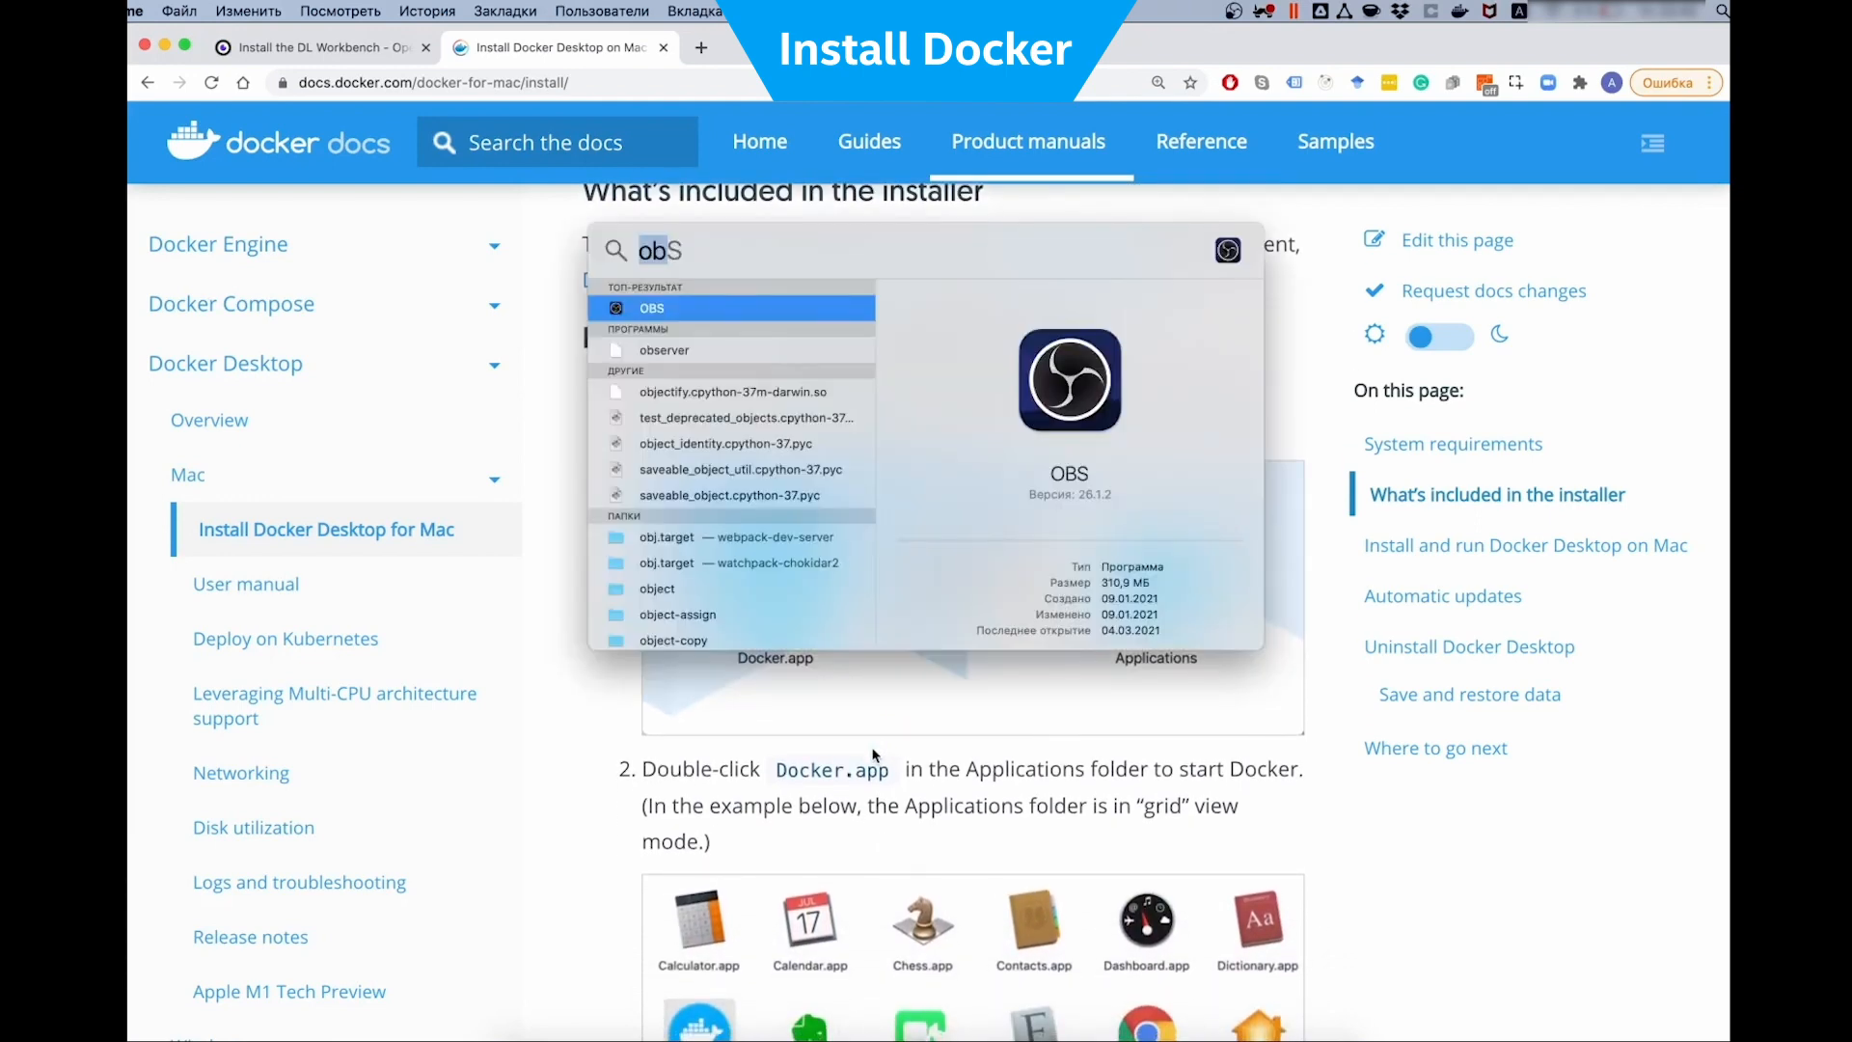
key("Escape")
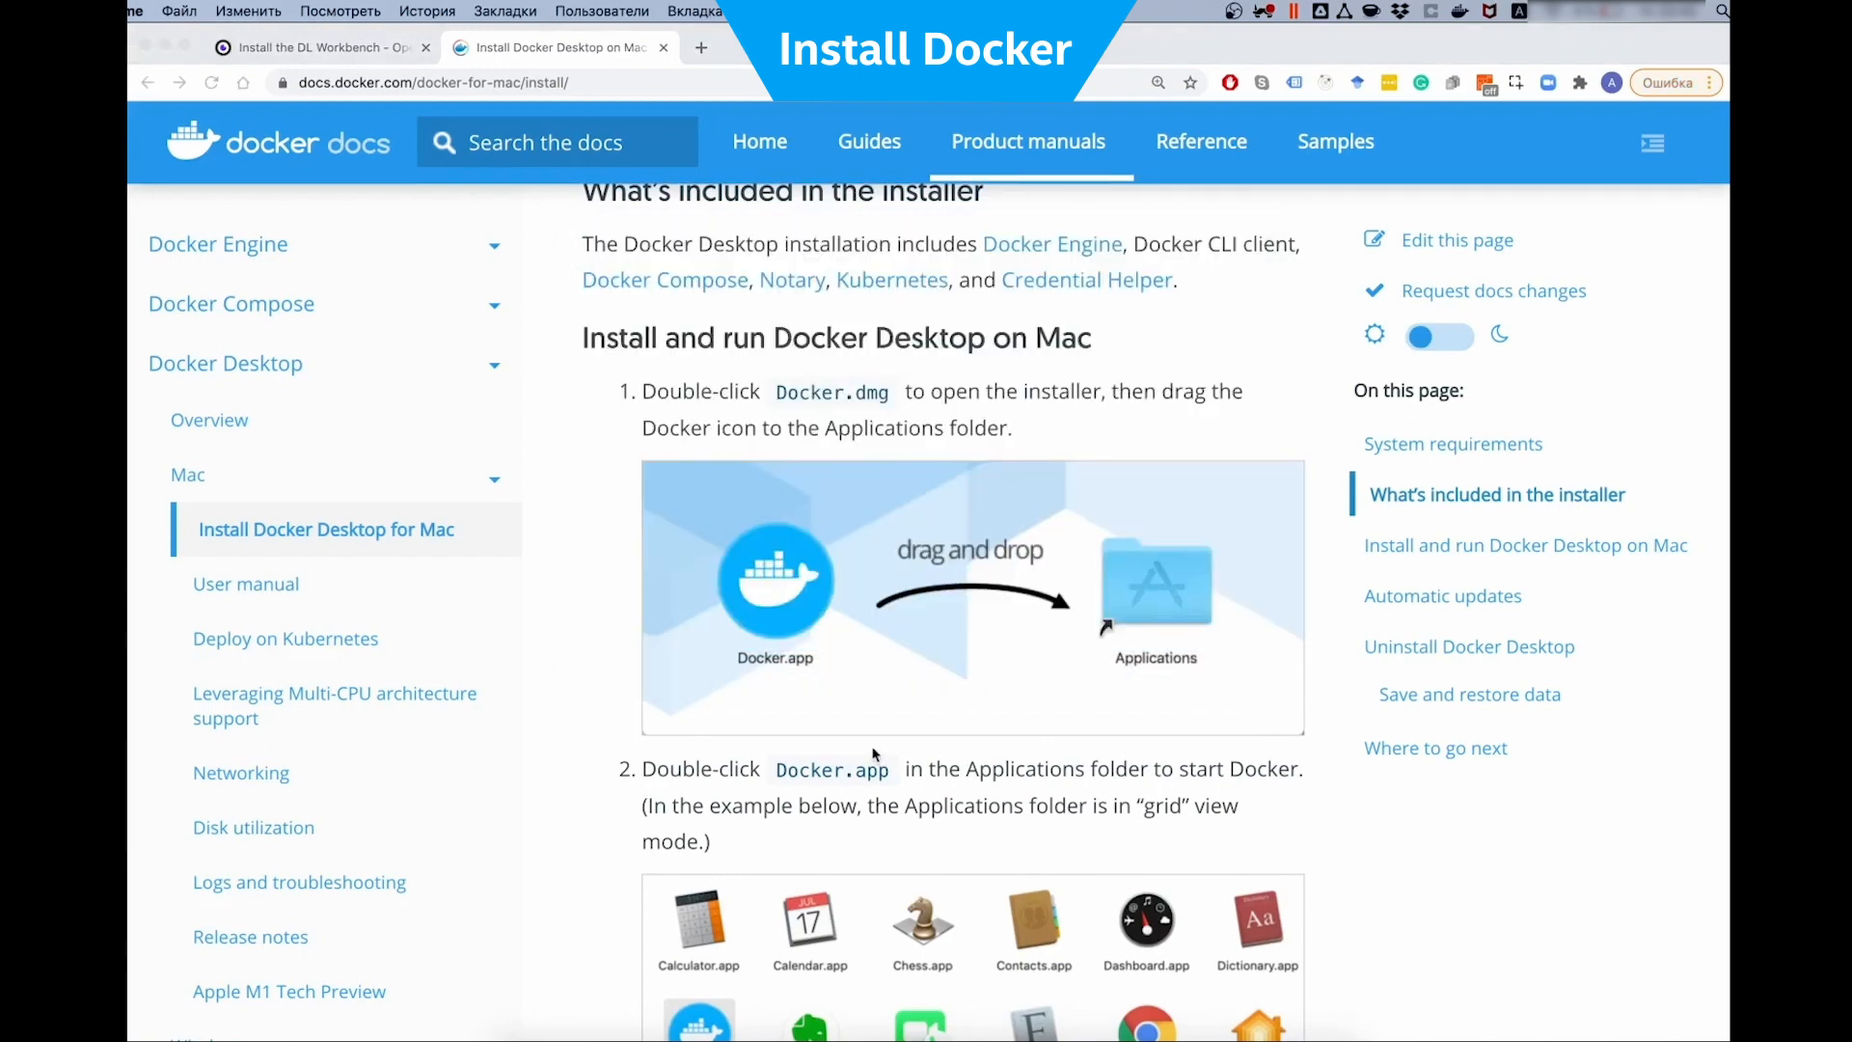
scroll("down", 3)
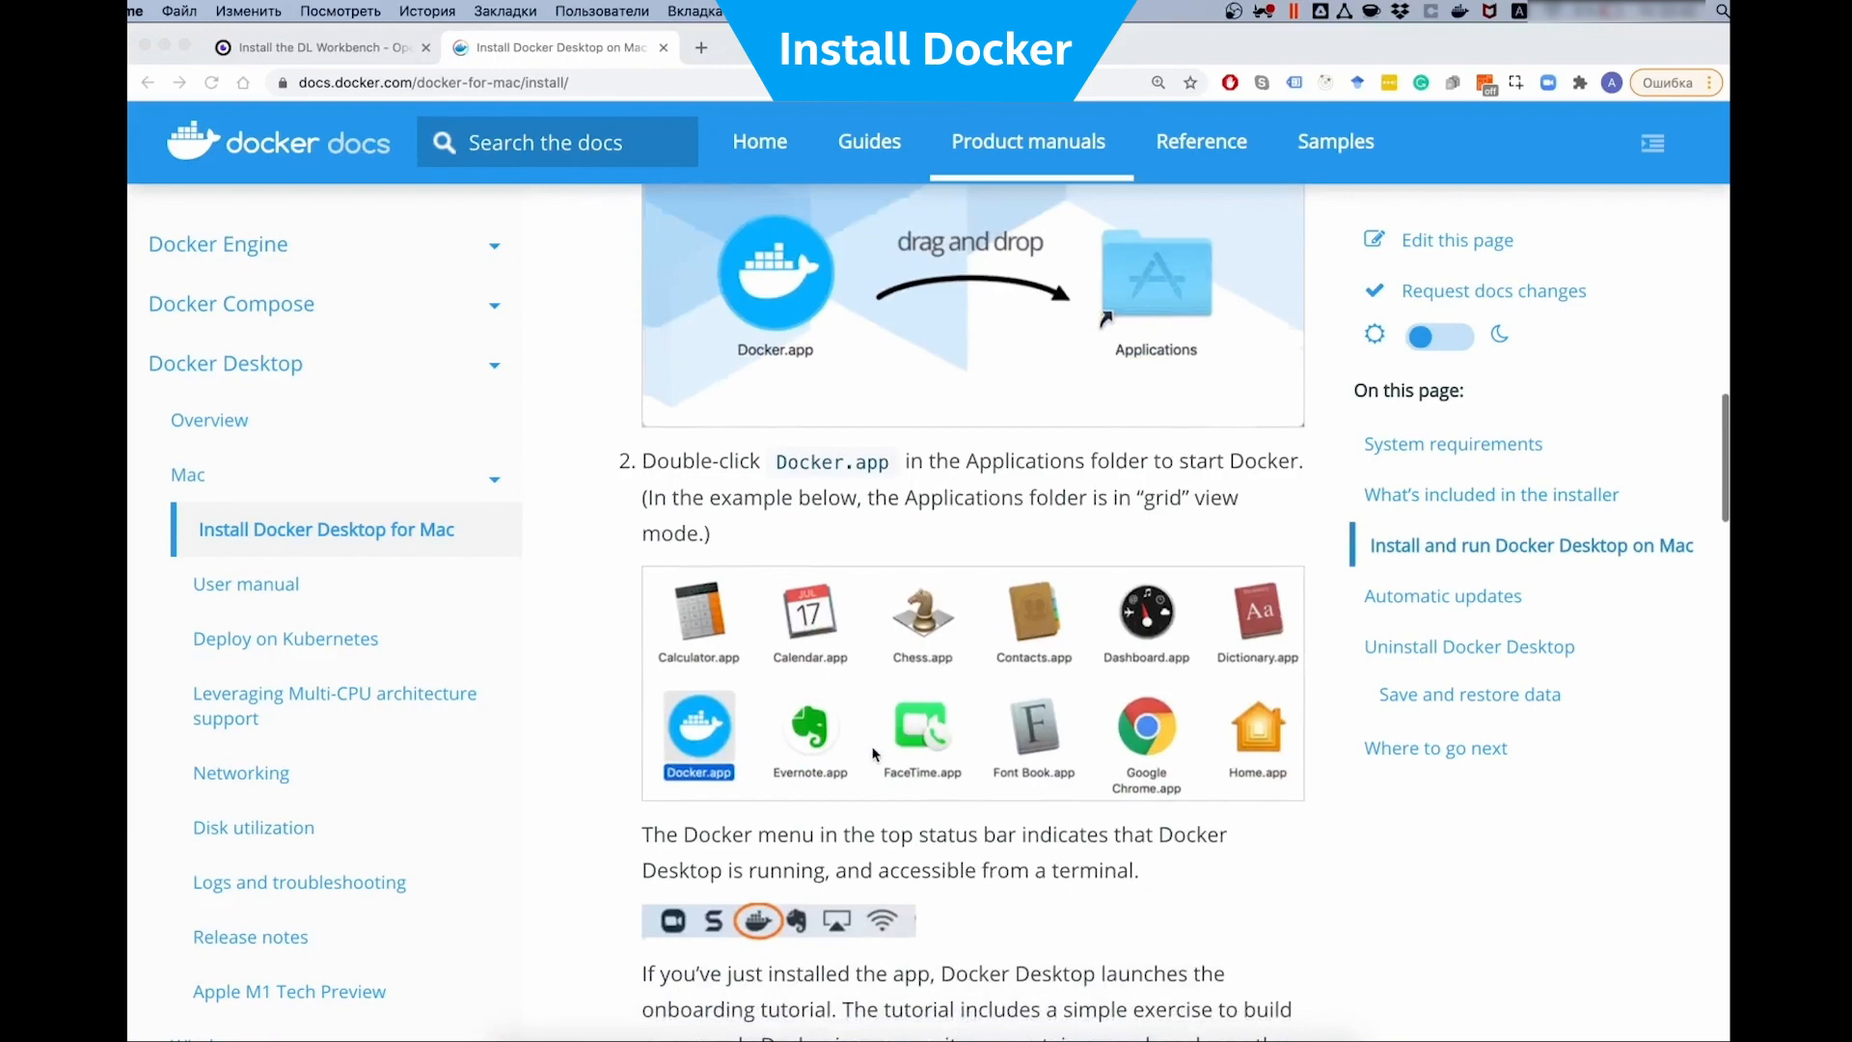
scroll("down", 3)
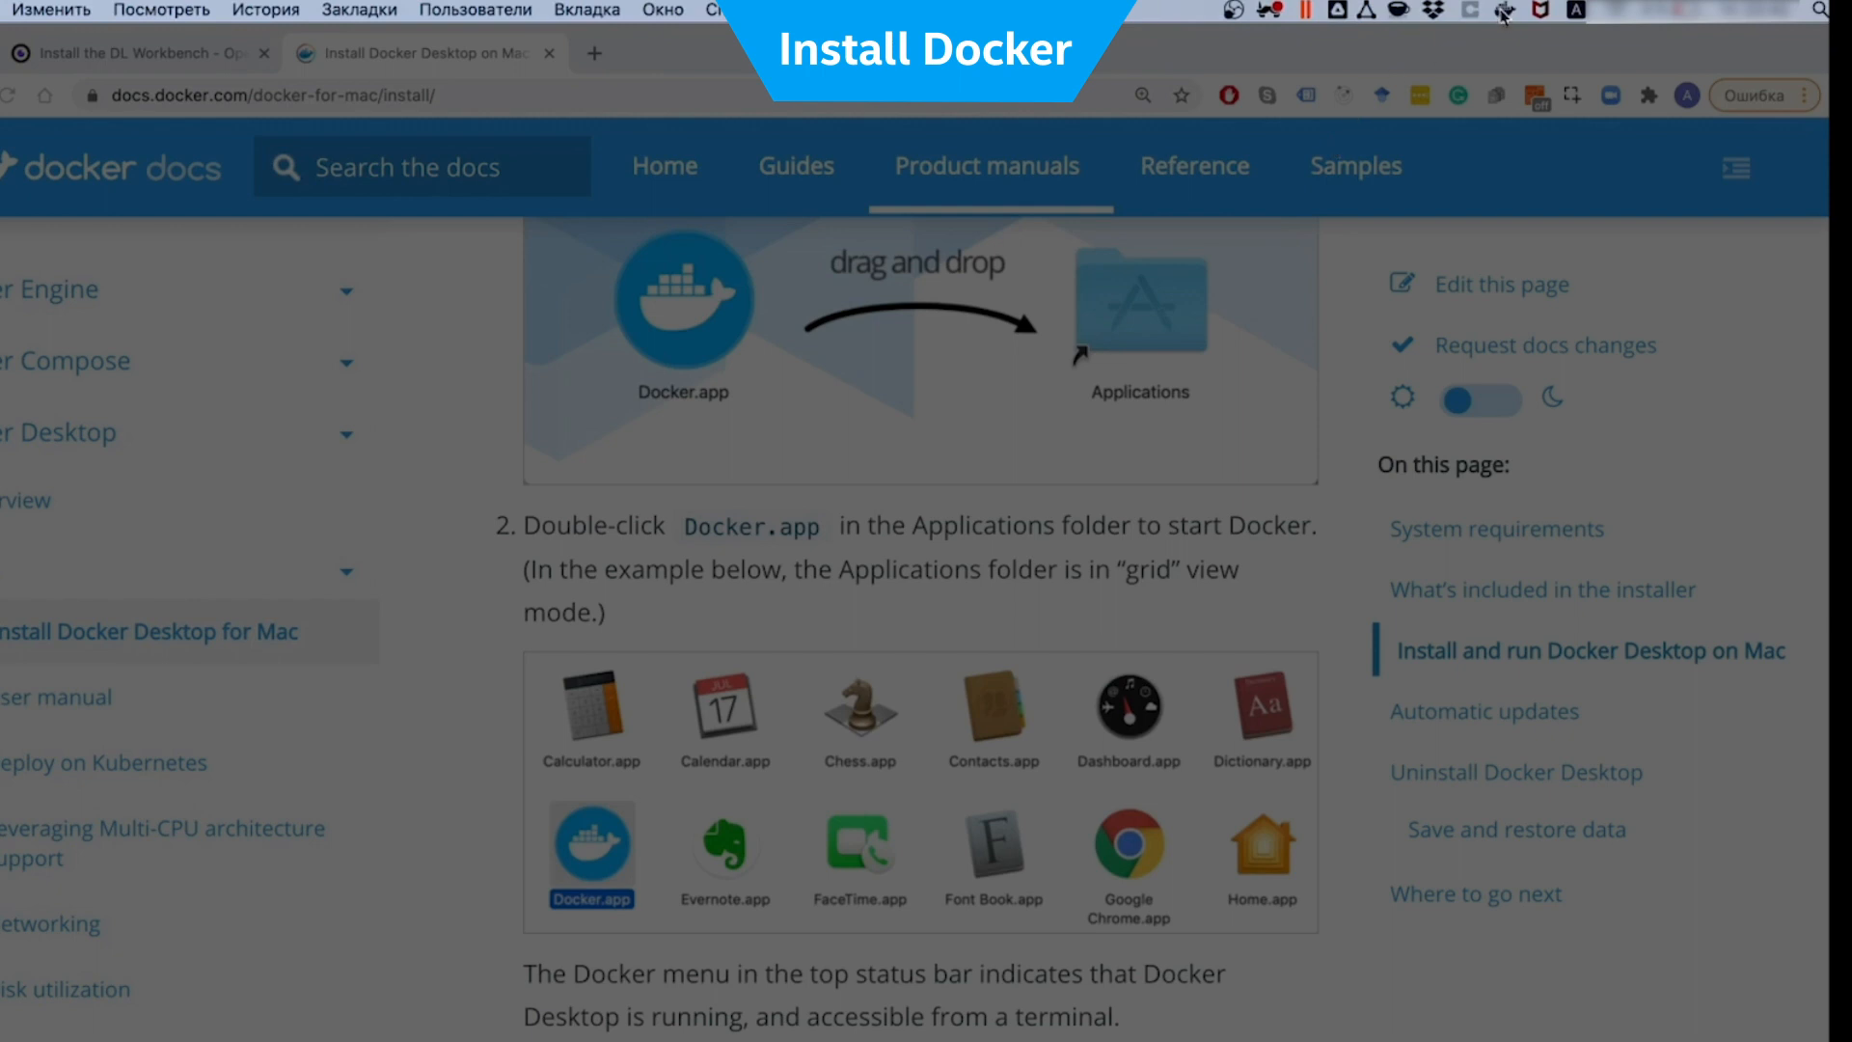
left_click(1504, 11)
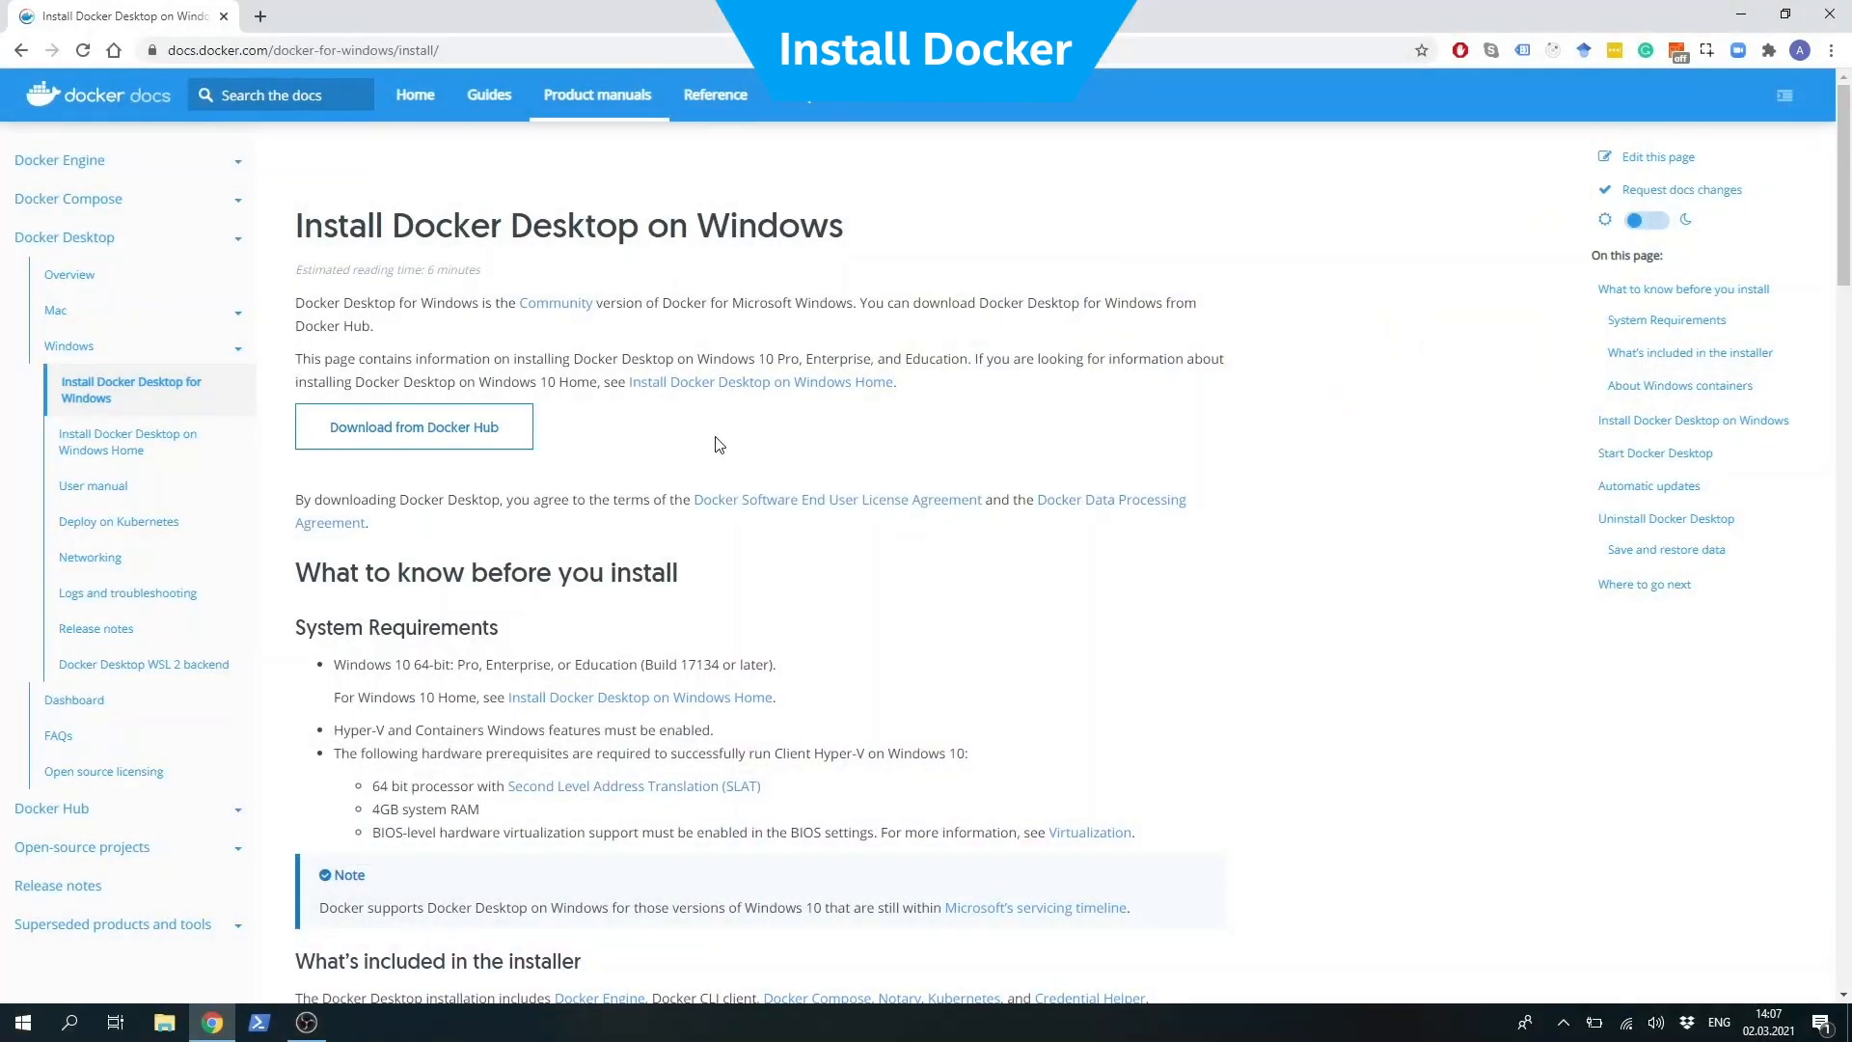
mouse_move(71, 1022)
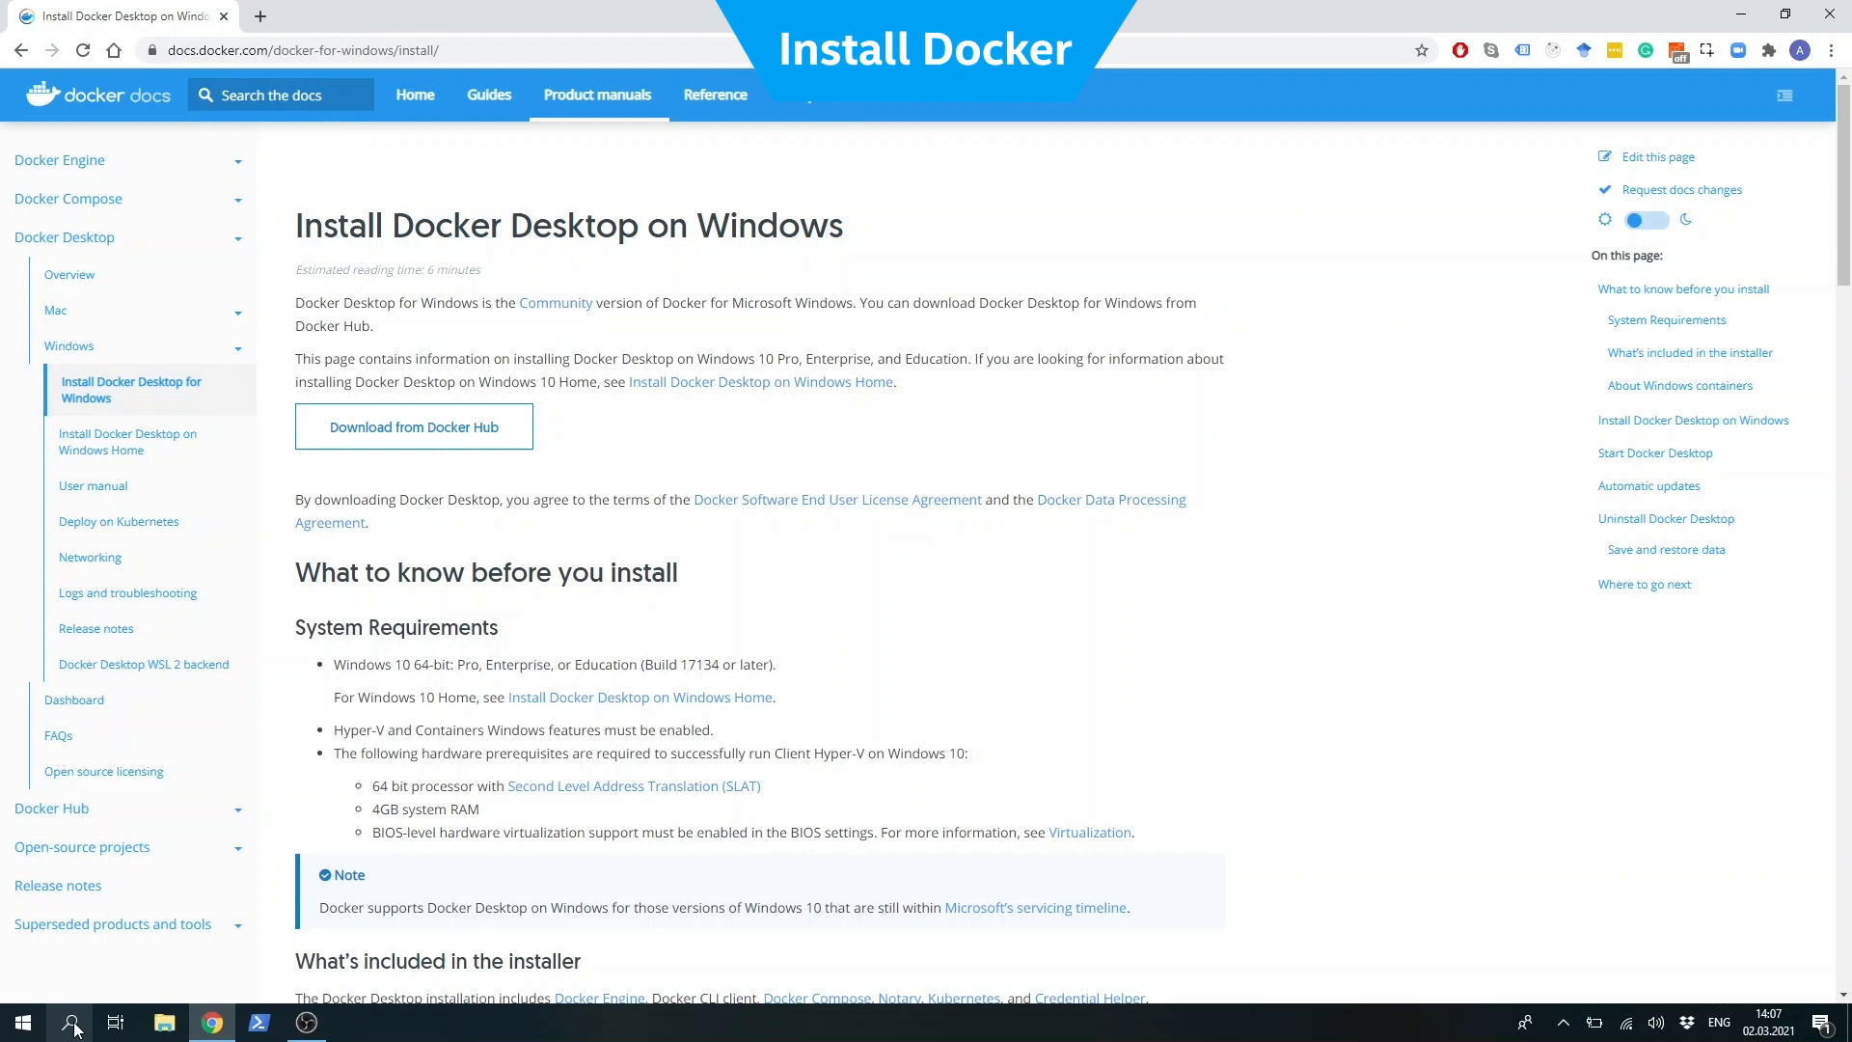
Enter 'docker' and expand the hidden tray icons to confirm Docker Desktop is running
type("docker")
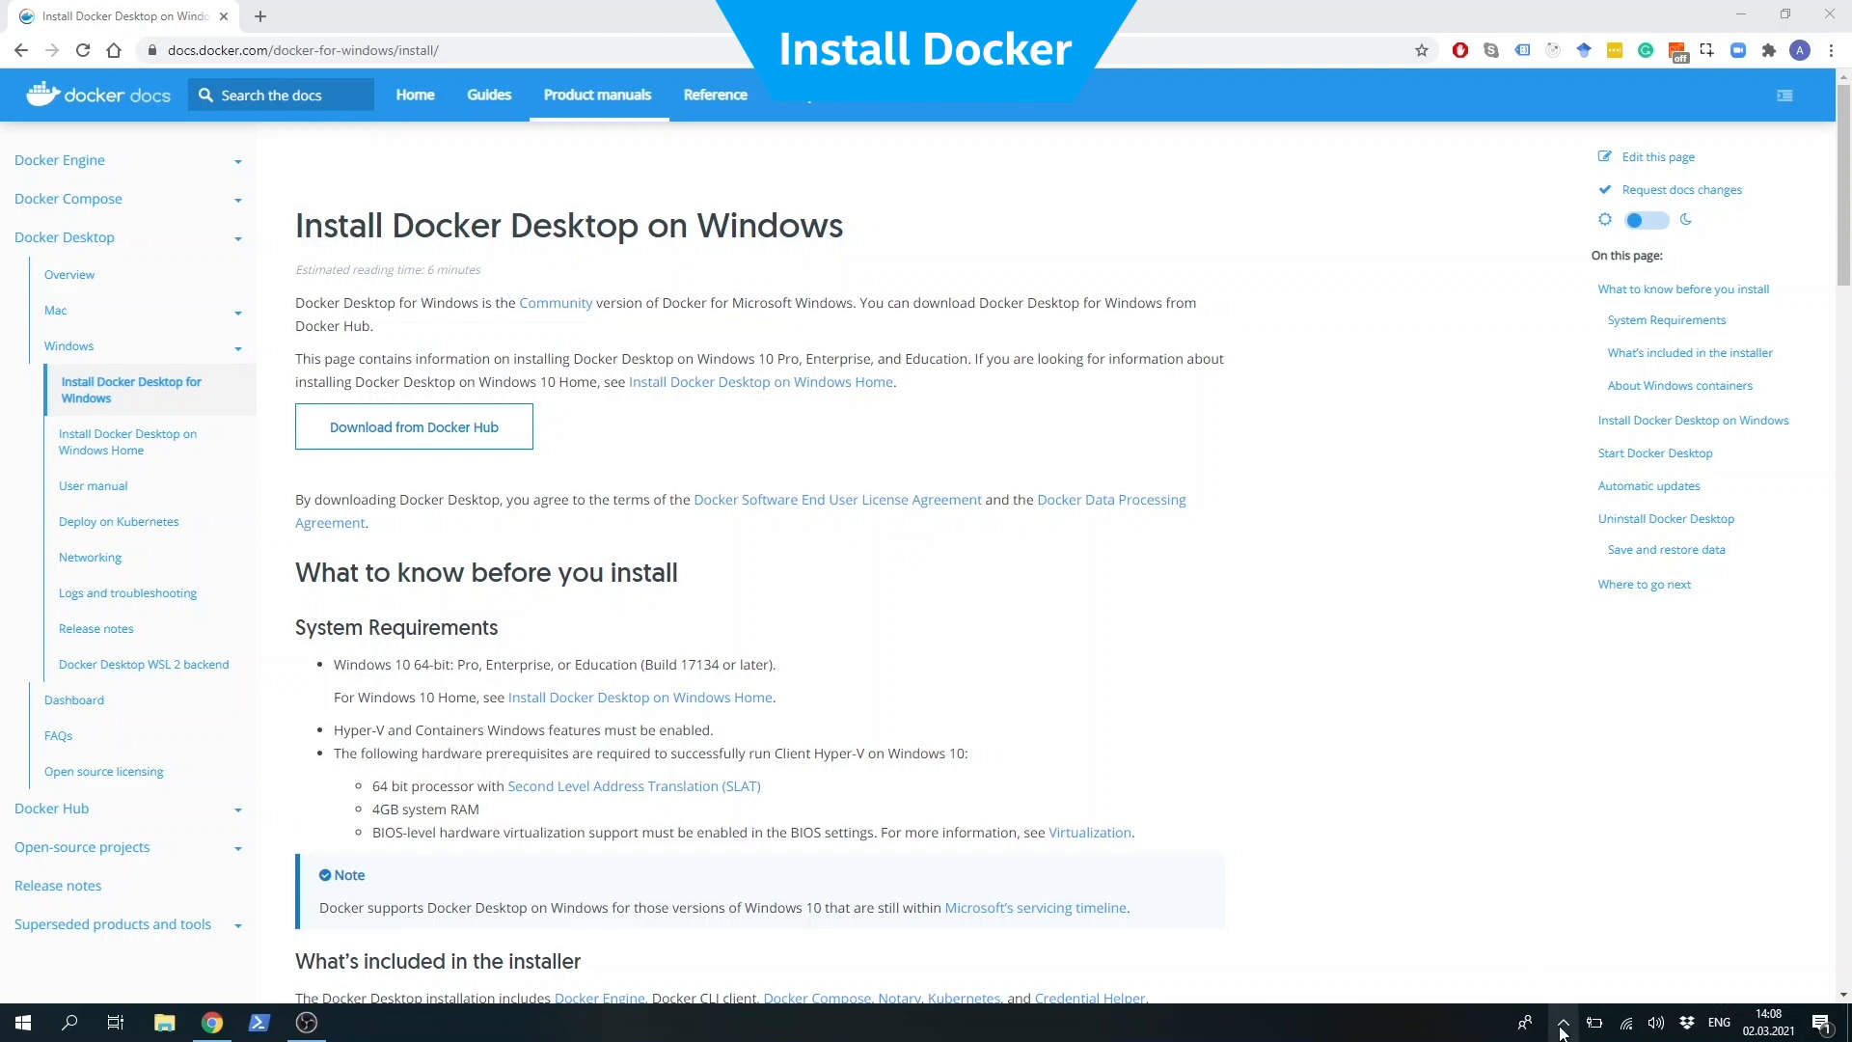
left_click(1561, 1022)
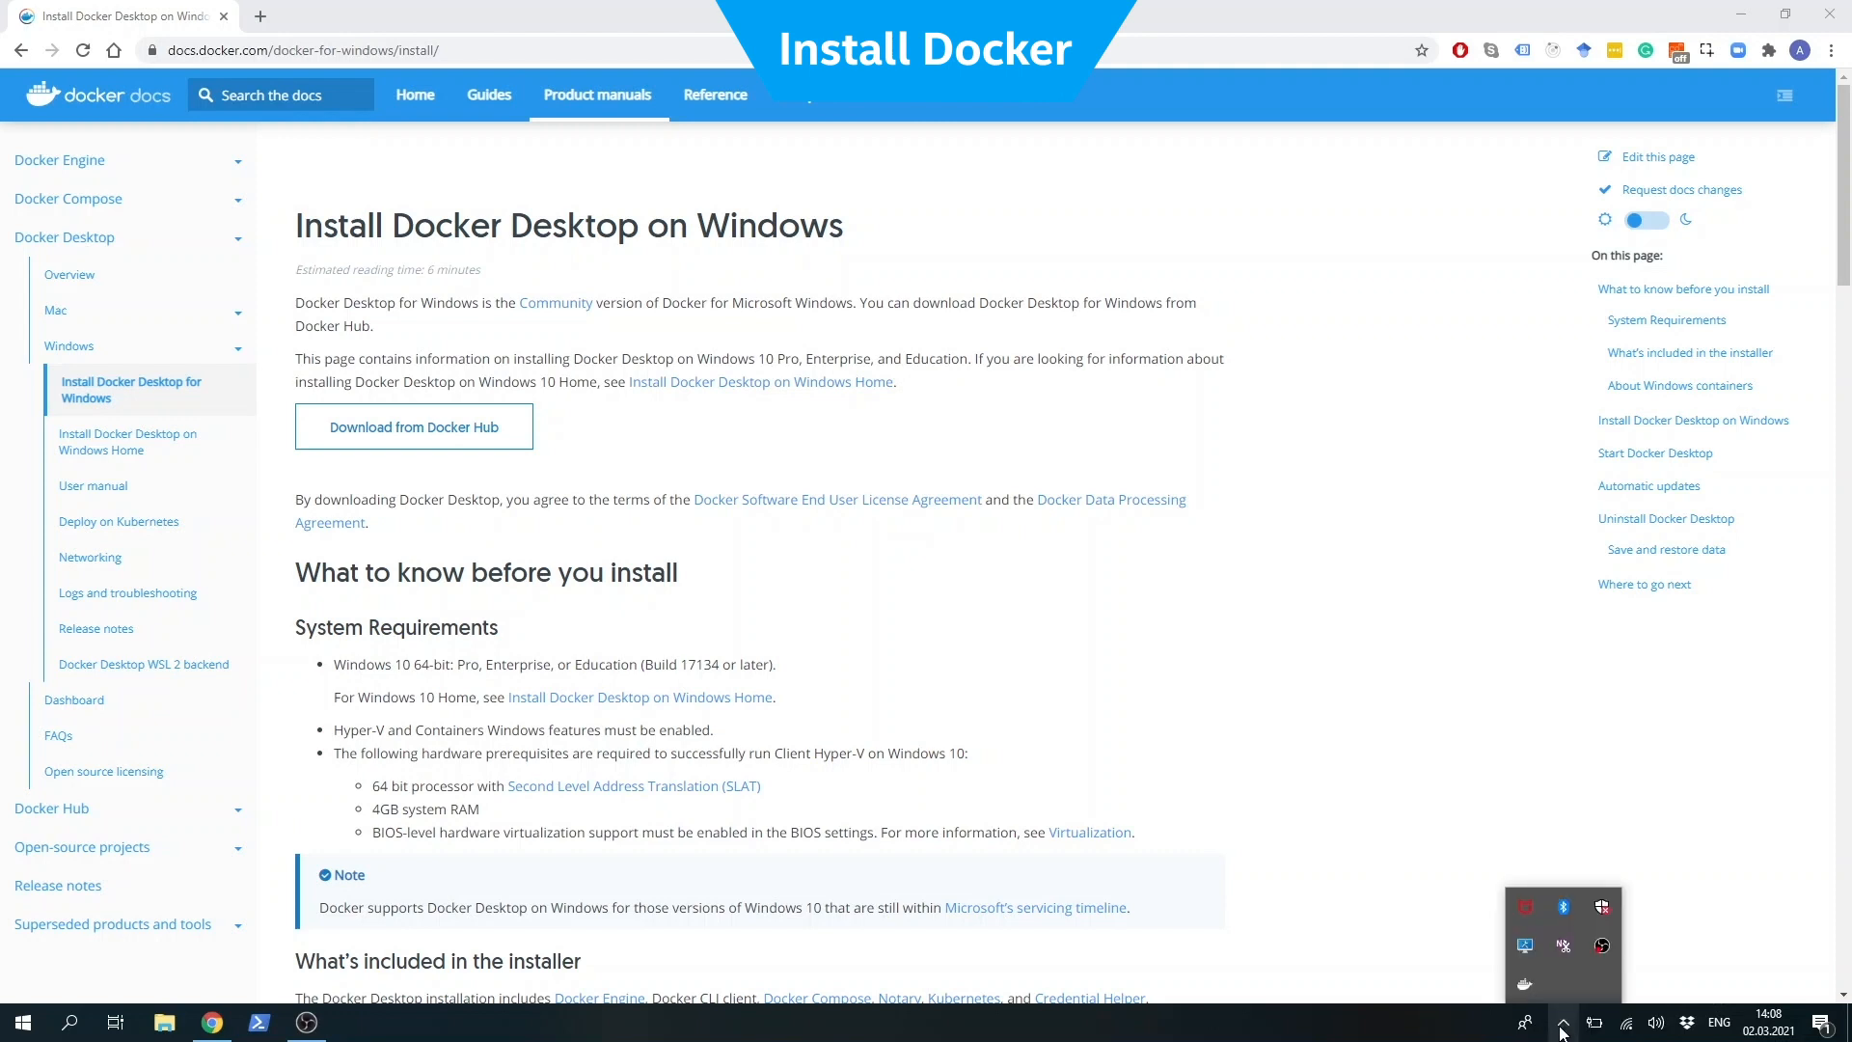
mouse_move(1558, 1006)
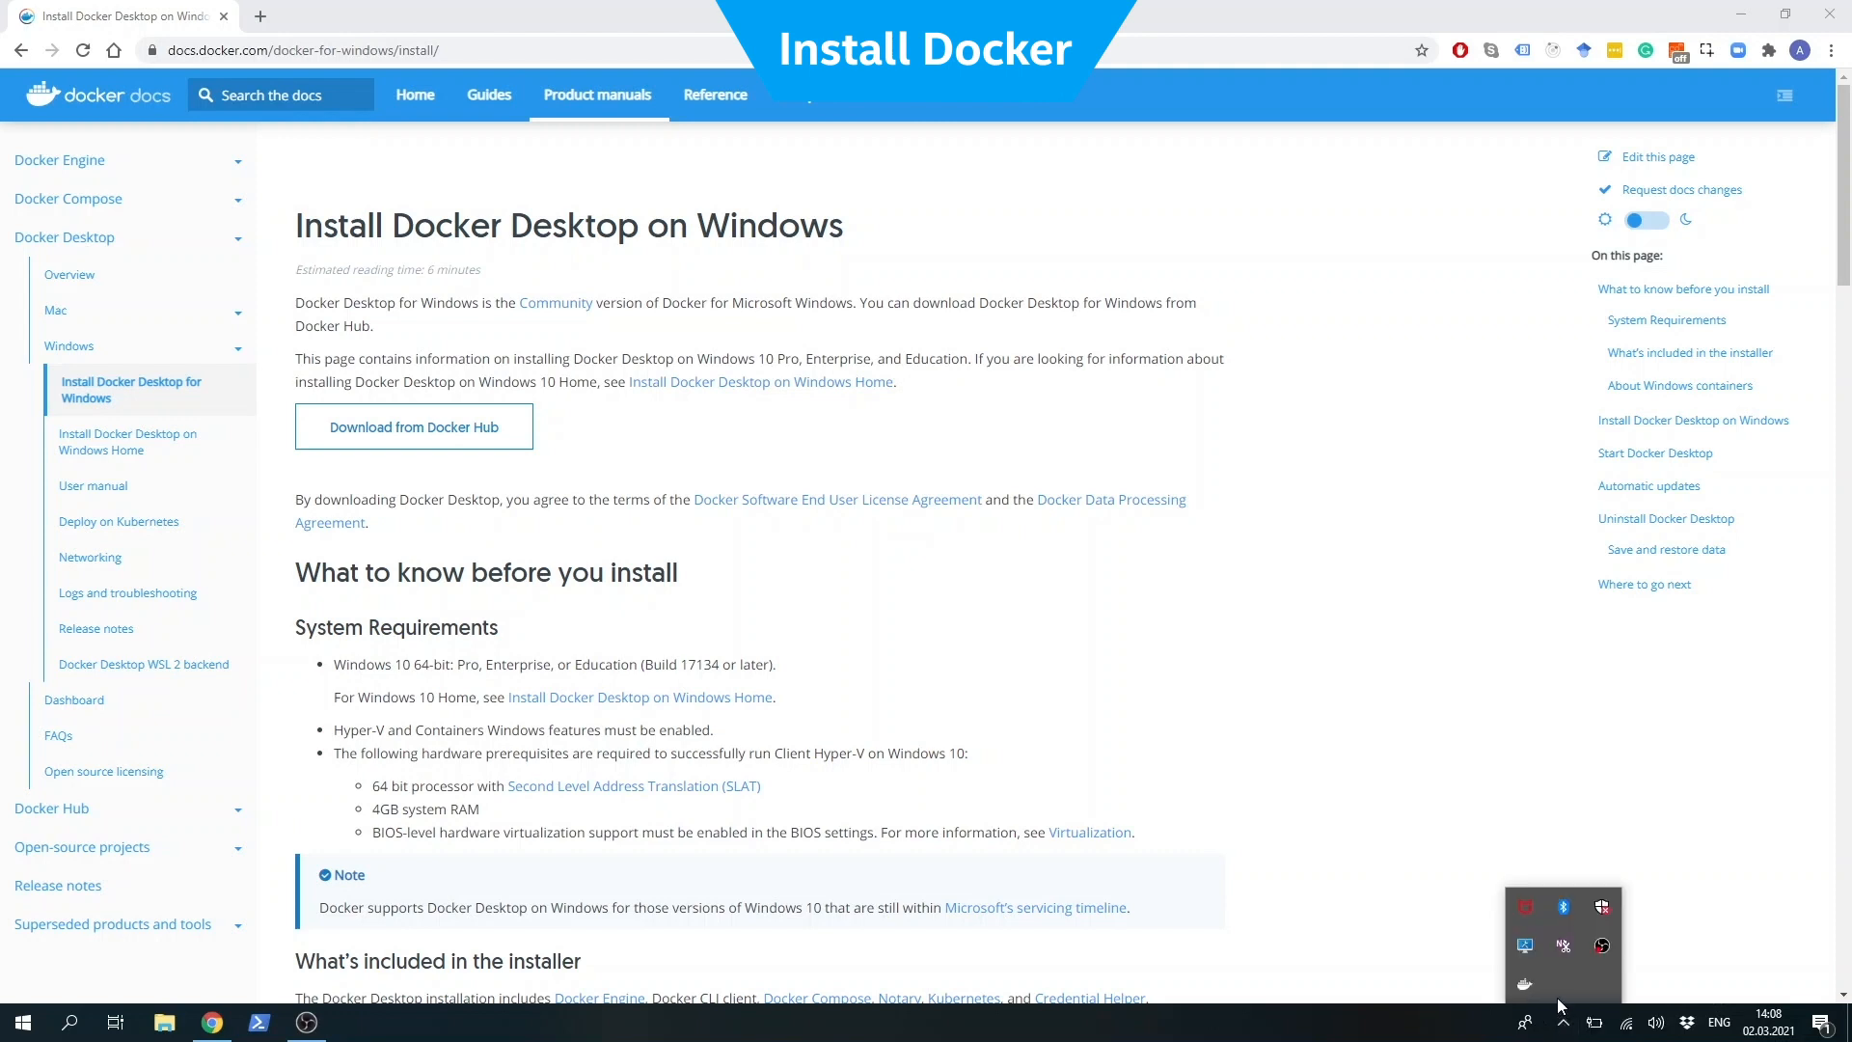
mouse_move(1525, 983)
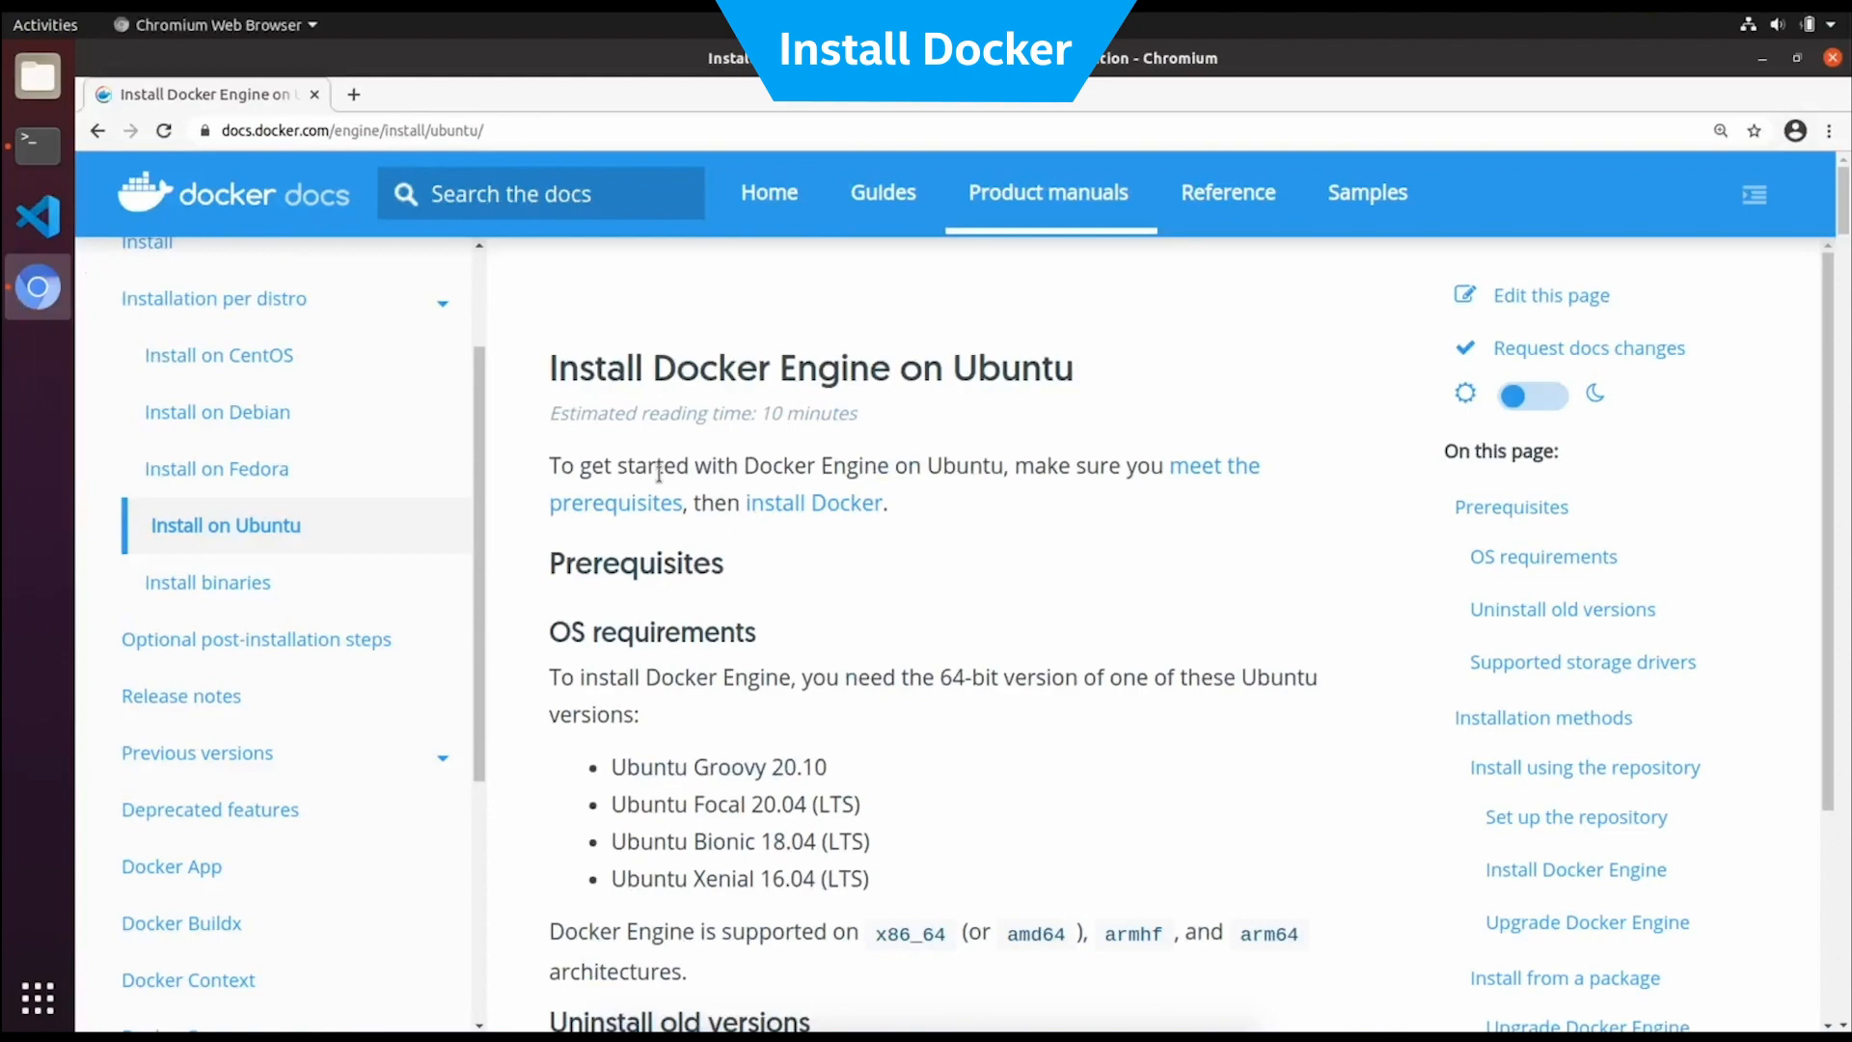
Scroll the Install Docker Engine on Ubuntu page to the x86_64 repository setup commands
right_click(757, 306)
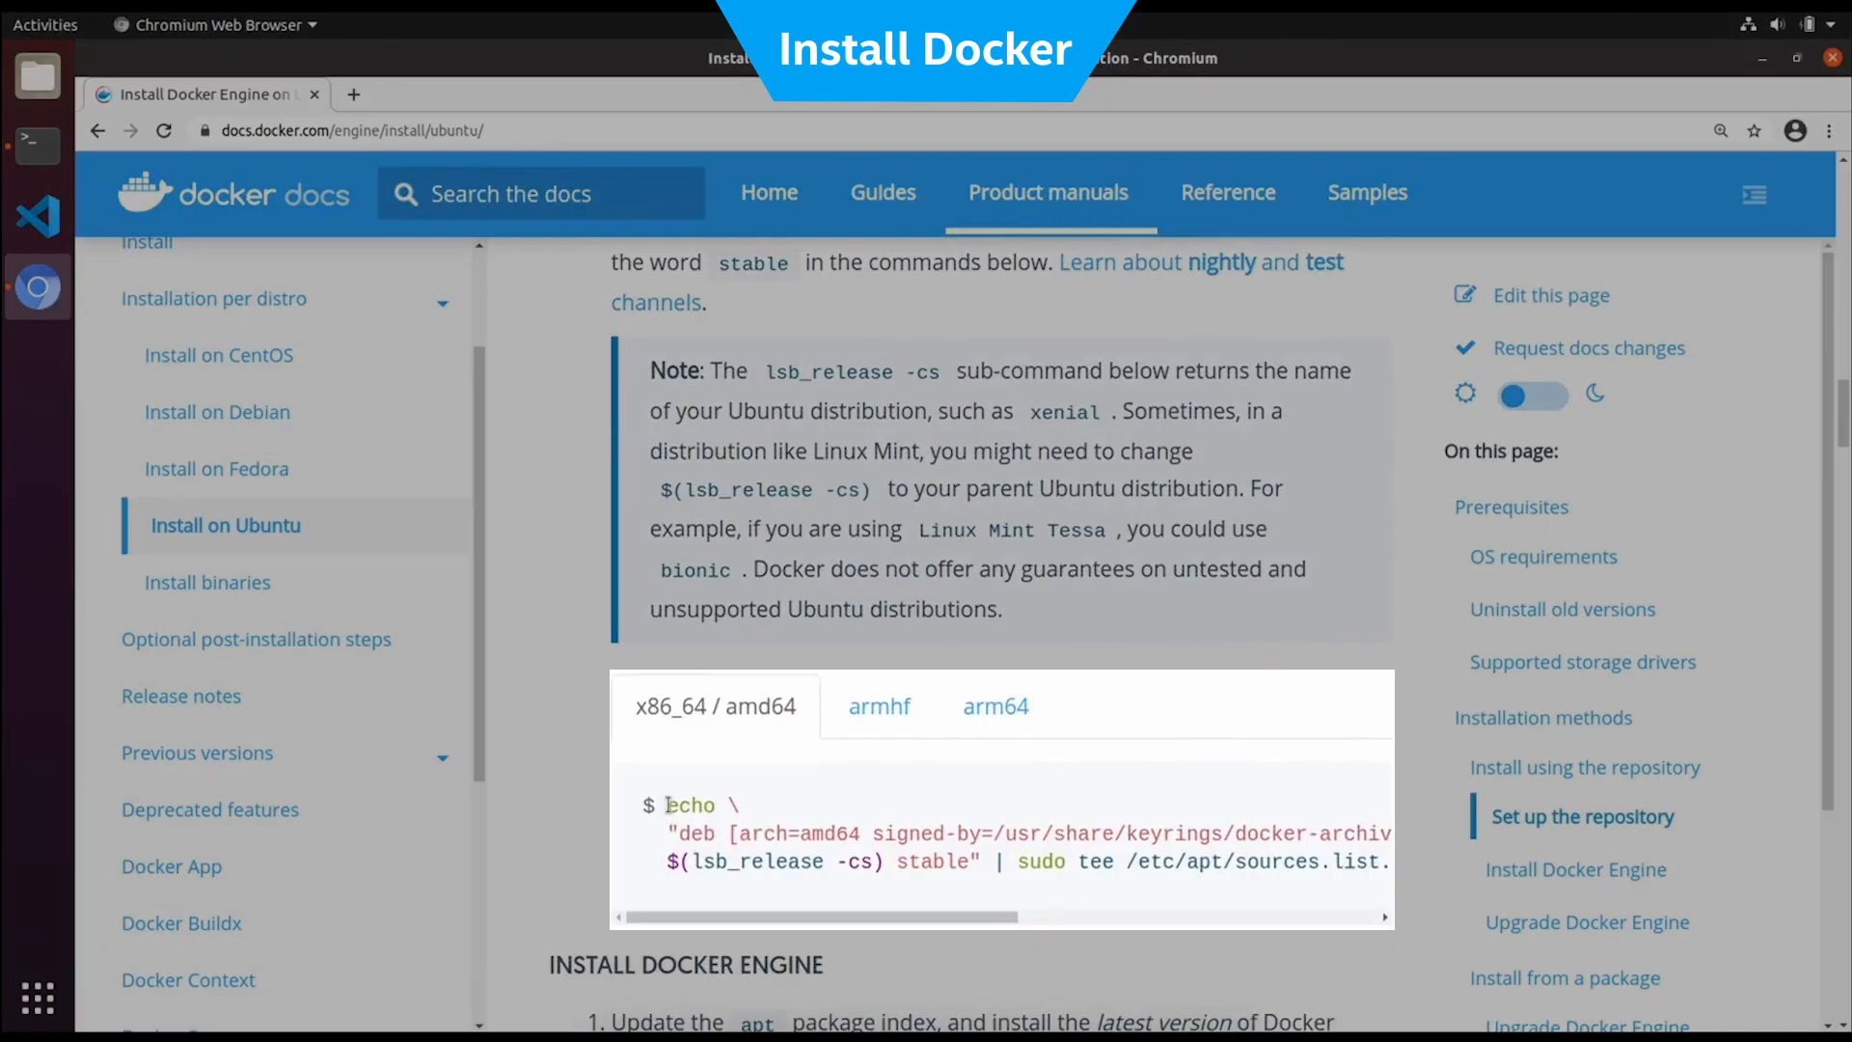
scroll("down", 3)
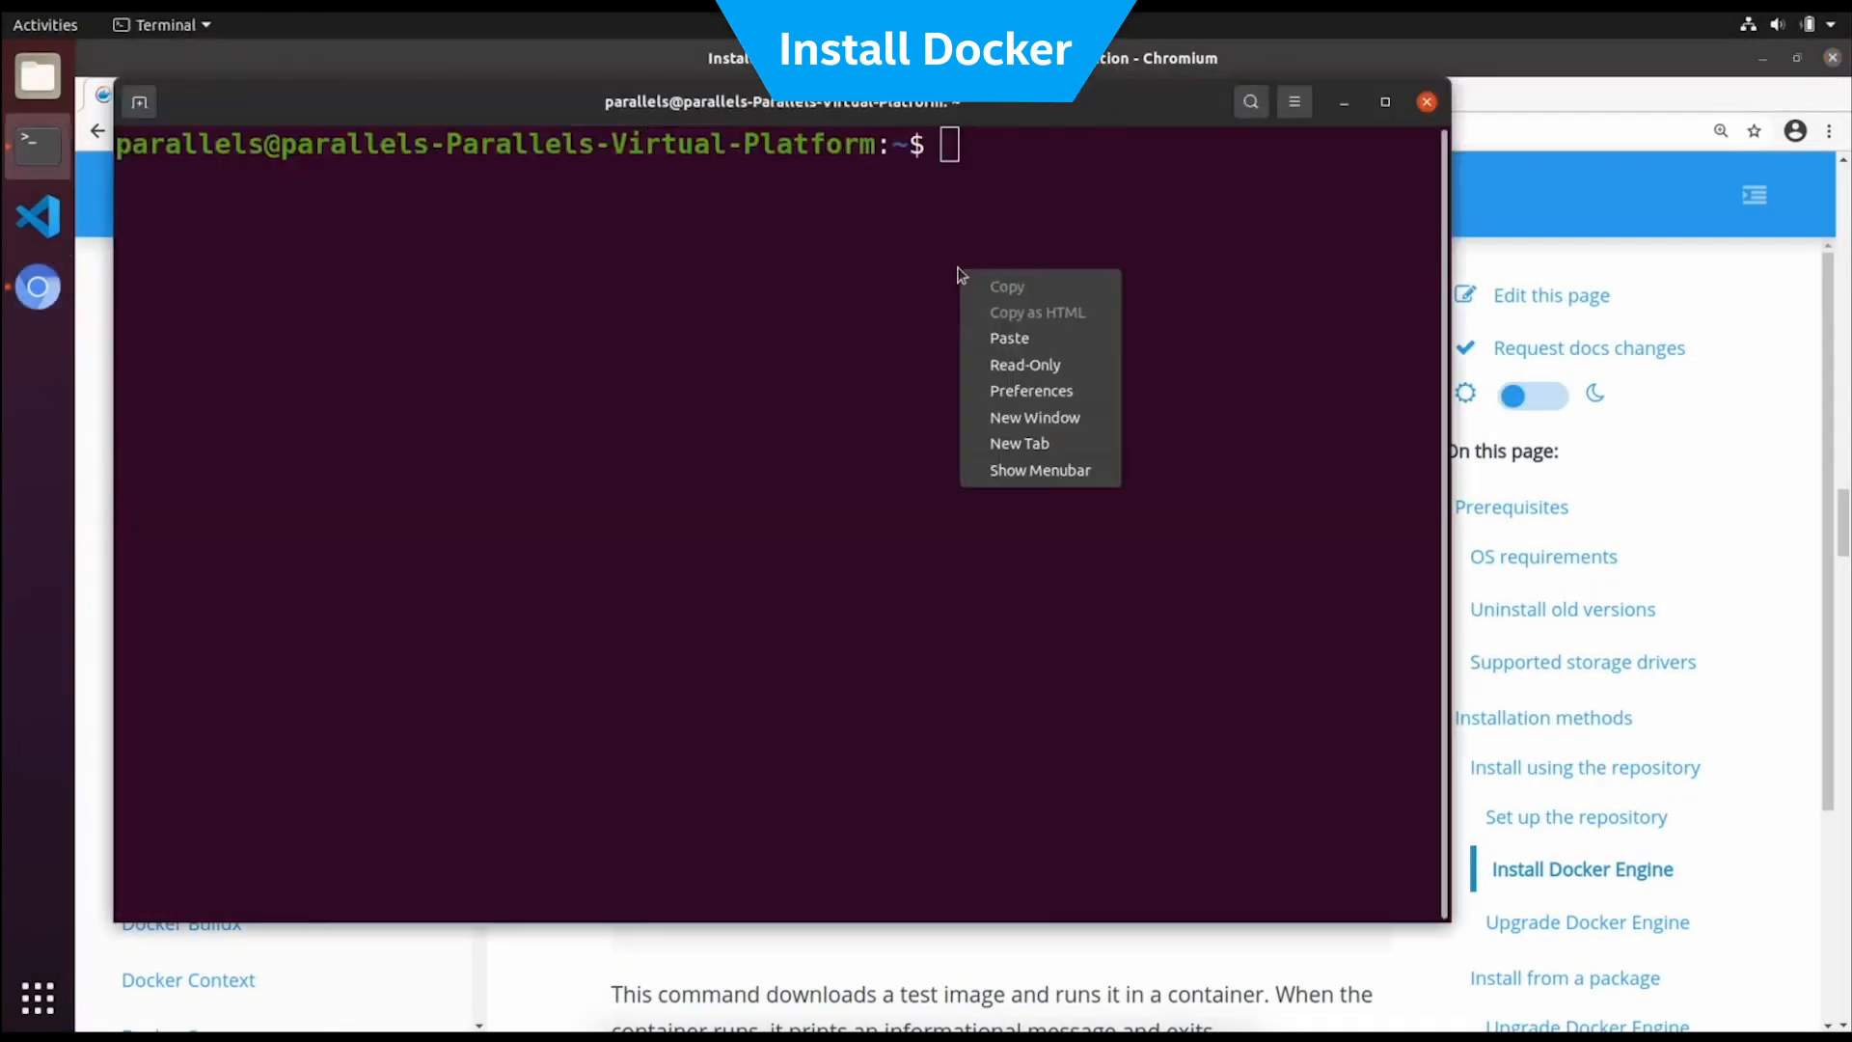
Run sudo docker run hello-world for 'Hello from Docker!', then enter sudo usermod -aG docker ${USER}
left_click(1009, 338)
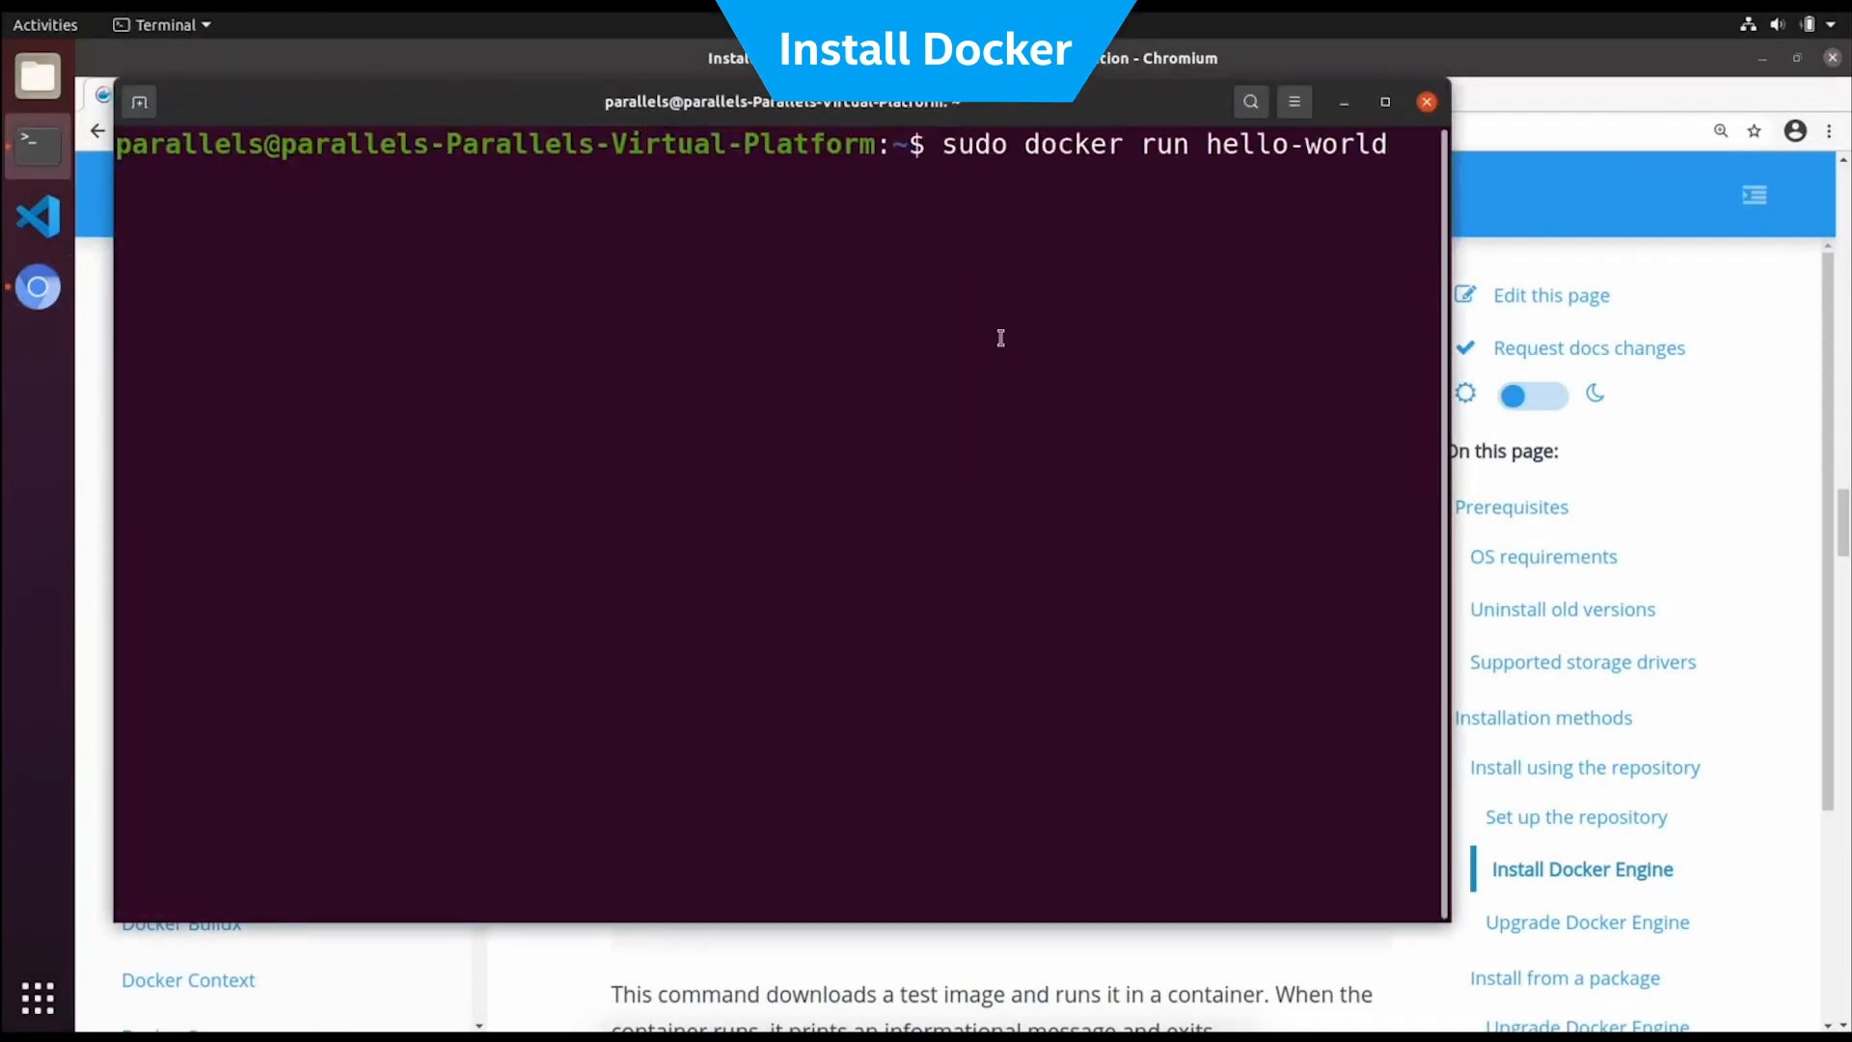
key("Return")
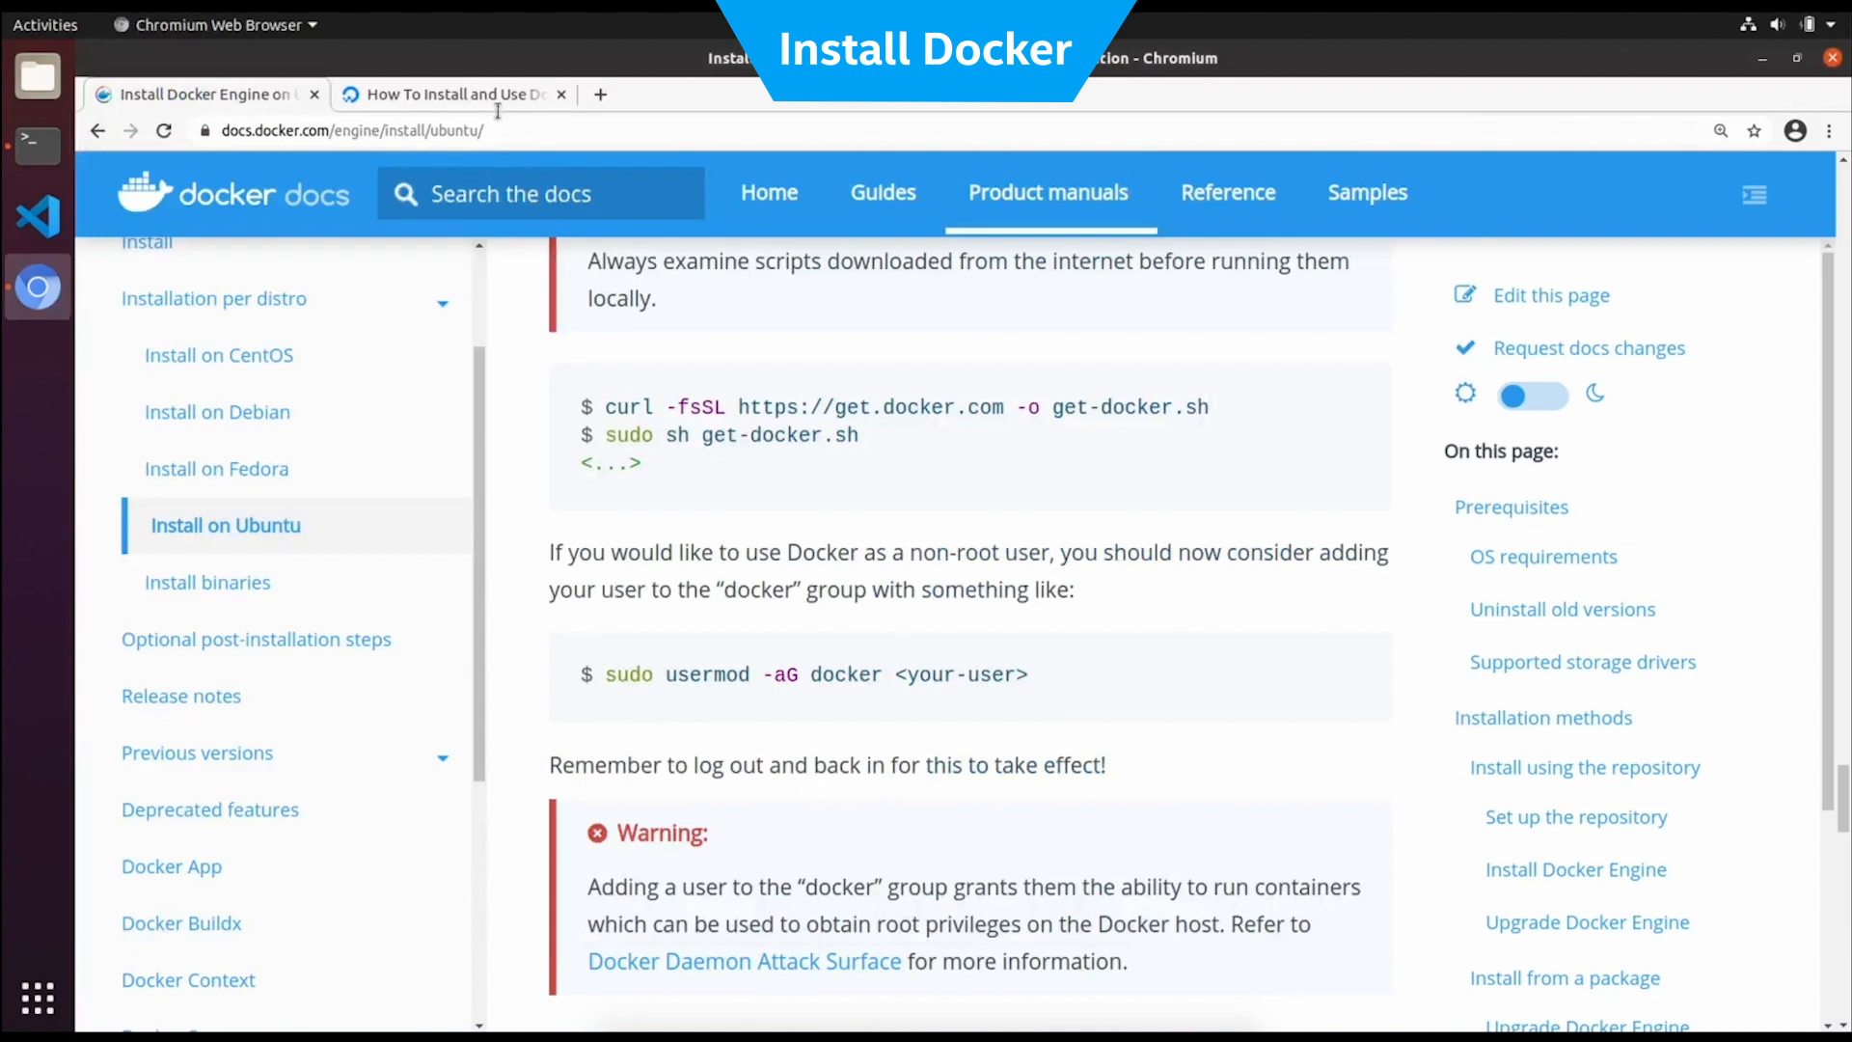
left_click(452, 94)
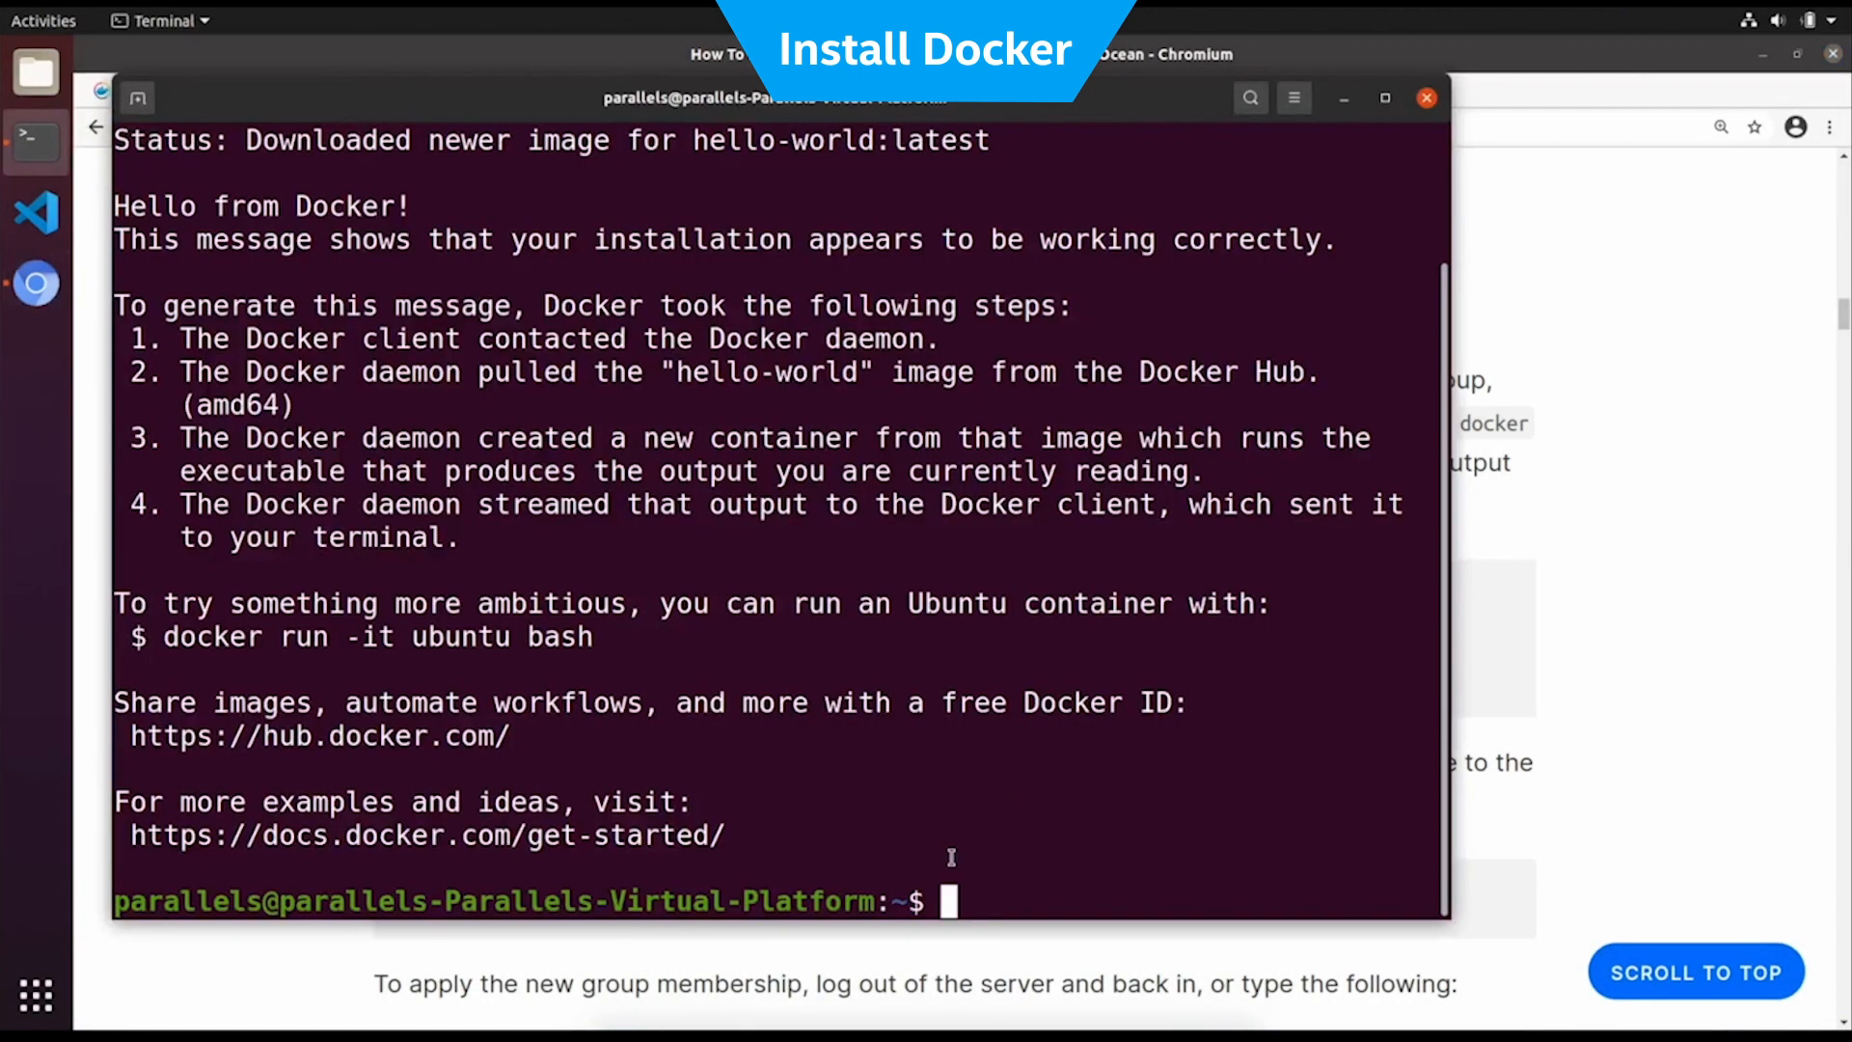
type("sudo usermod -aG docker ${USER}")
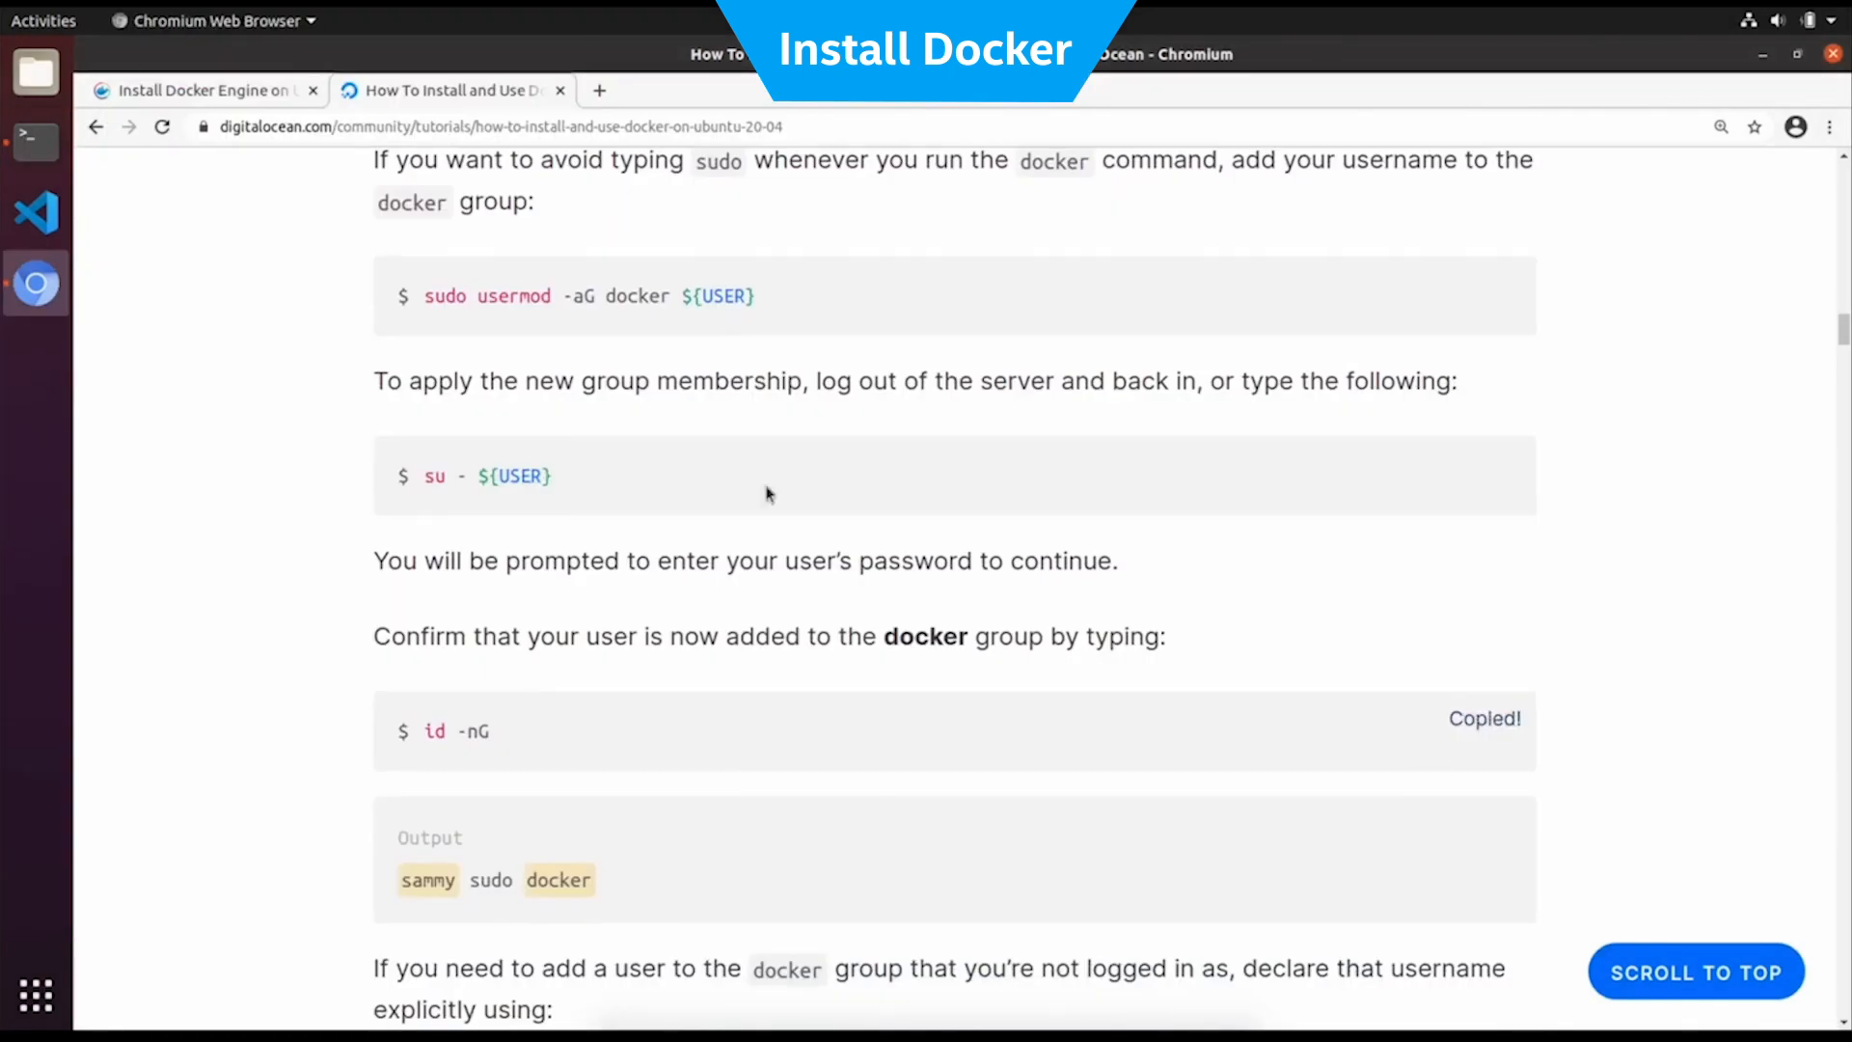
Copy the id -nG command from the DigitalOcean docker-group section
left_click(36, 142)
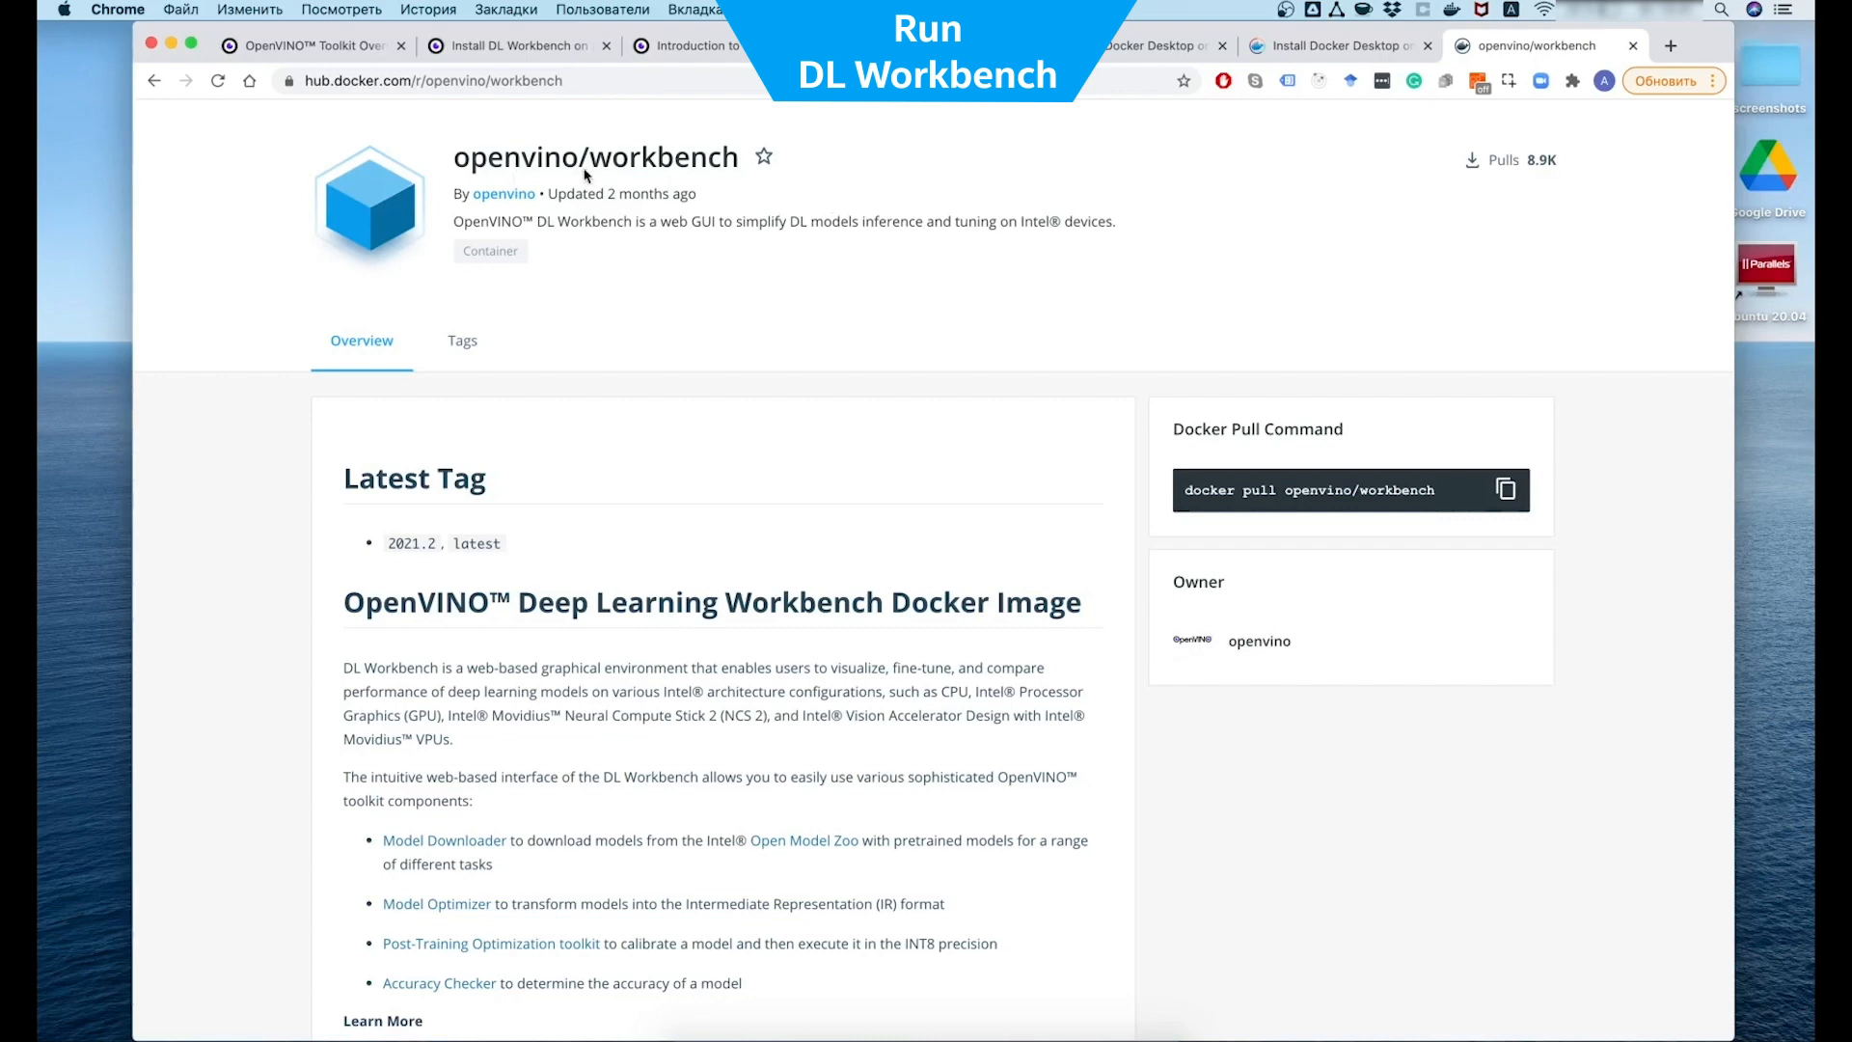
View the openvino/workbench tags list, with latest and 2021.2 as the newest tags
left_click(462, 341)
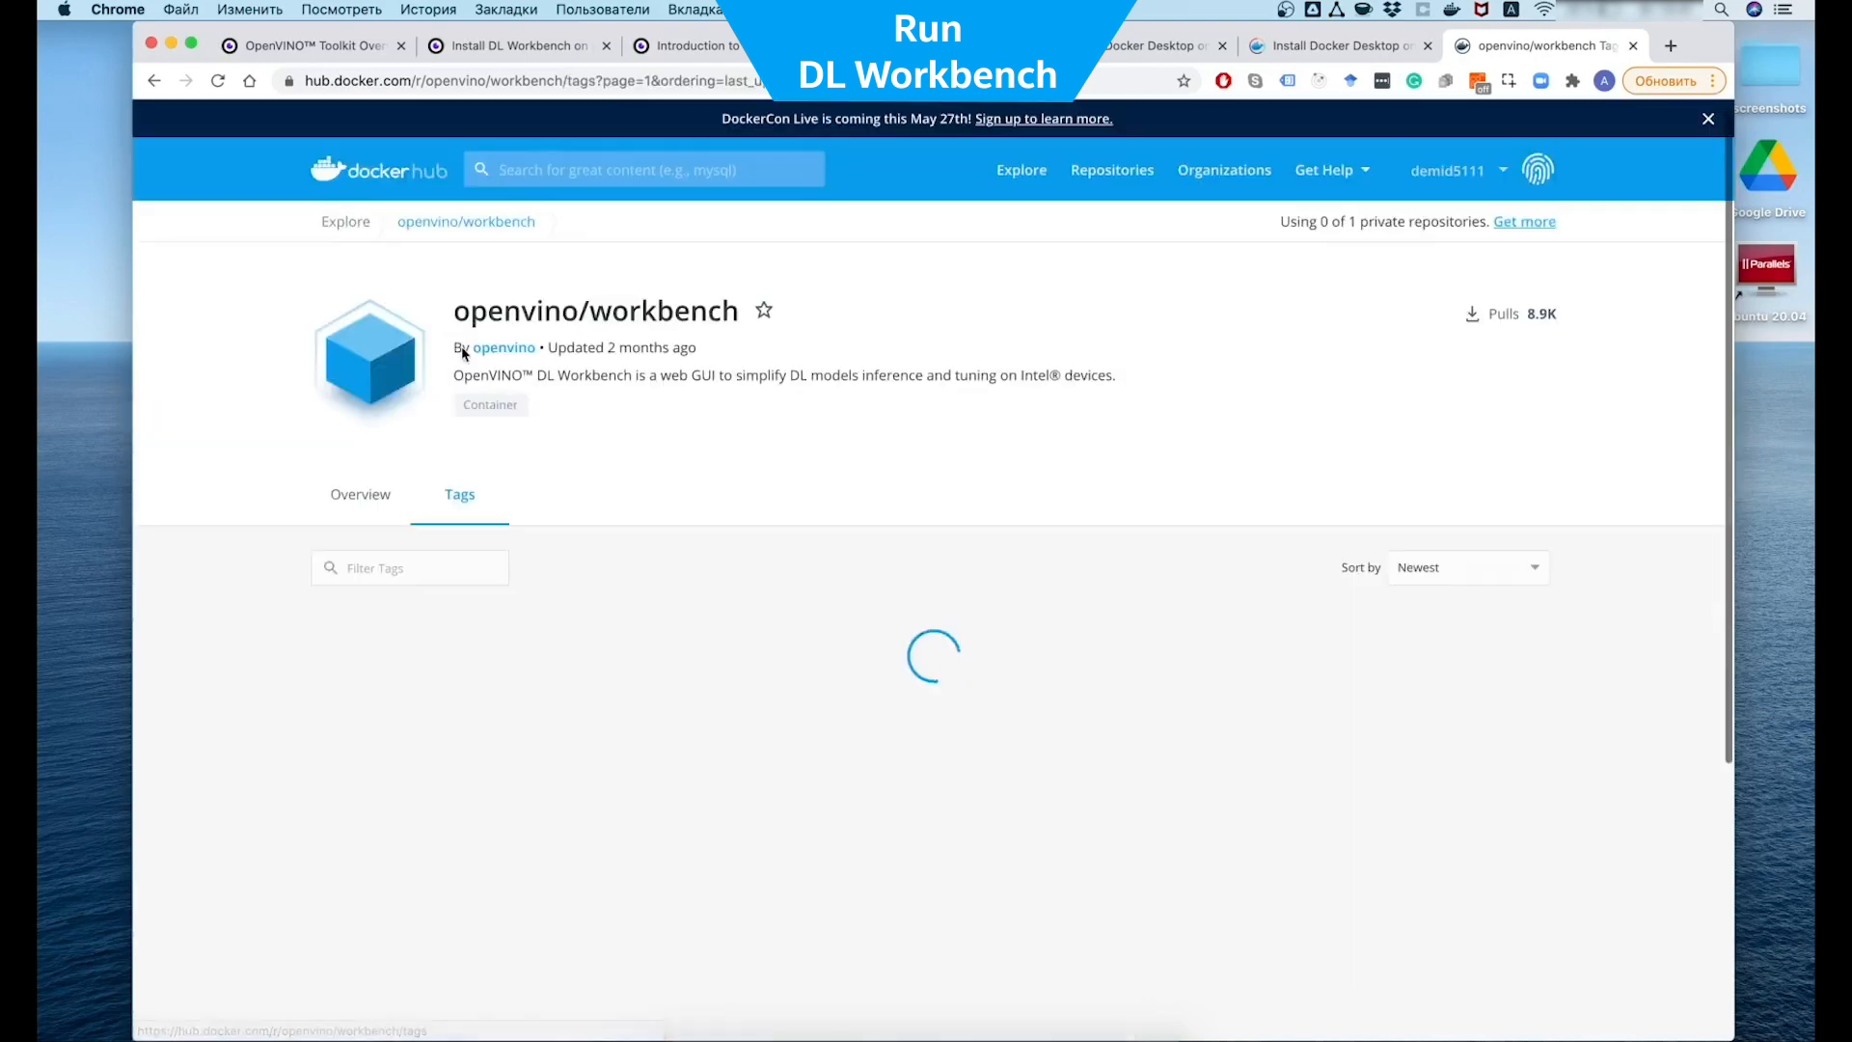
scroll("down", 3)
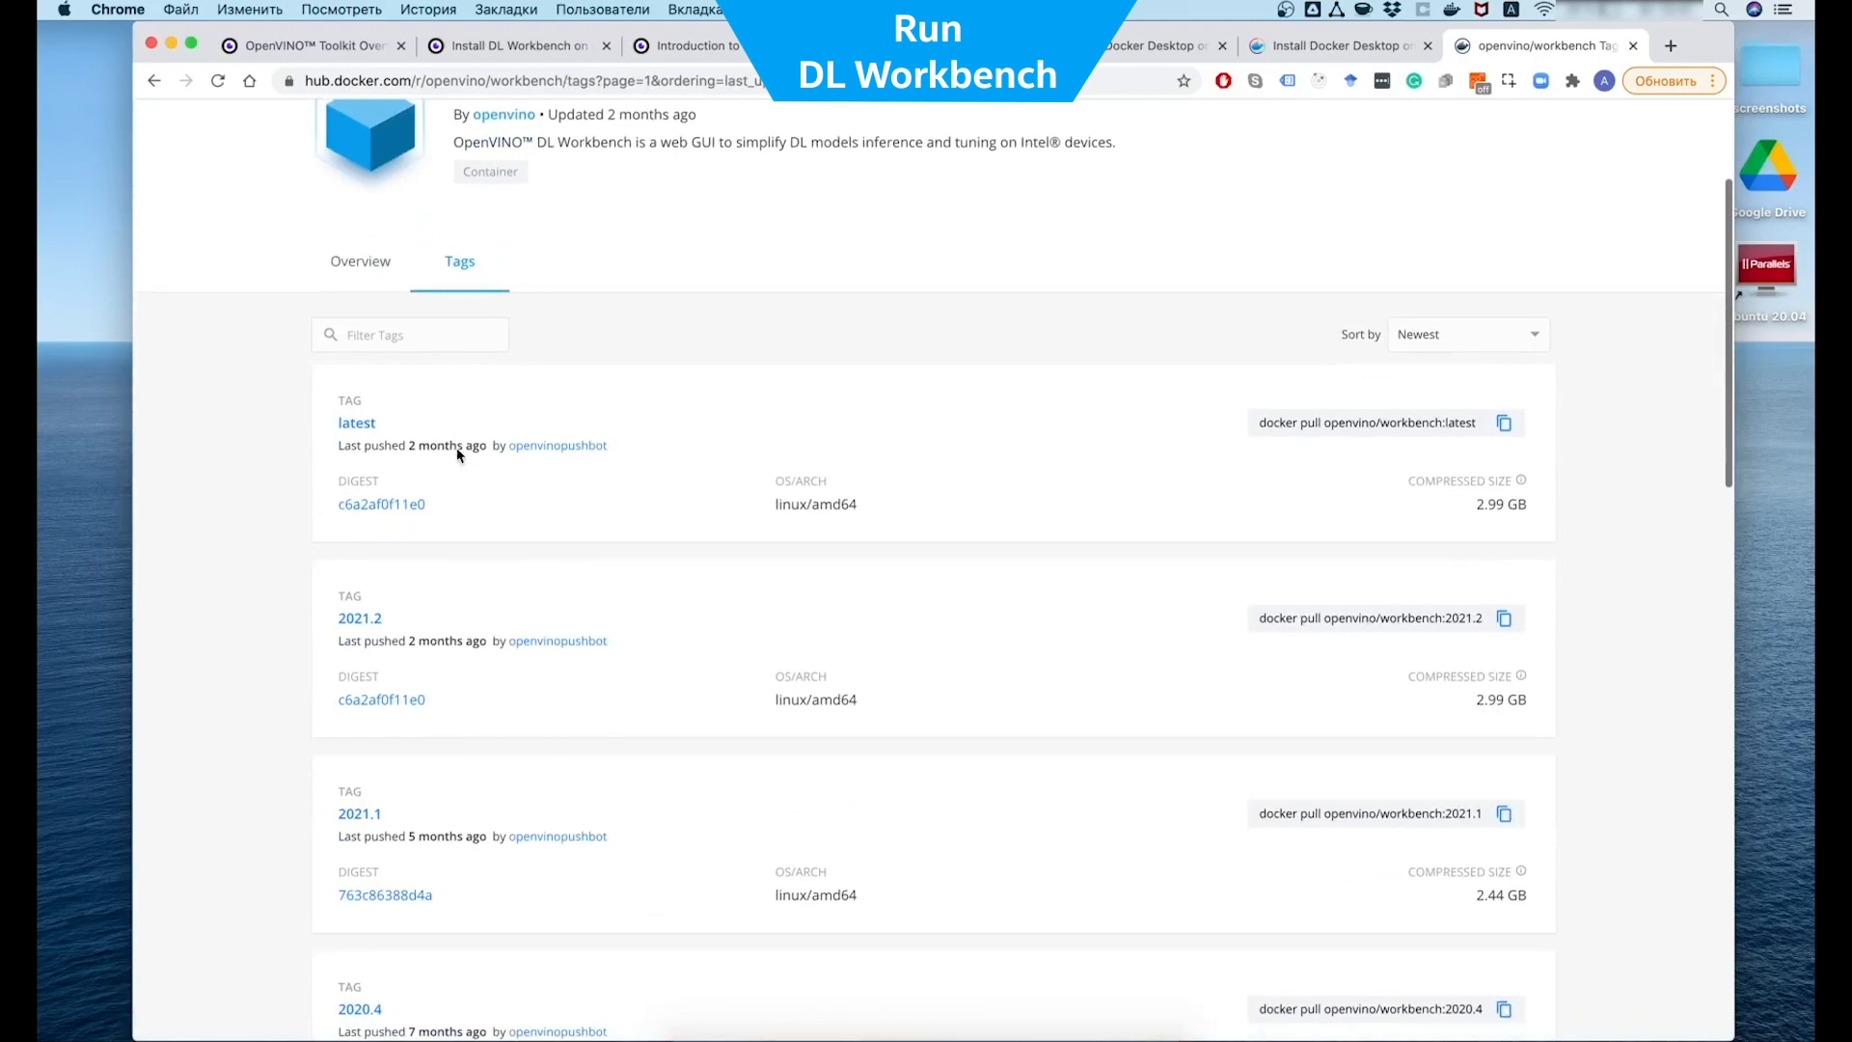
mouse_move(405, 593)
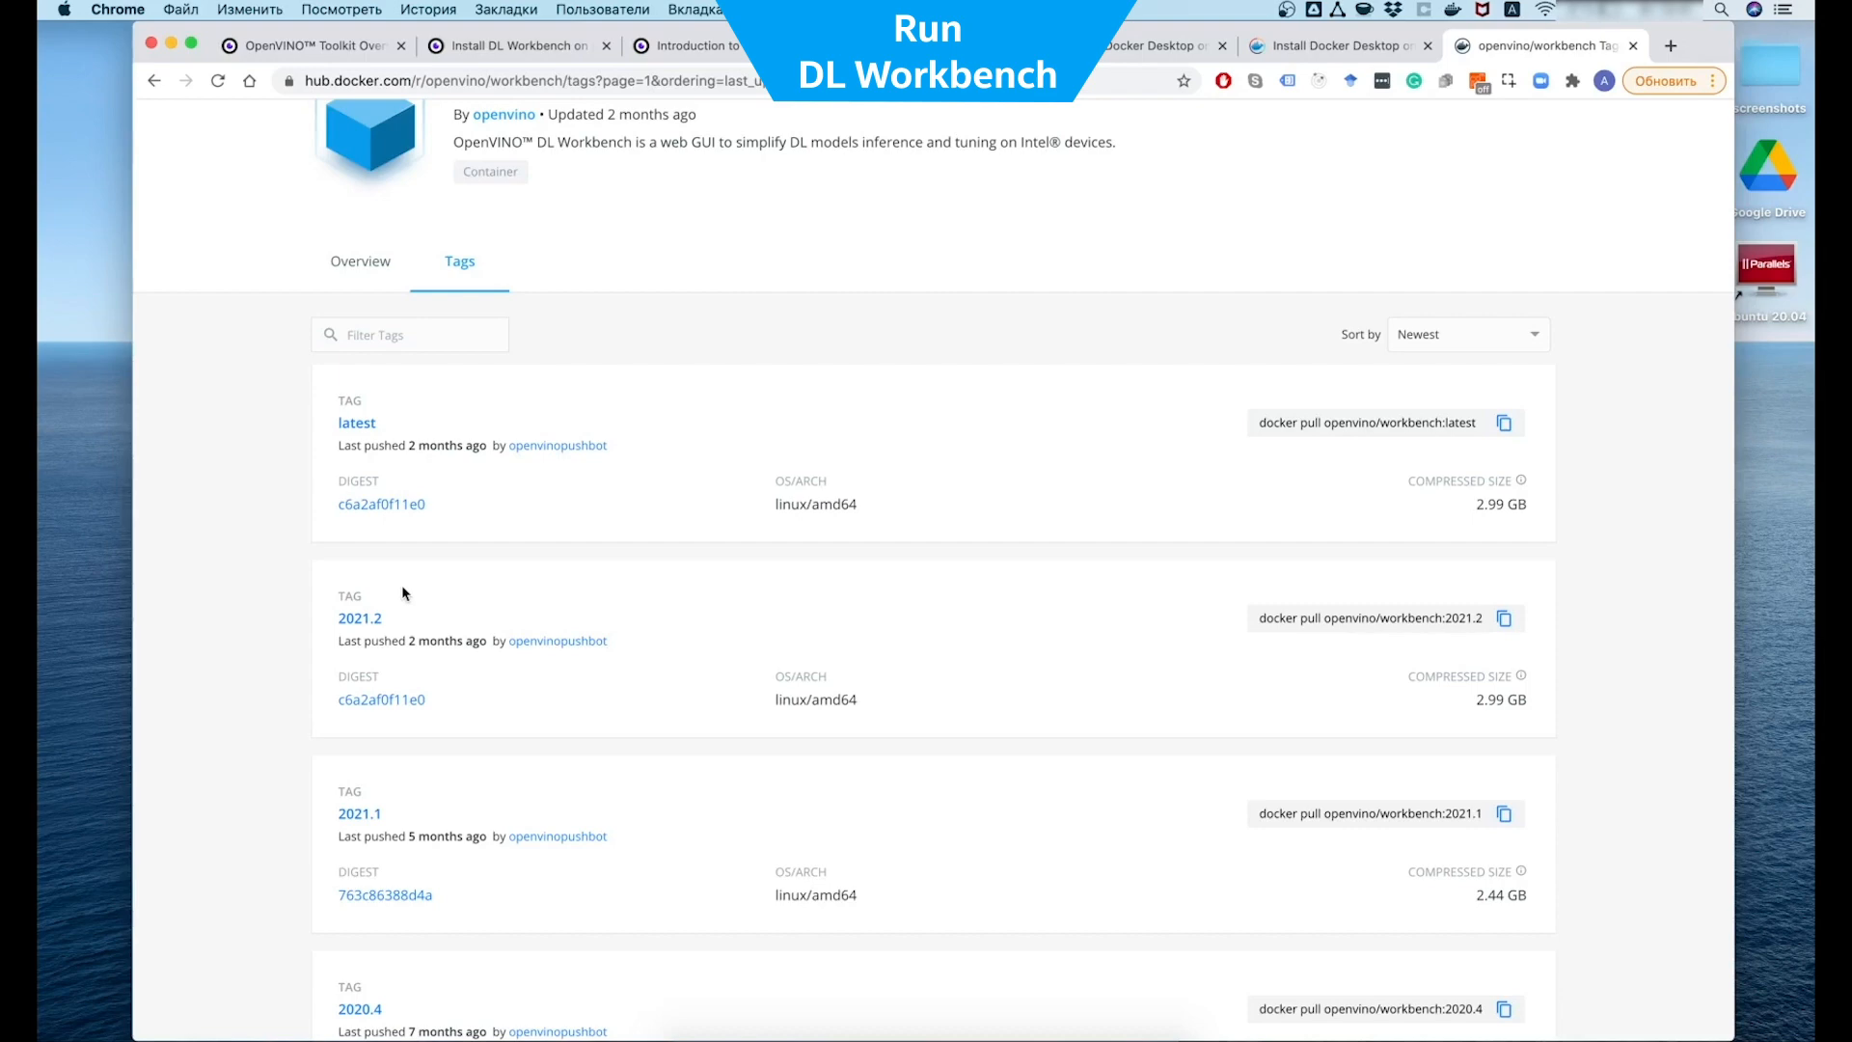
left_click(508, 45)
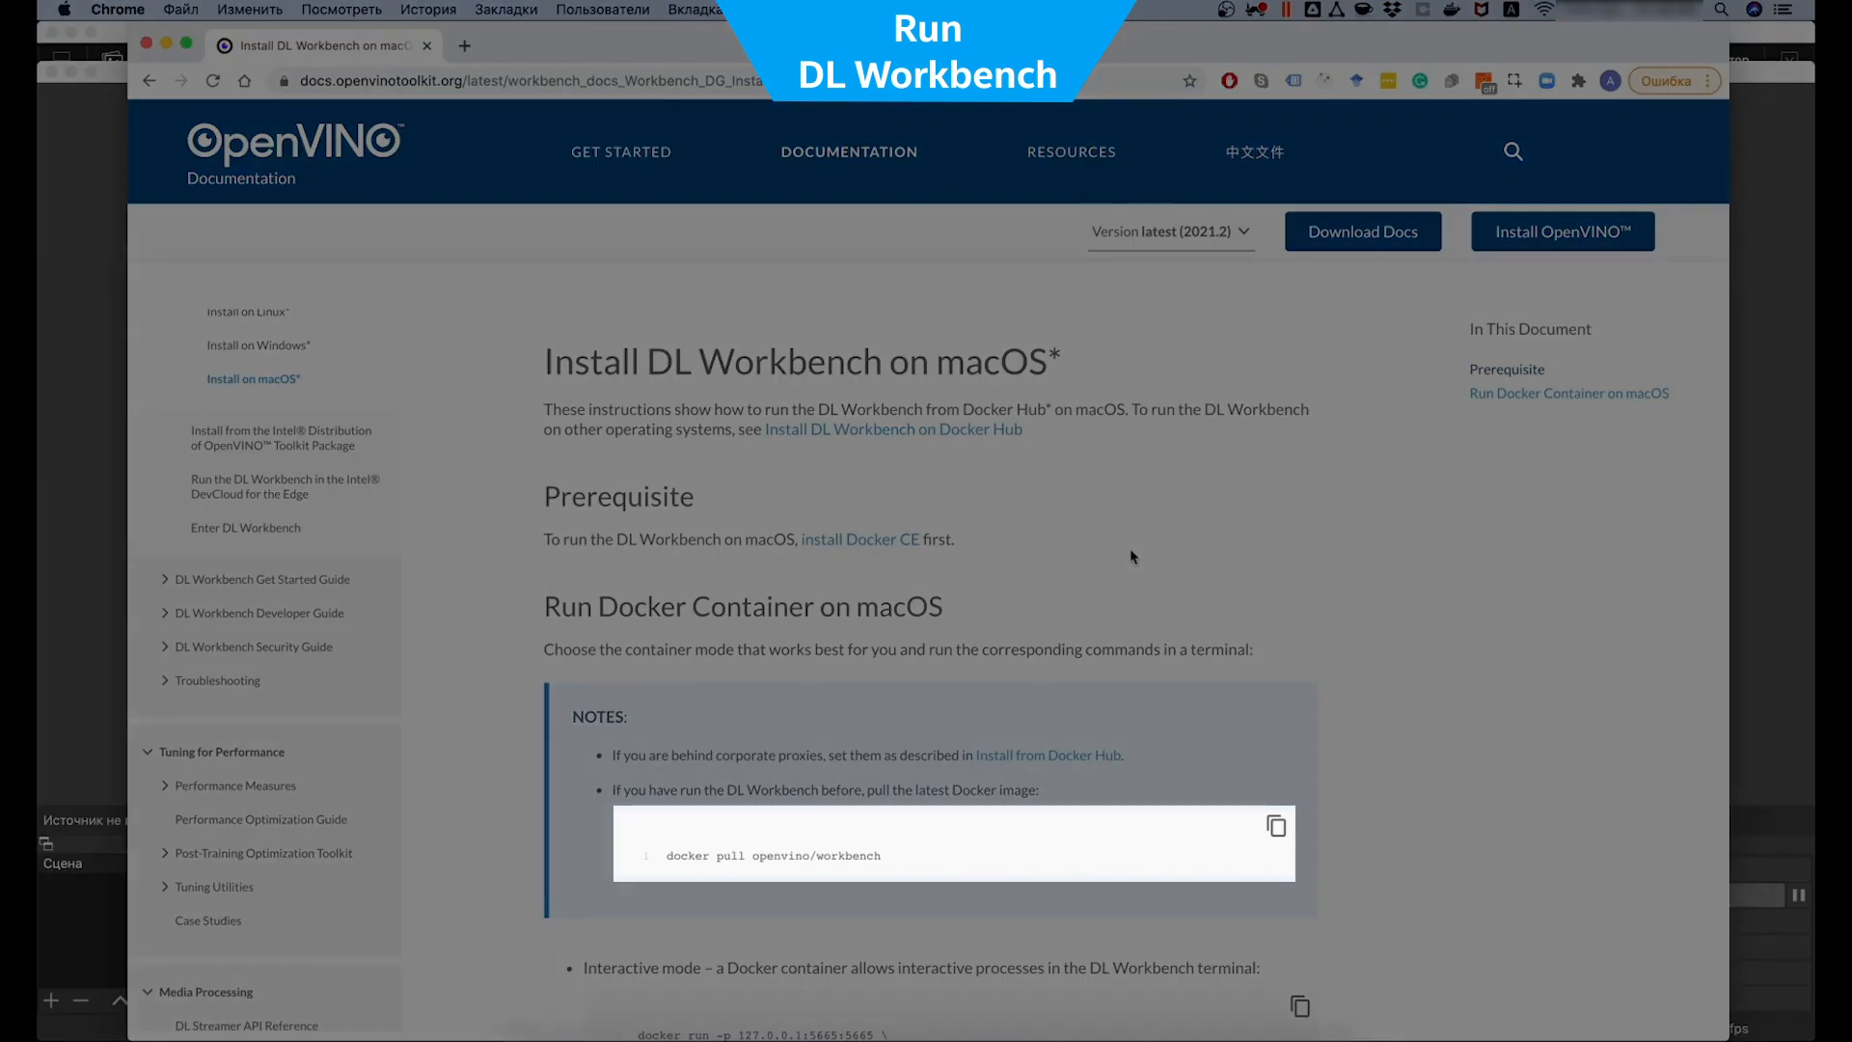
mouse_move(1155, 757)
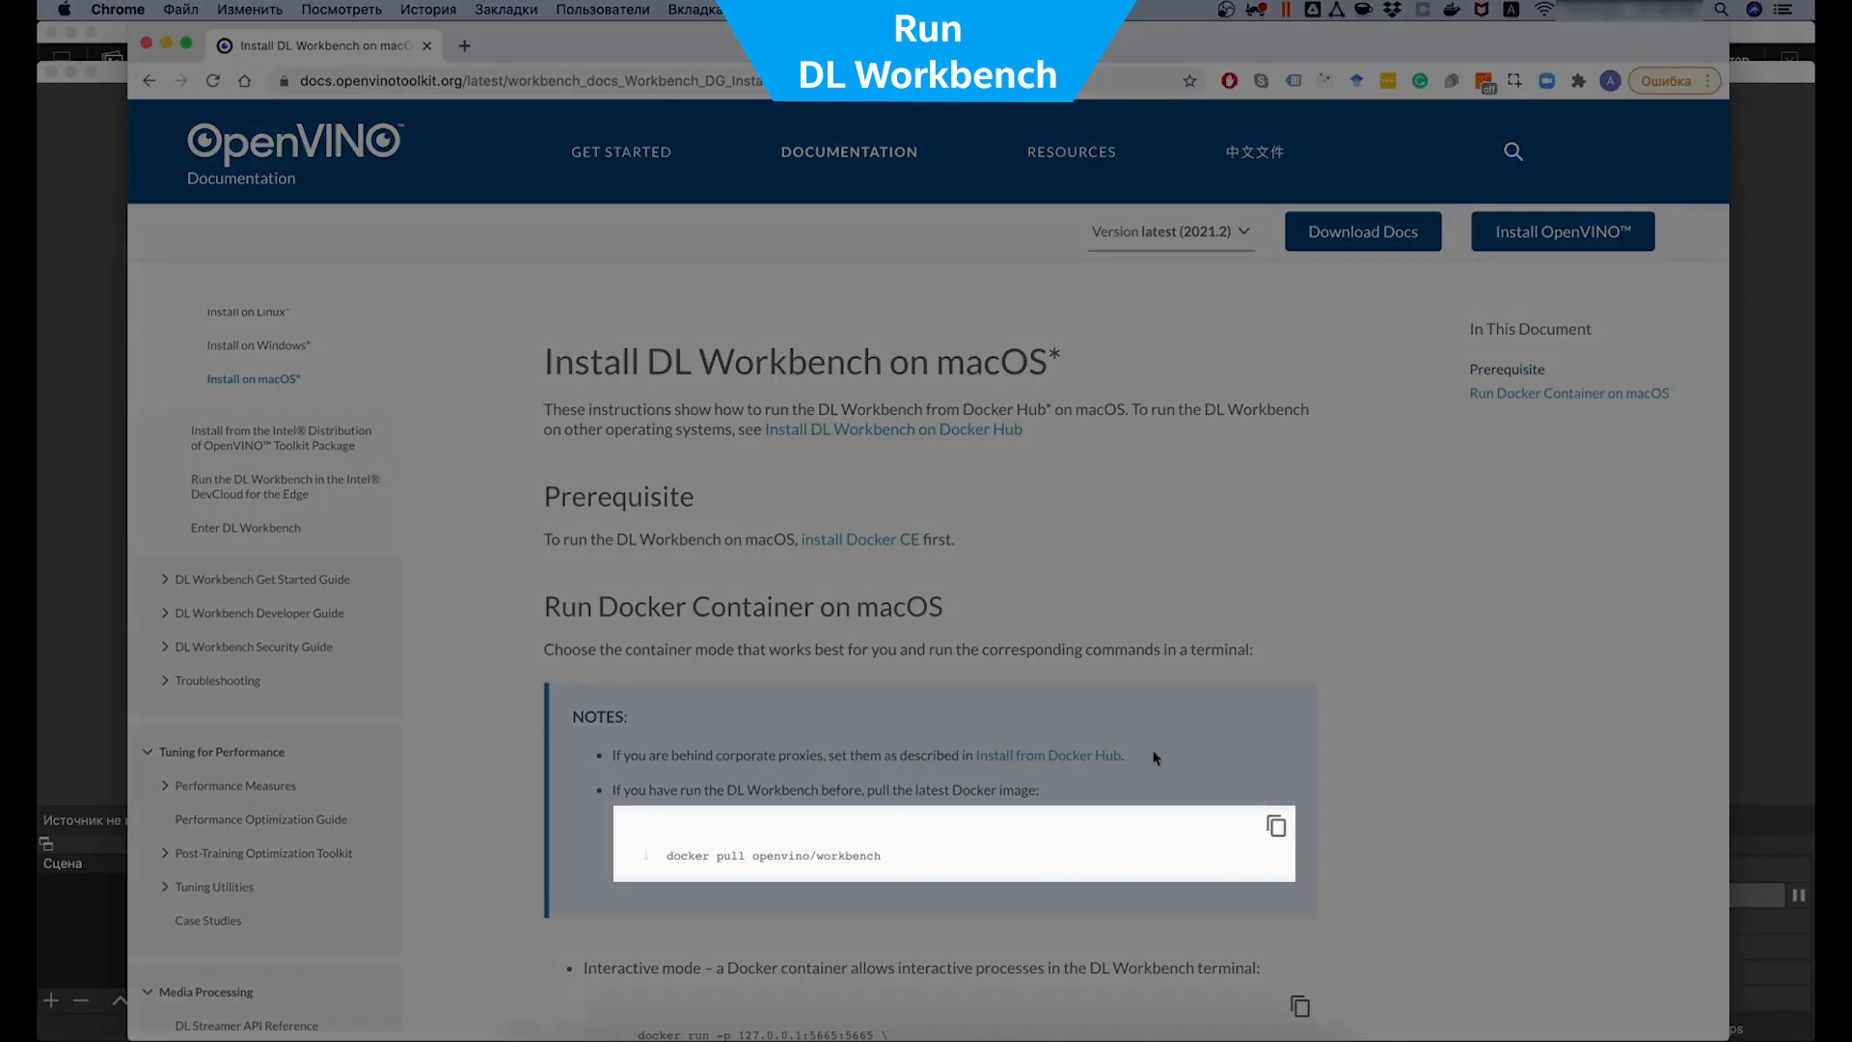
Pull openvino/workbench in Terminal and set the docker run command's tag to 2021.2
left_click(1277, 824)
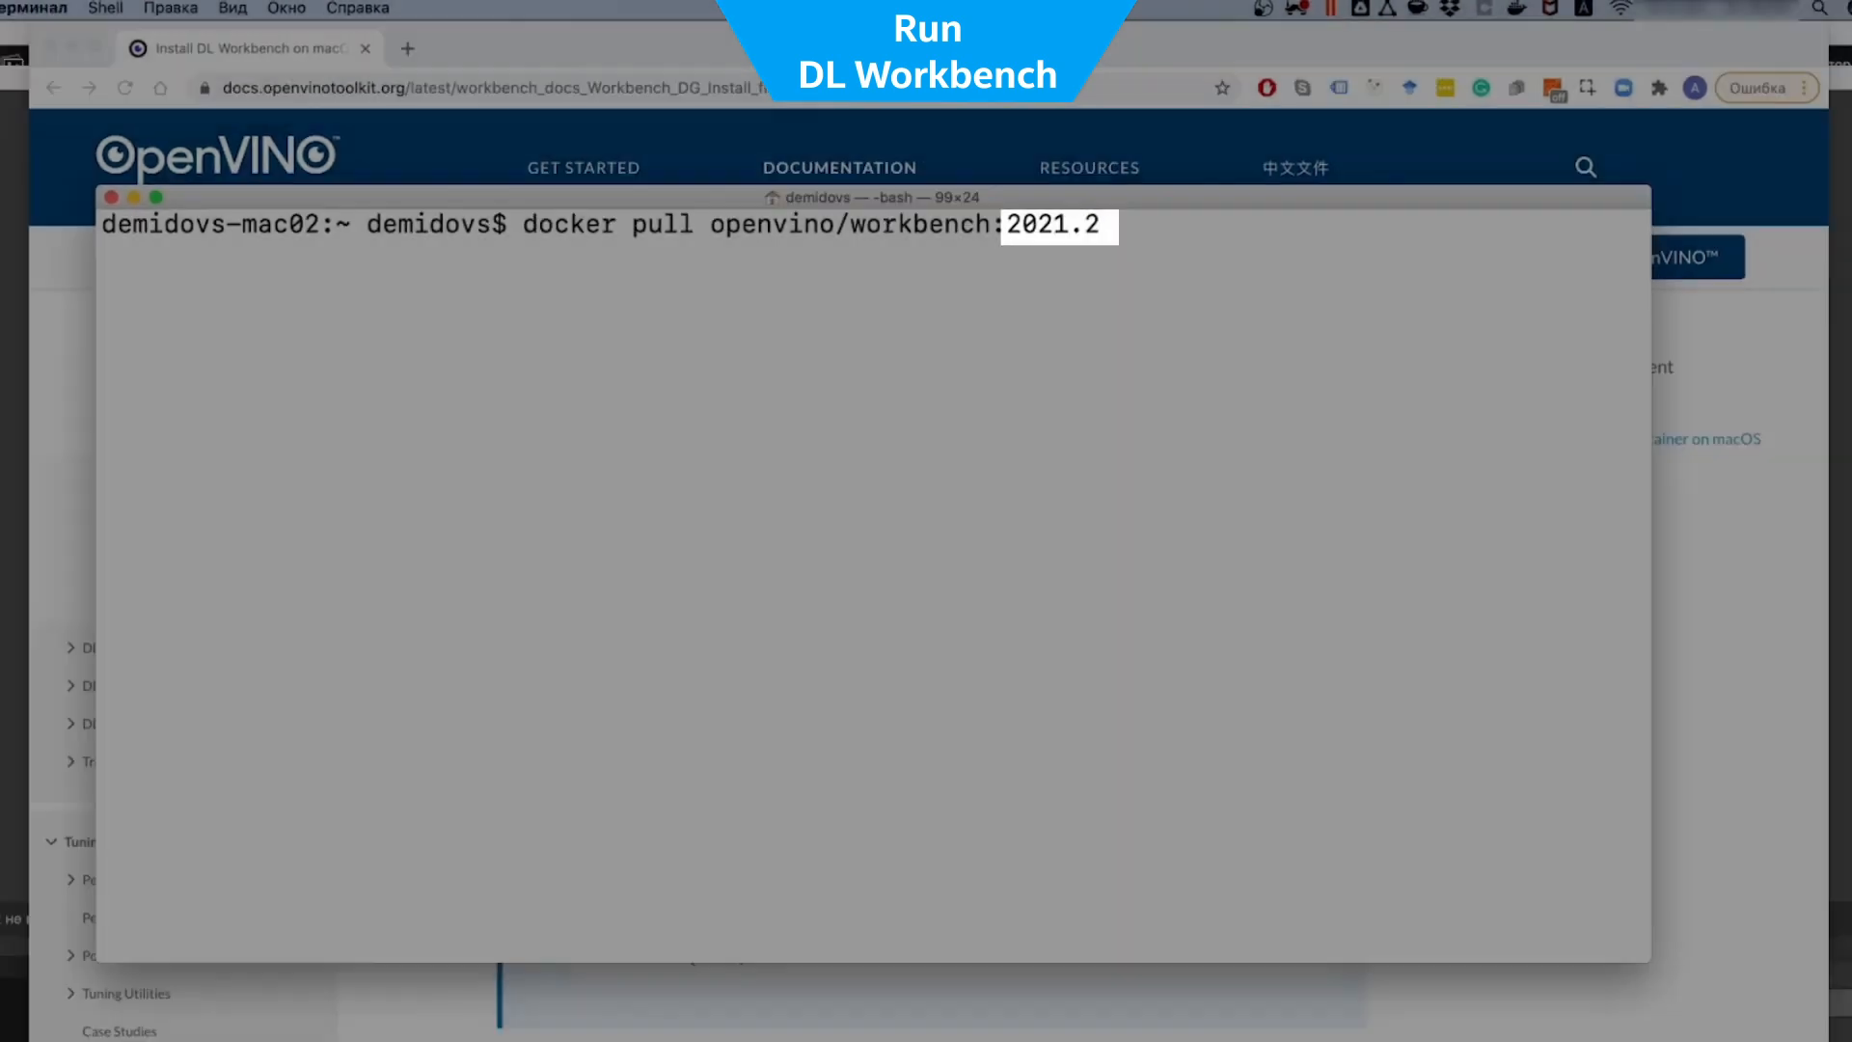
key("Return")
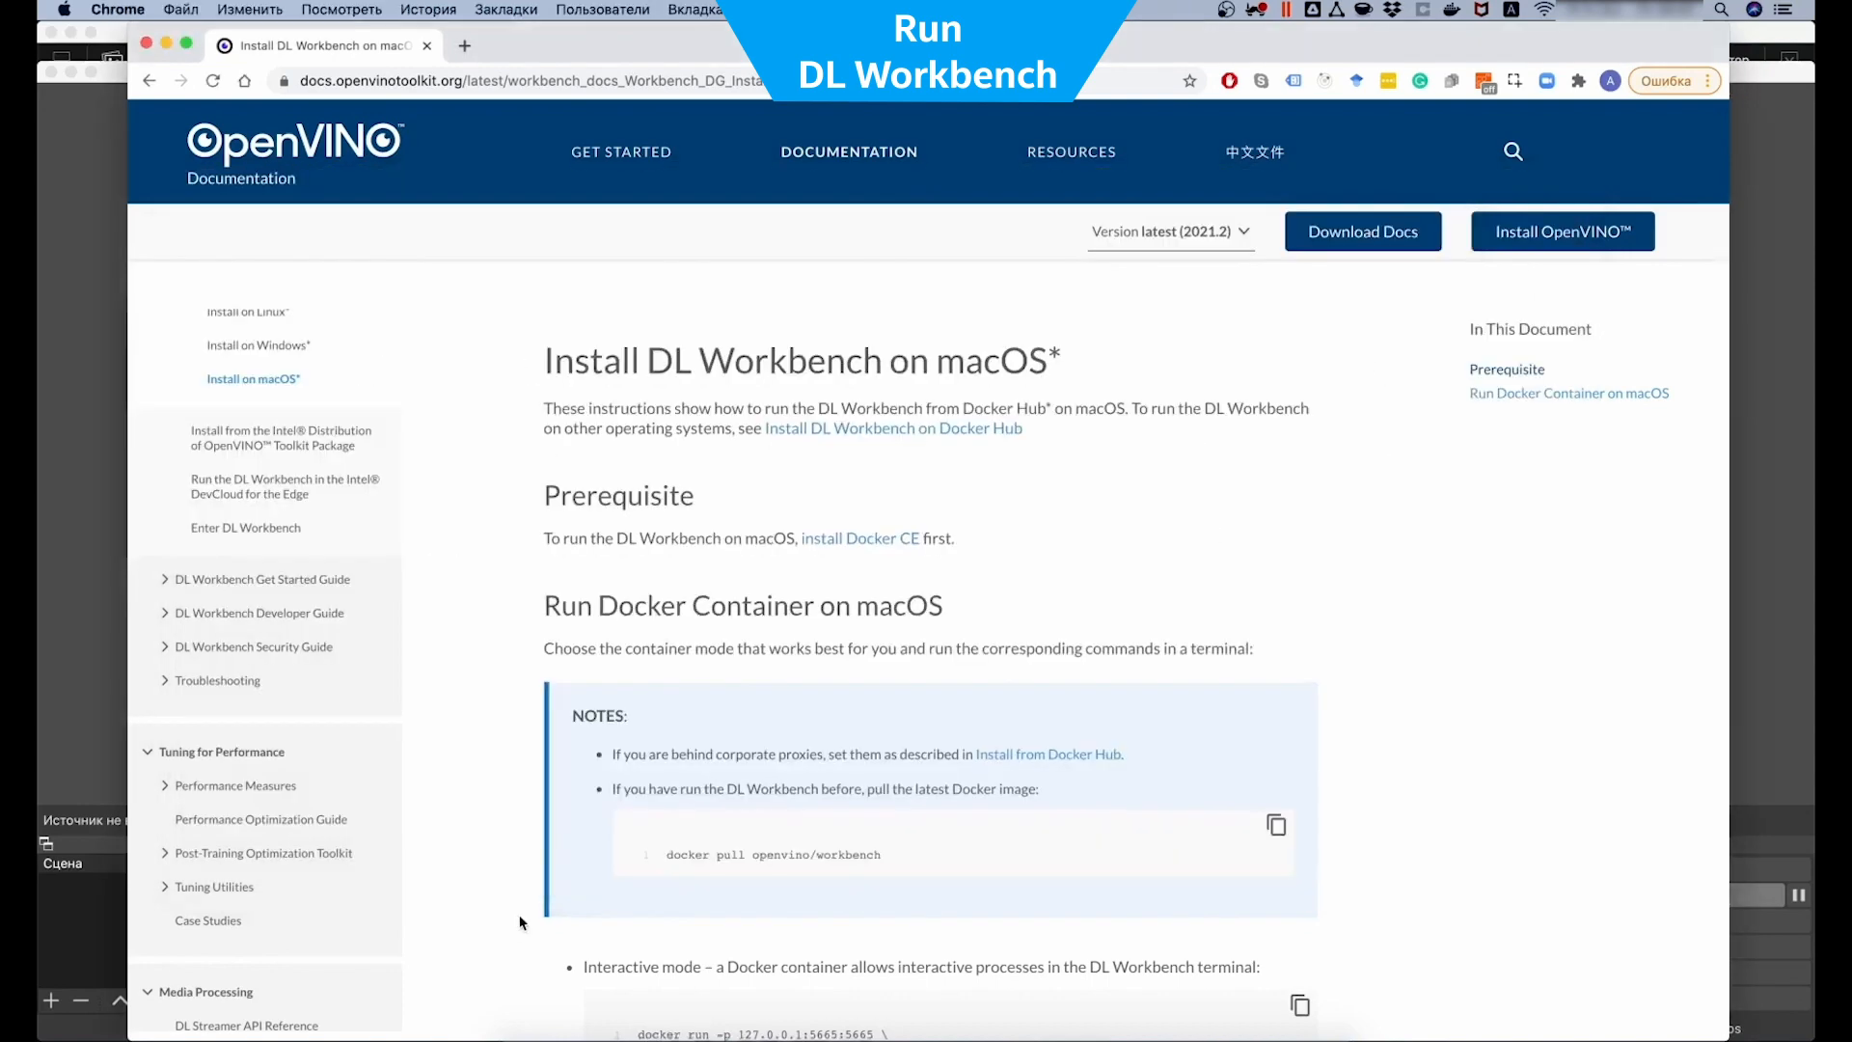
scroll("down", 3)
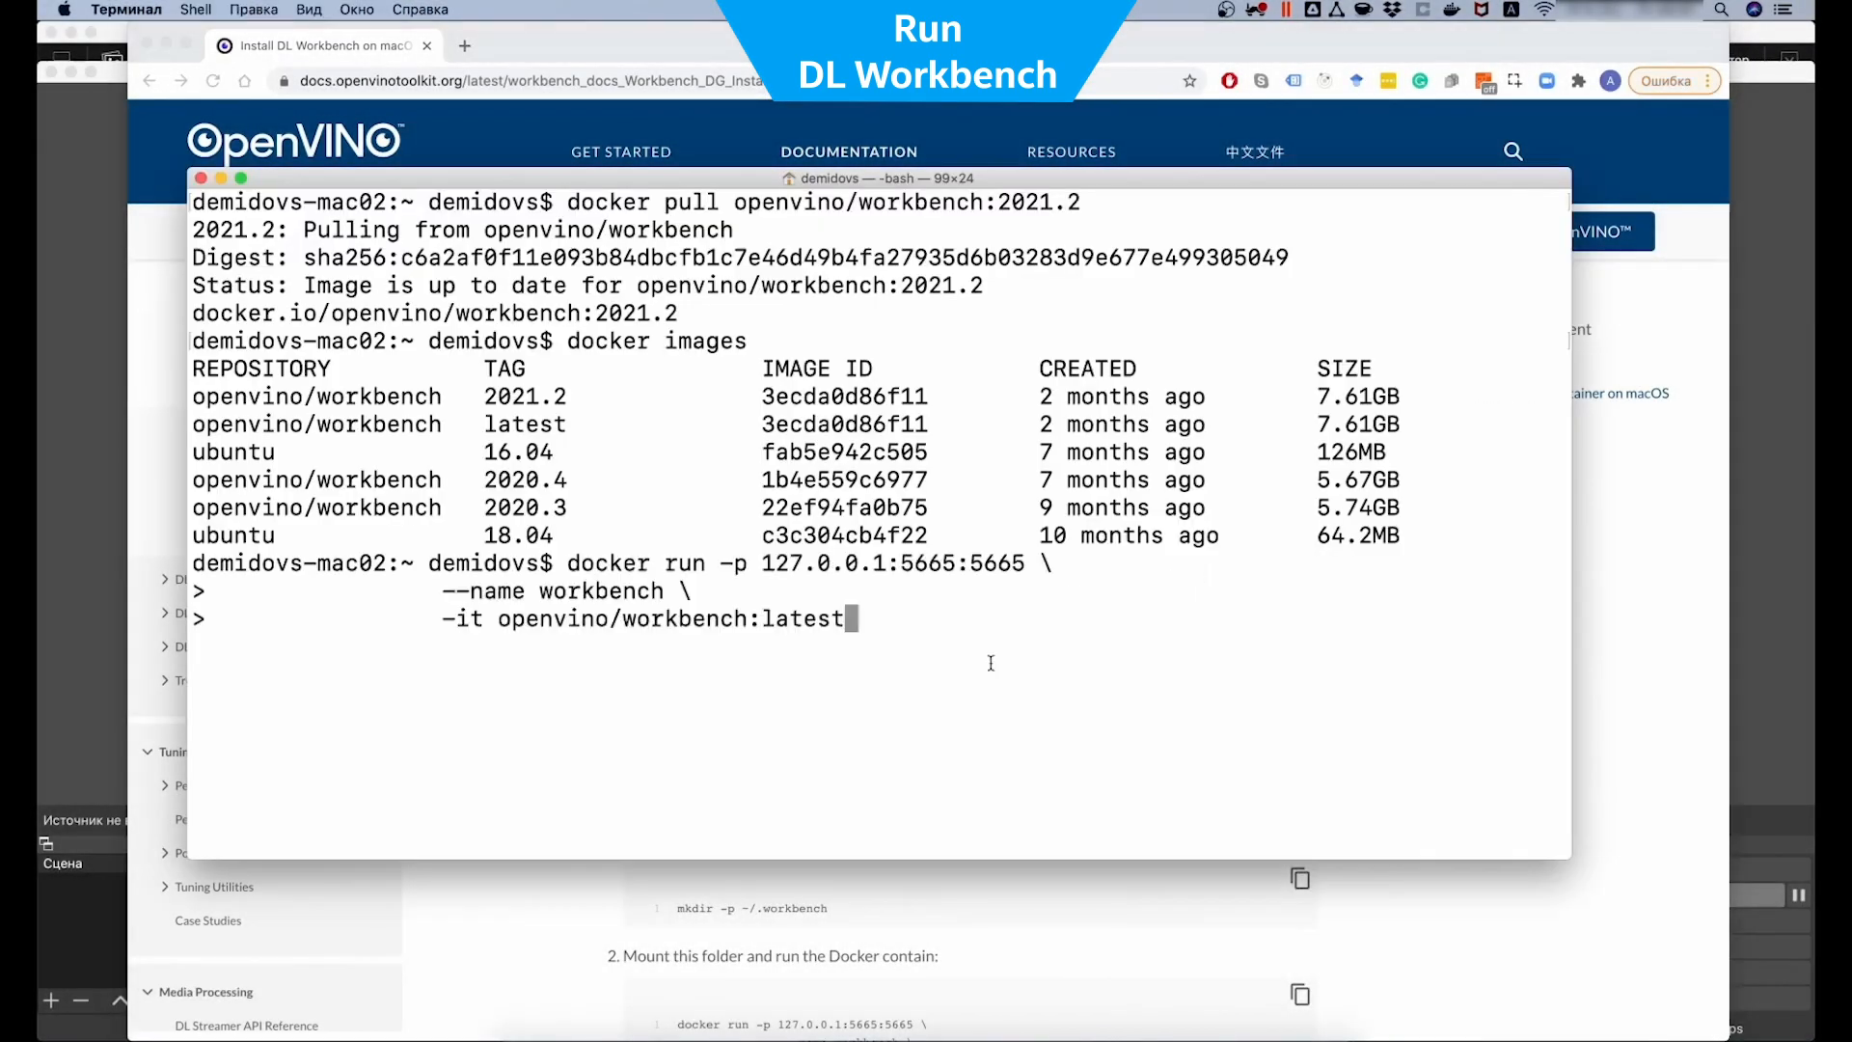
type("2021")
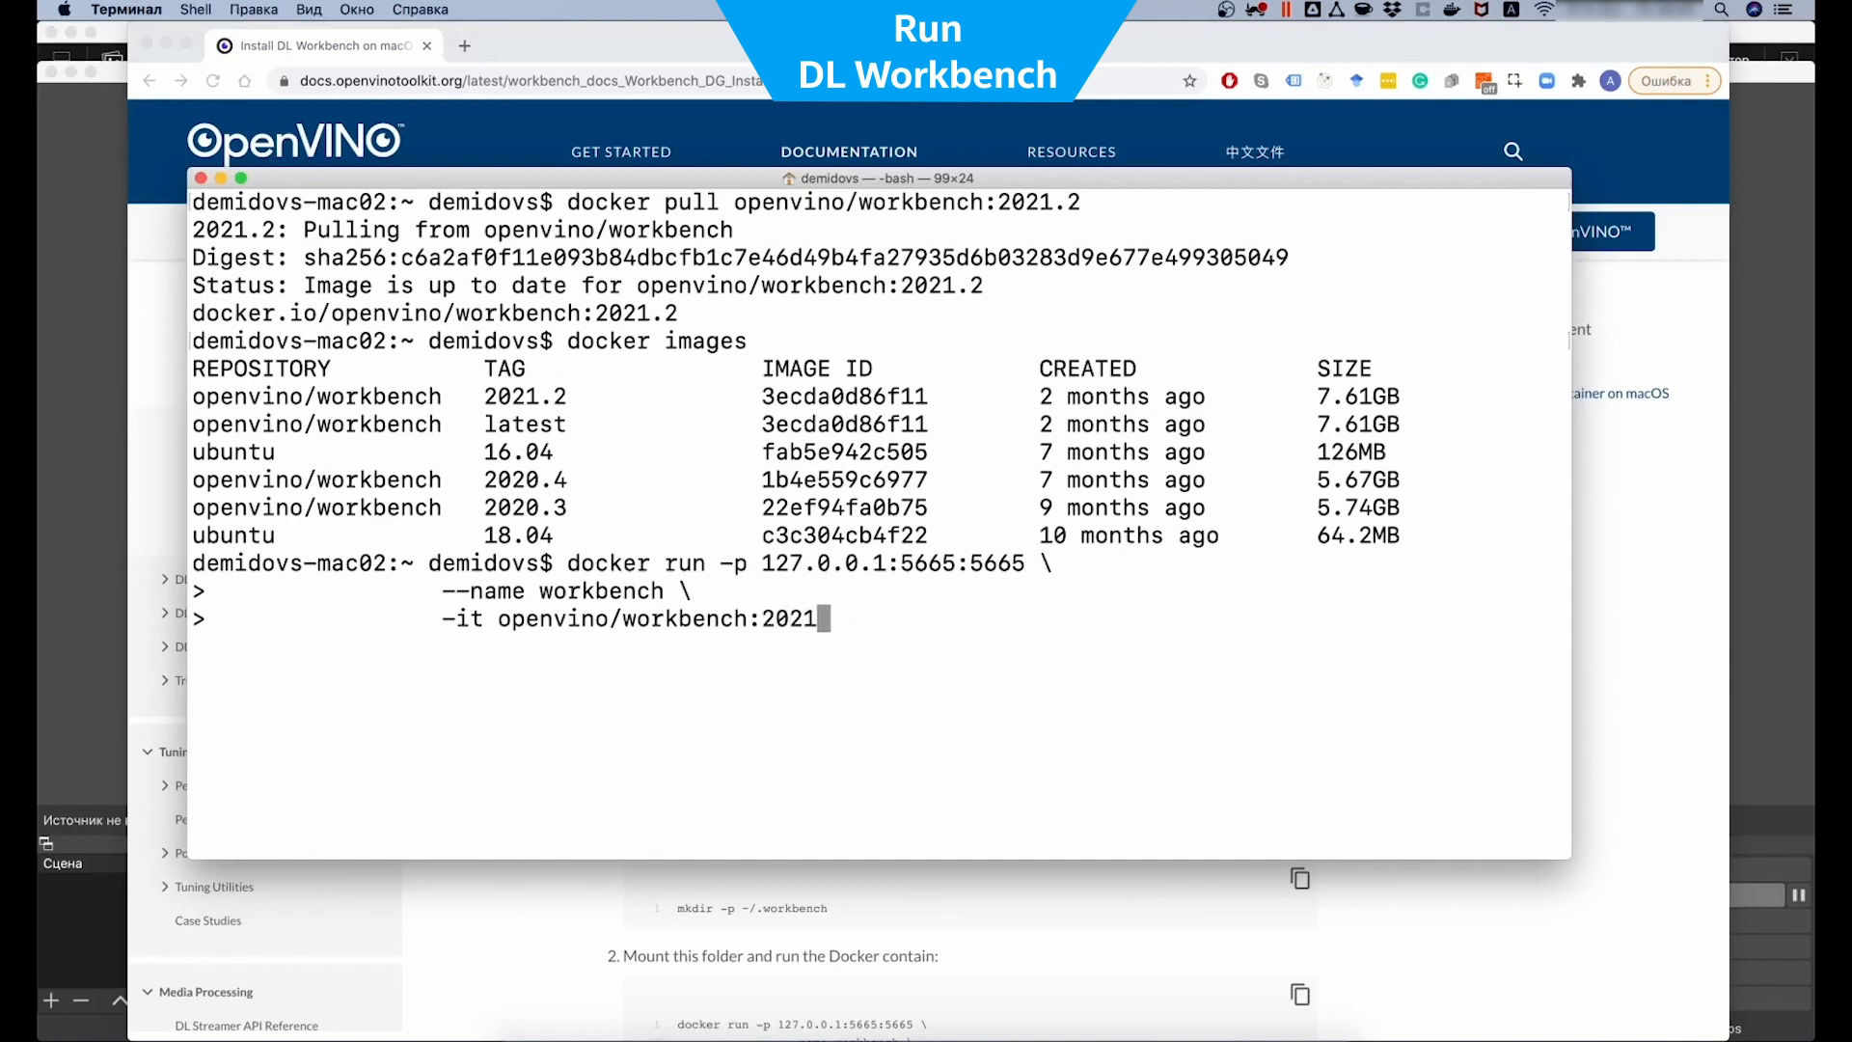
type(".2")
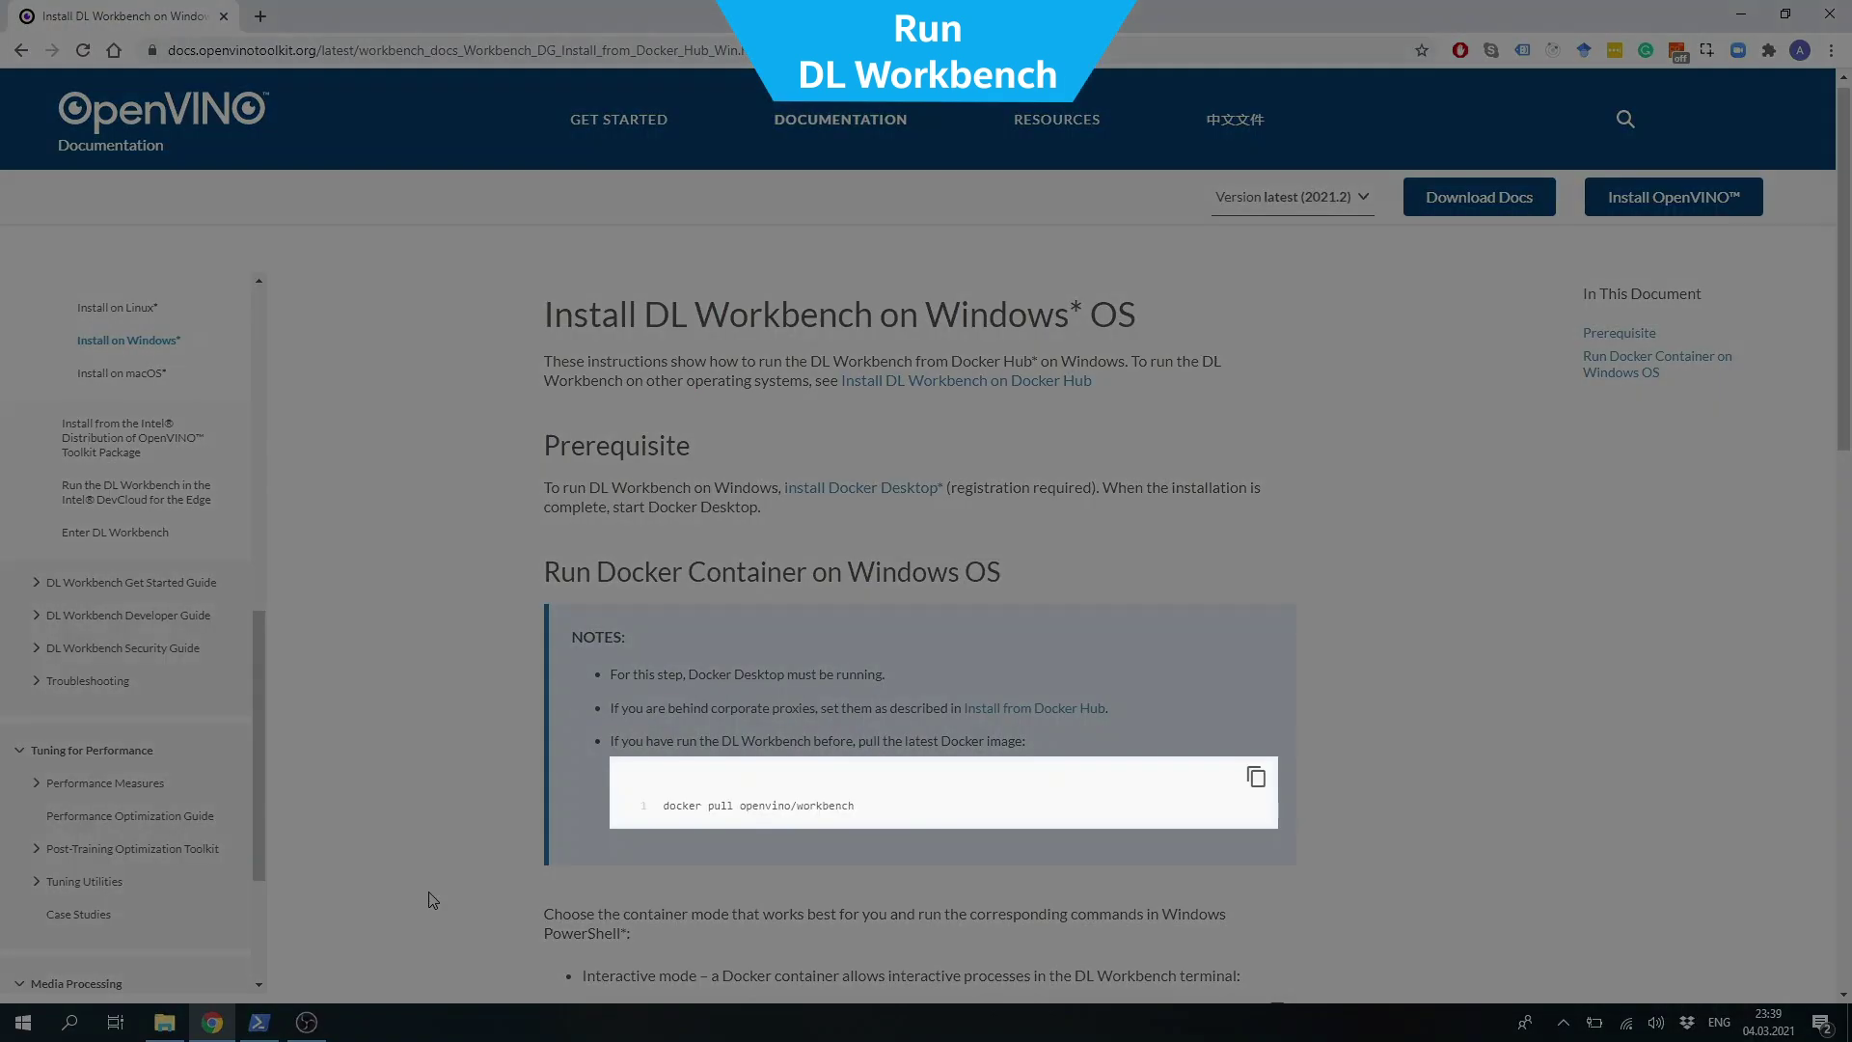
Pull openvino/workbench:2021.2 in PowerShell and confirm the image is up to date
left_click(258, 1022)
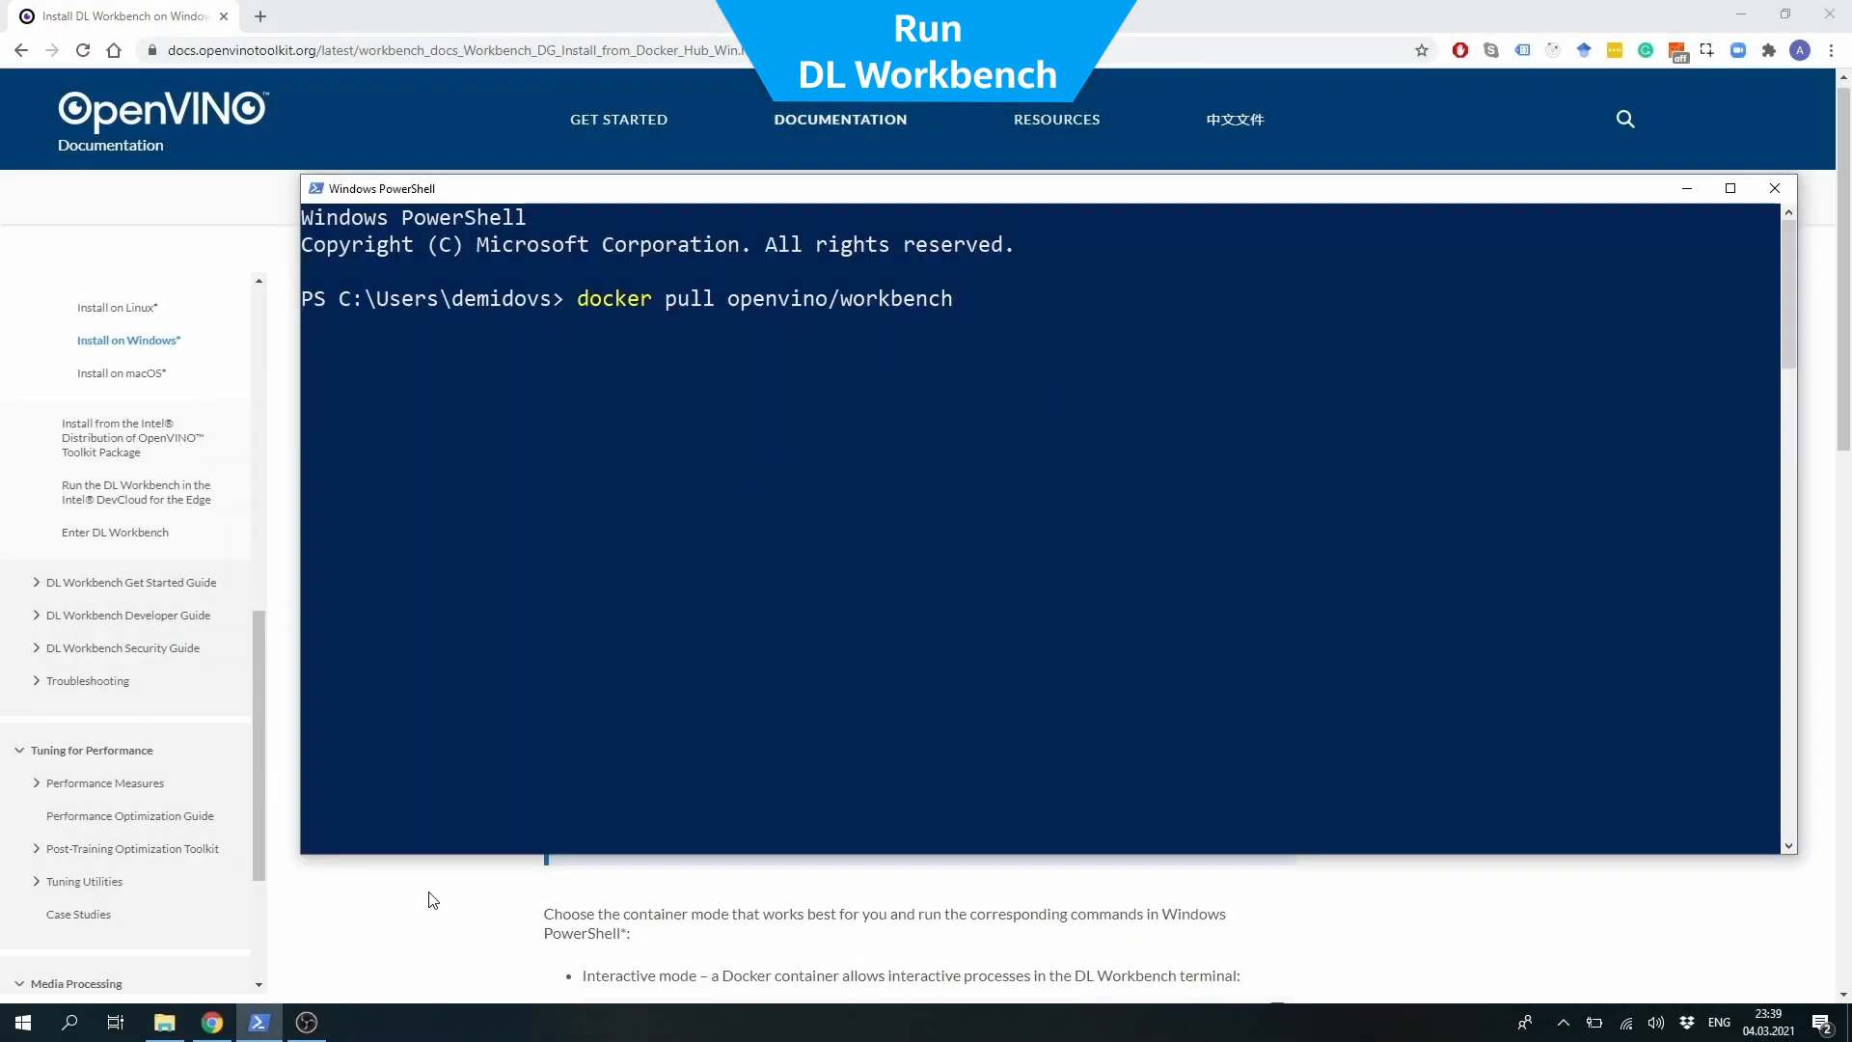
type(":2021")
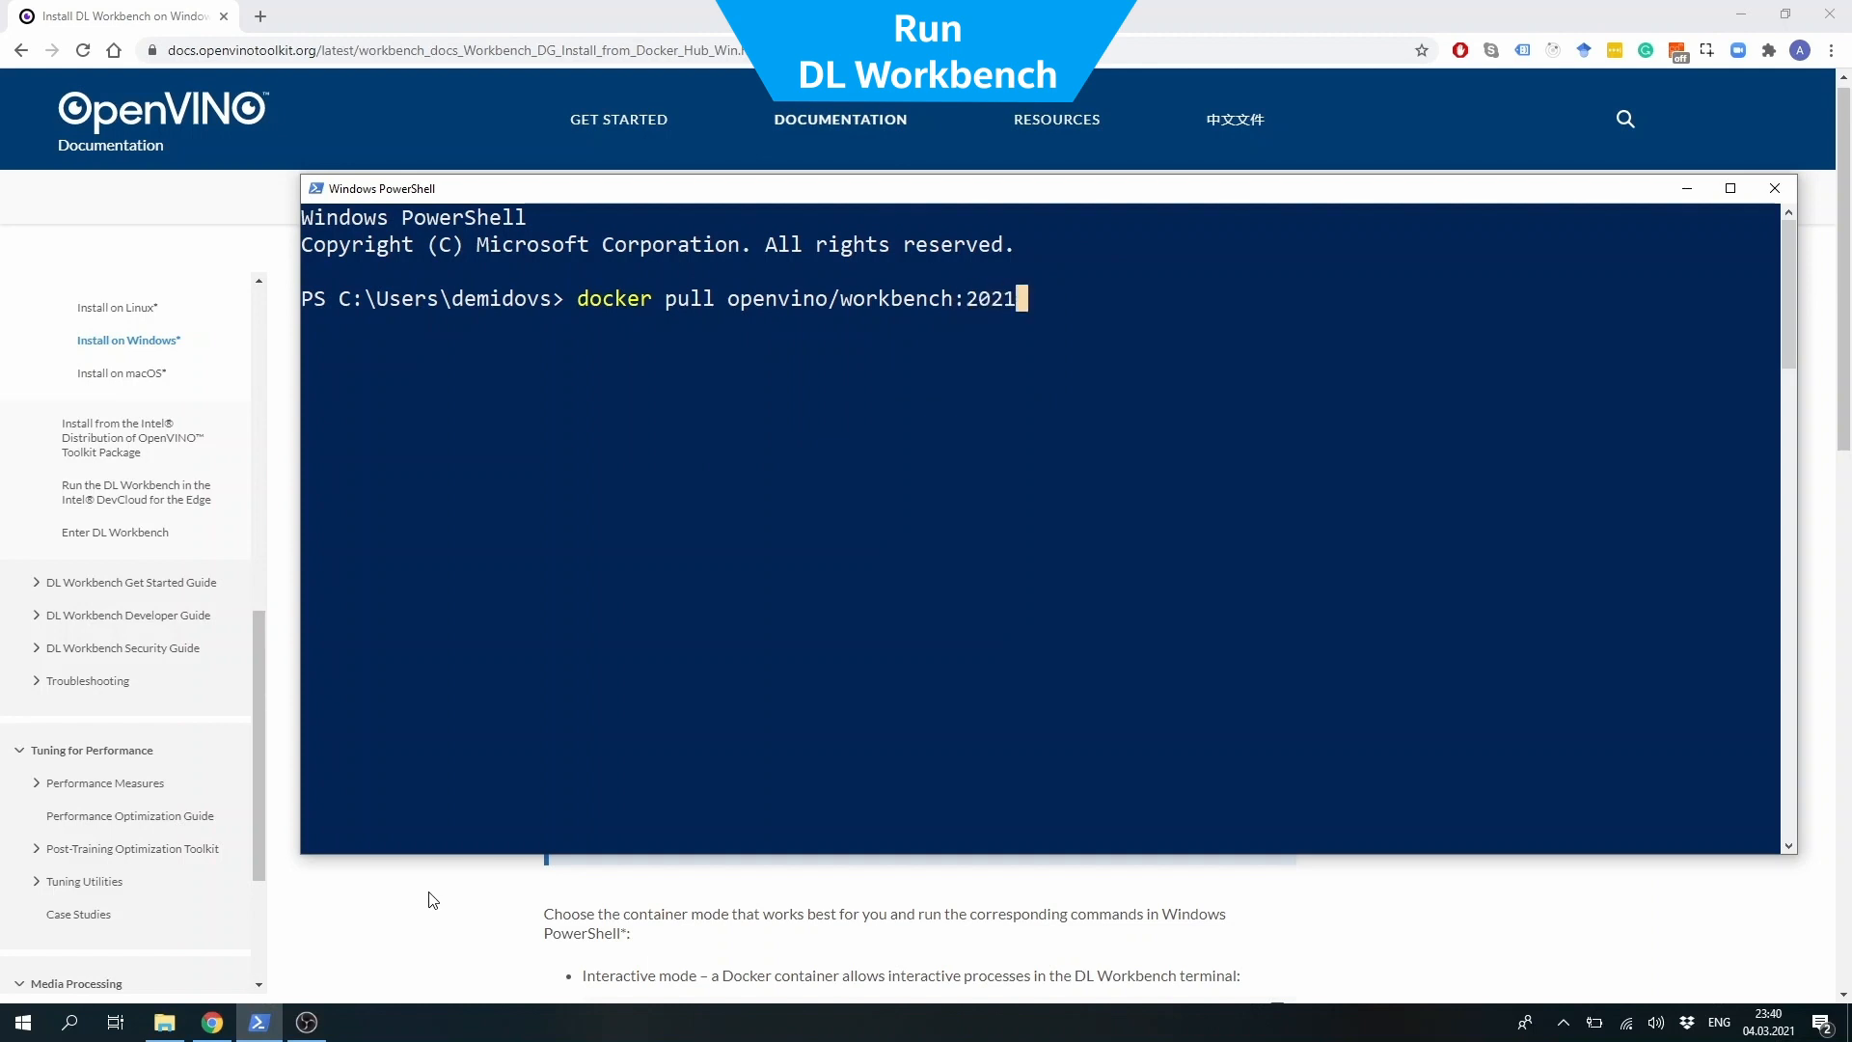
key("Return")
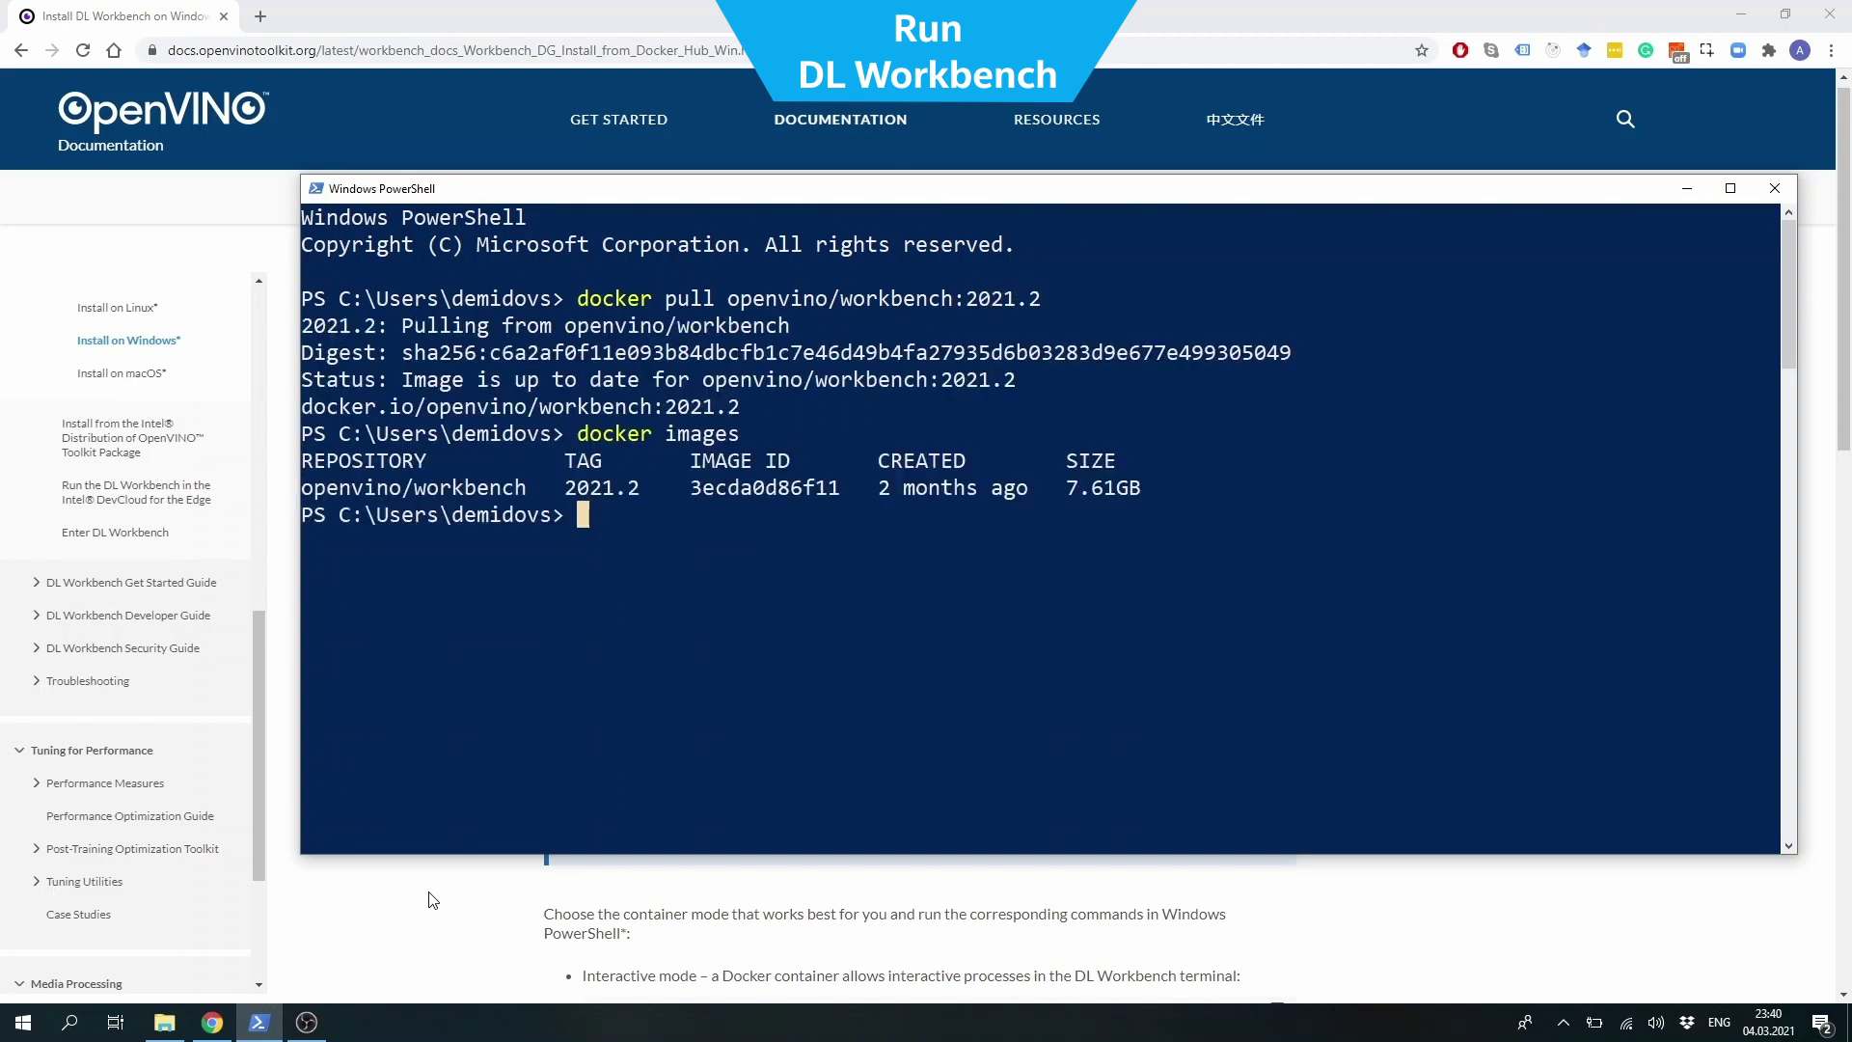
left_click(1773, 188)
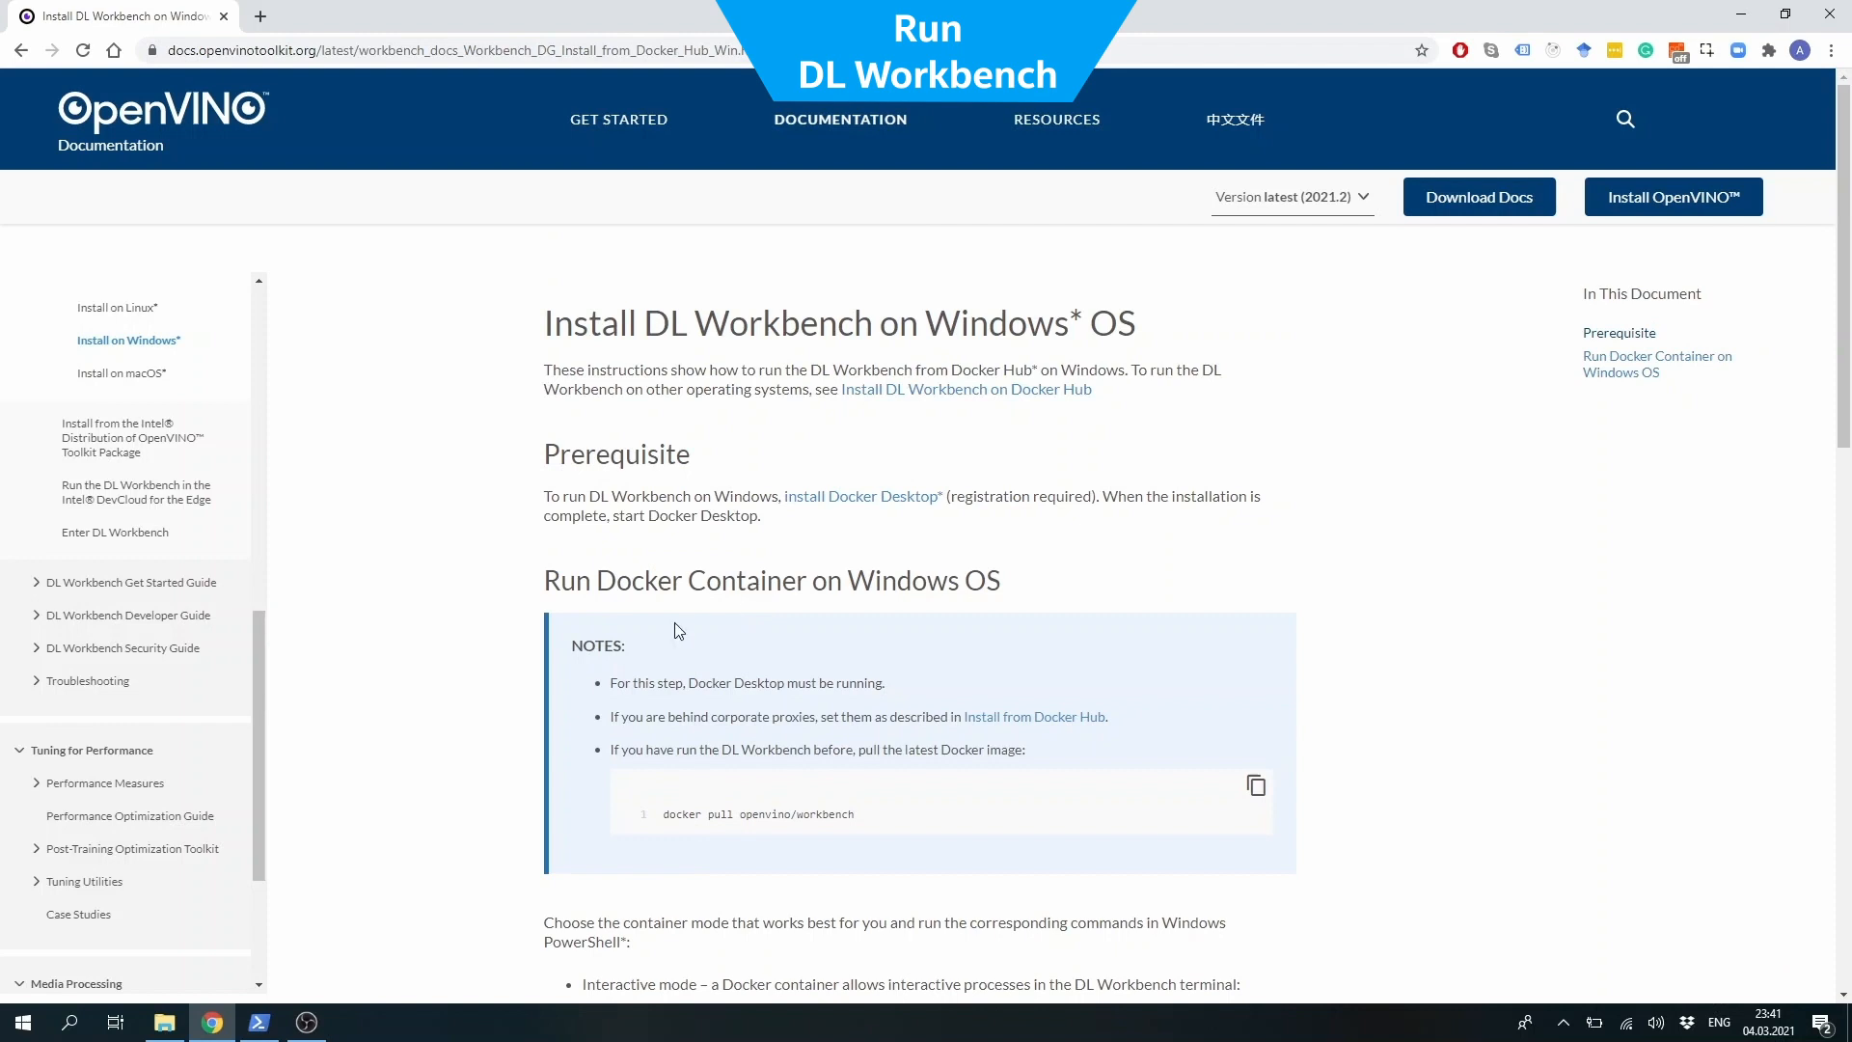
Copy the interactive-mode docker run command for port 5665 into PowerShell
scroll("down", 3)
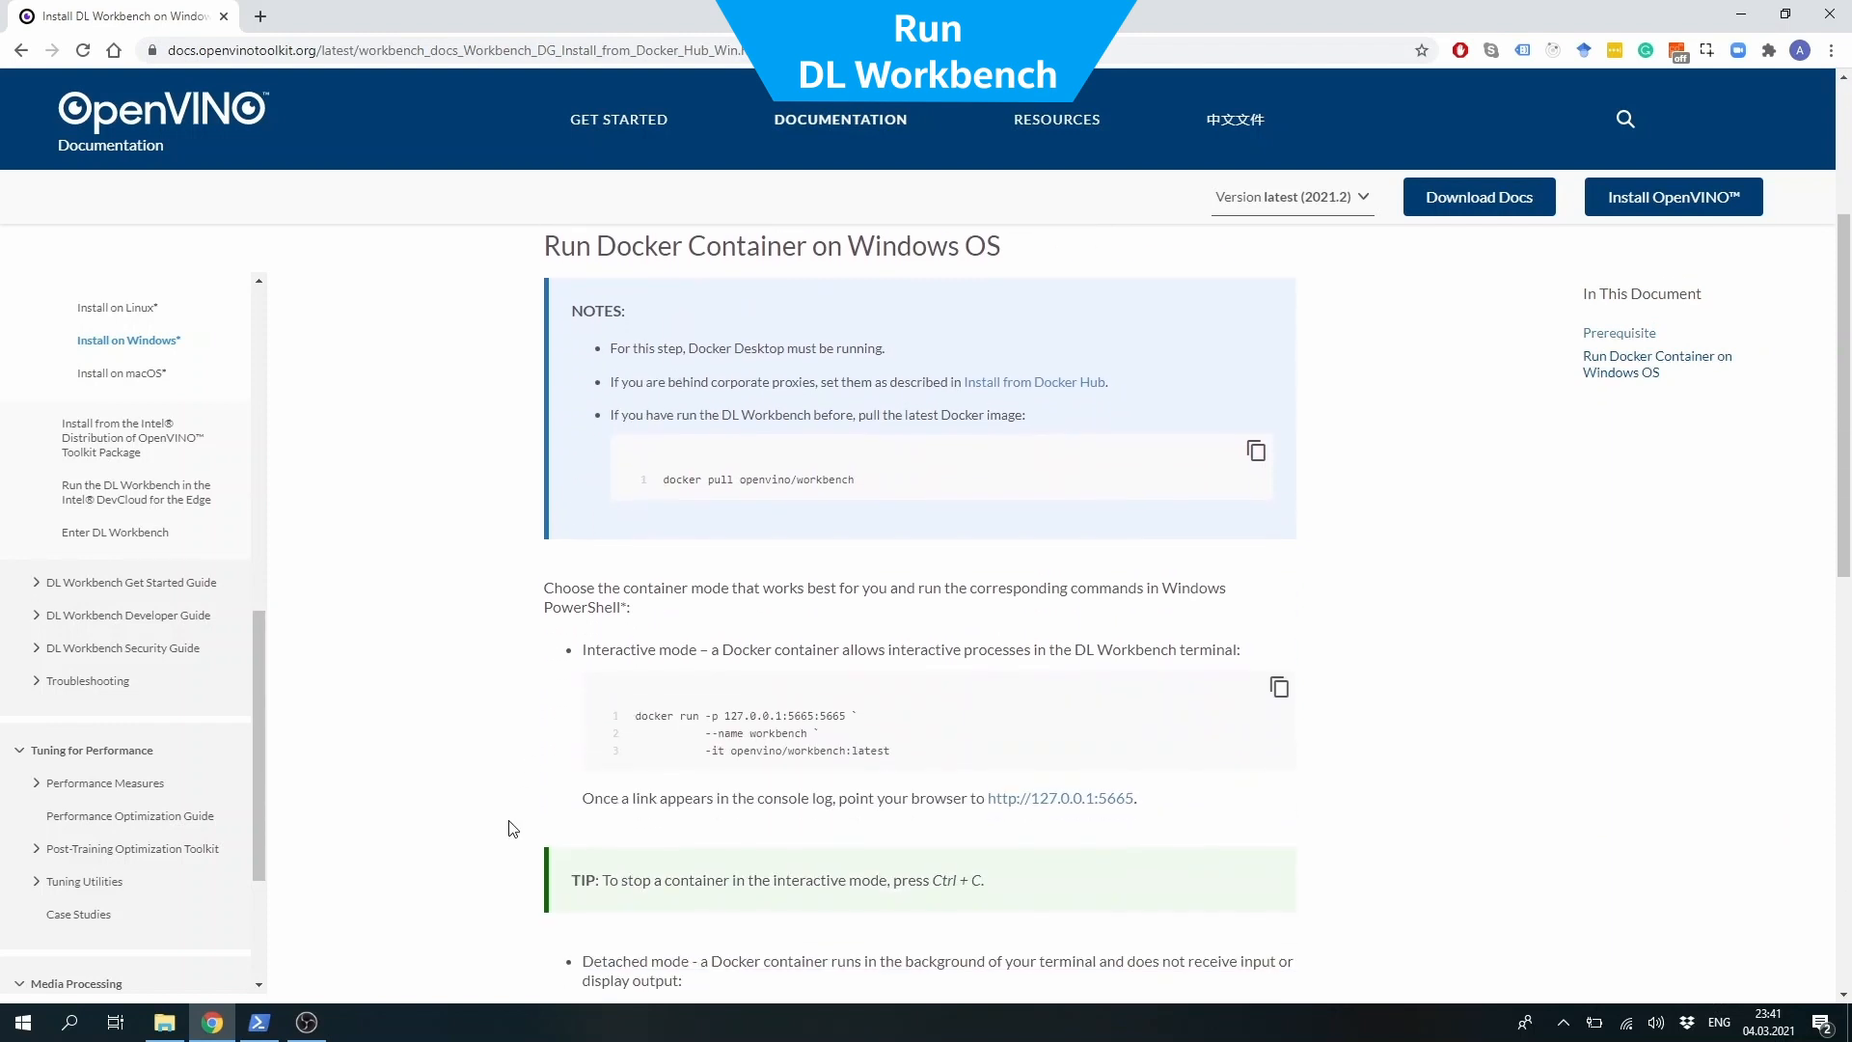
scroll("down", 3)
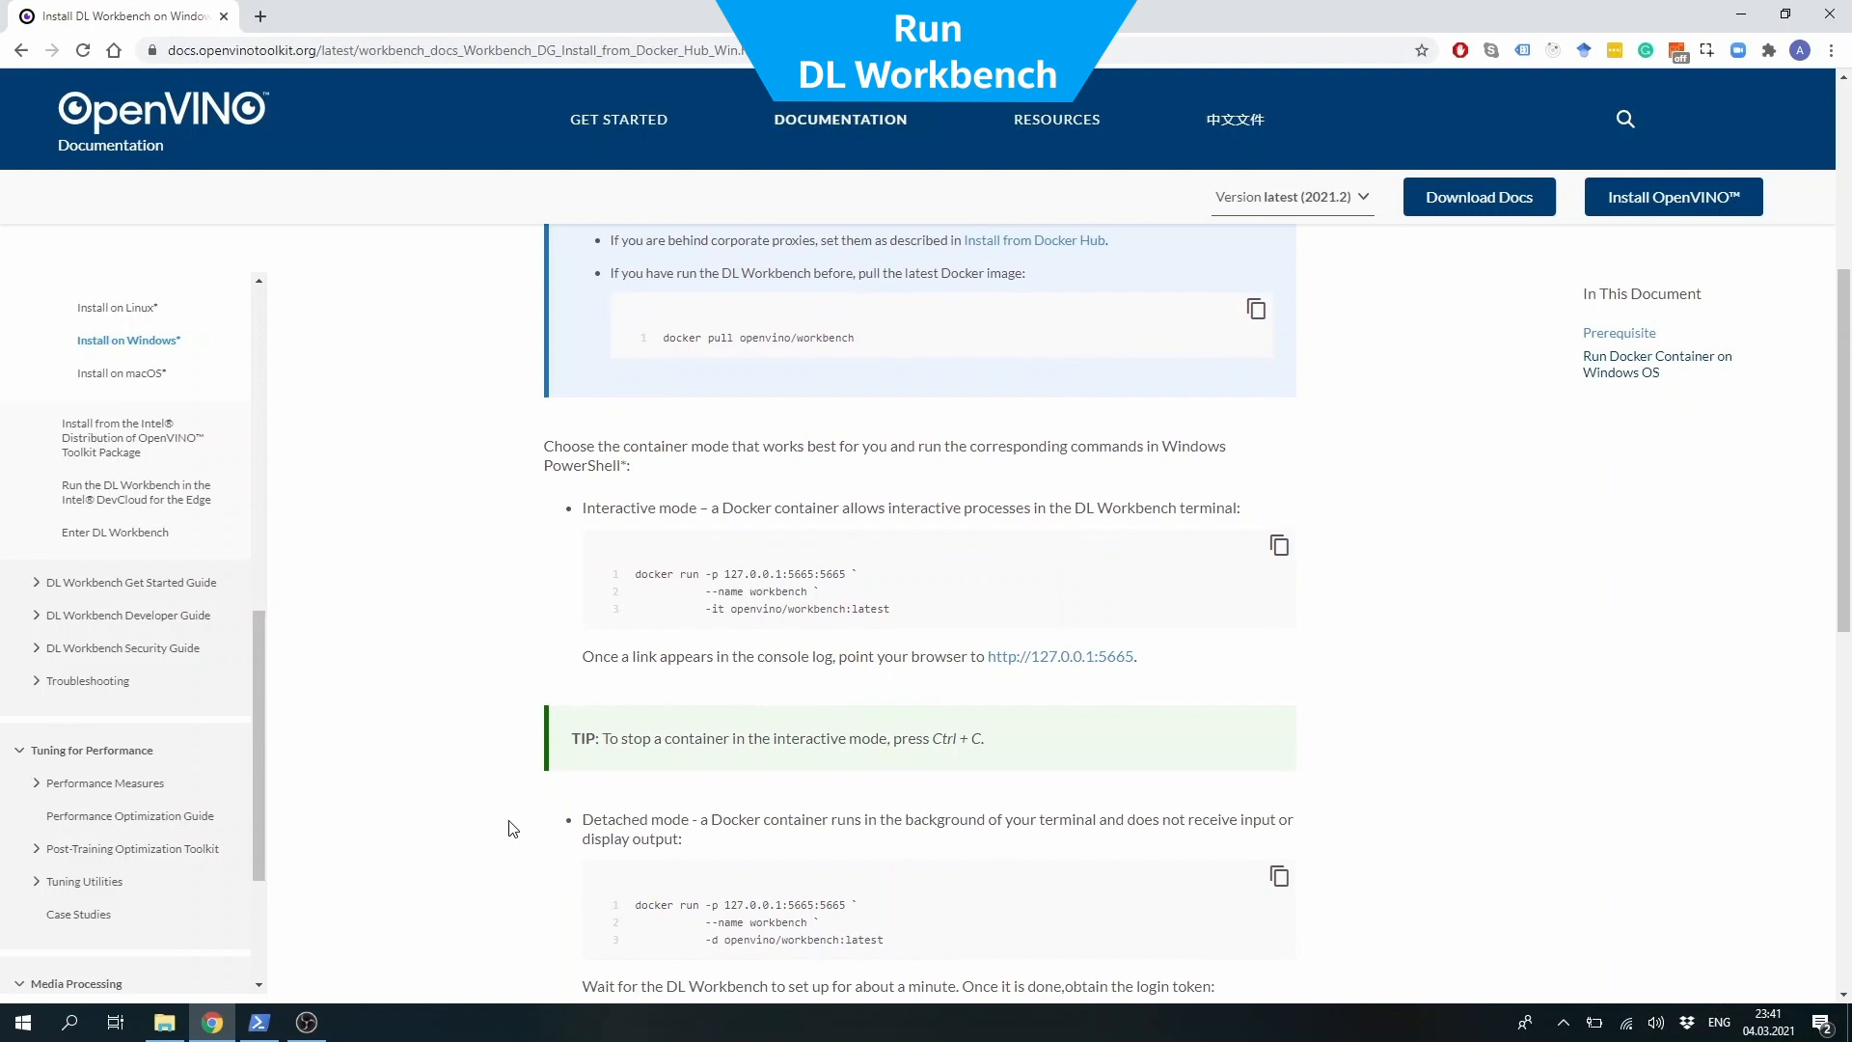
mouse_move(693, 596)
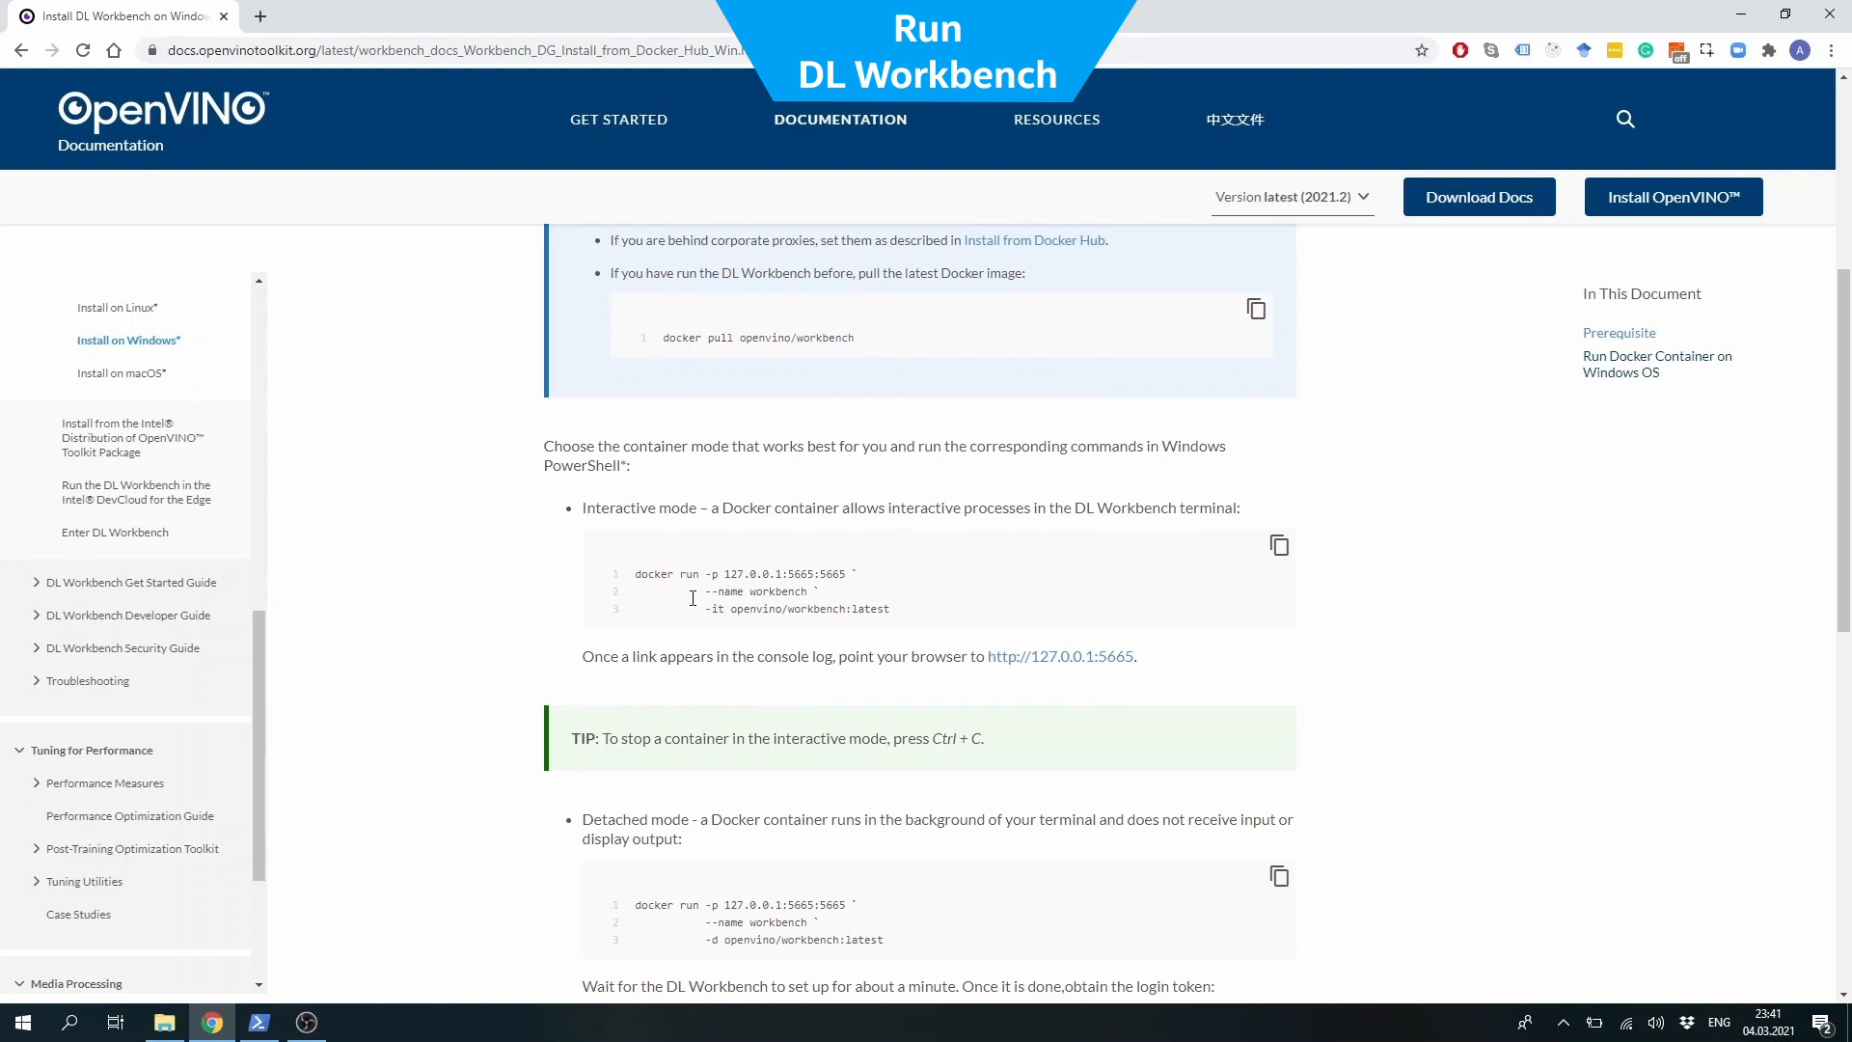
mouse_move(1280, 546)
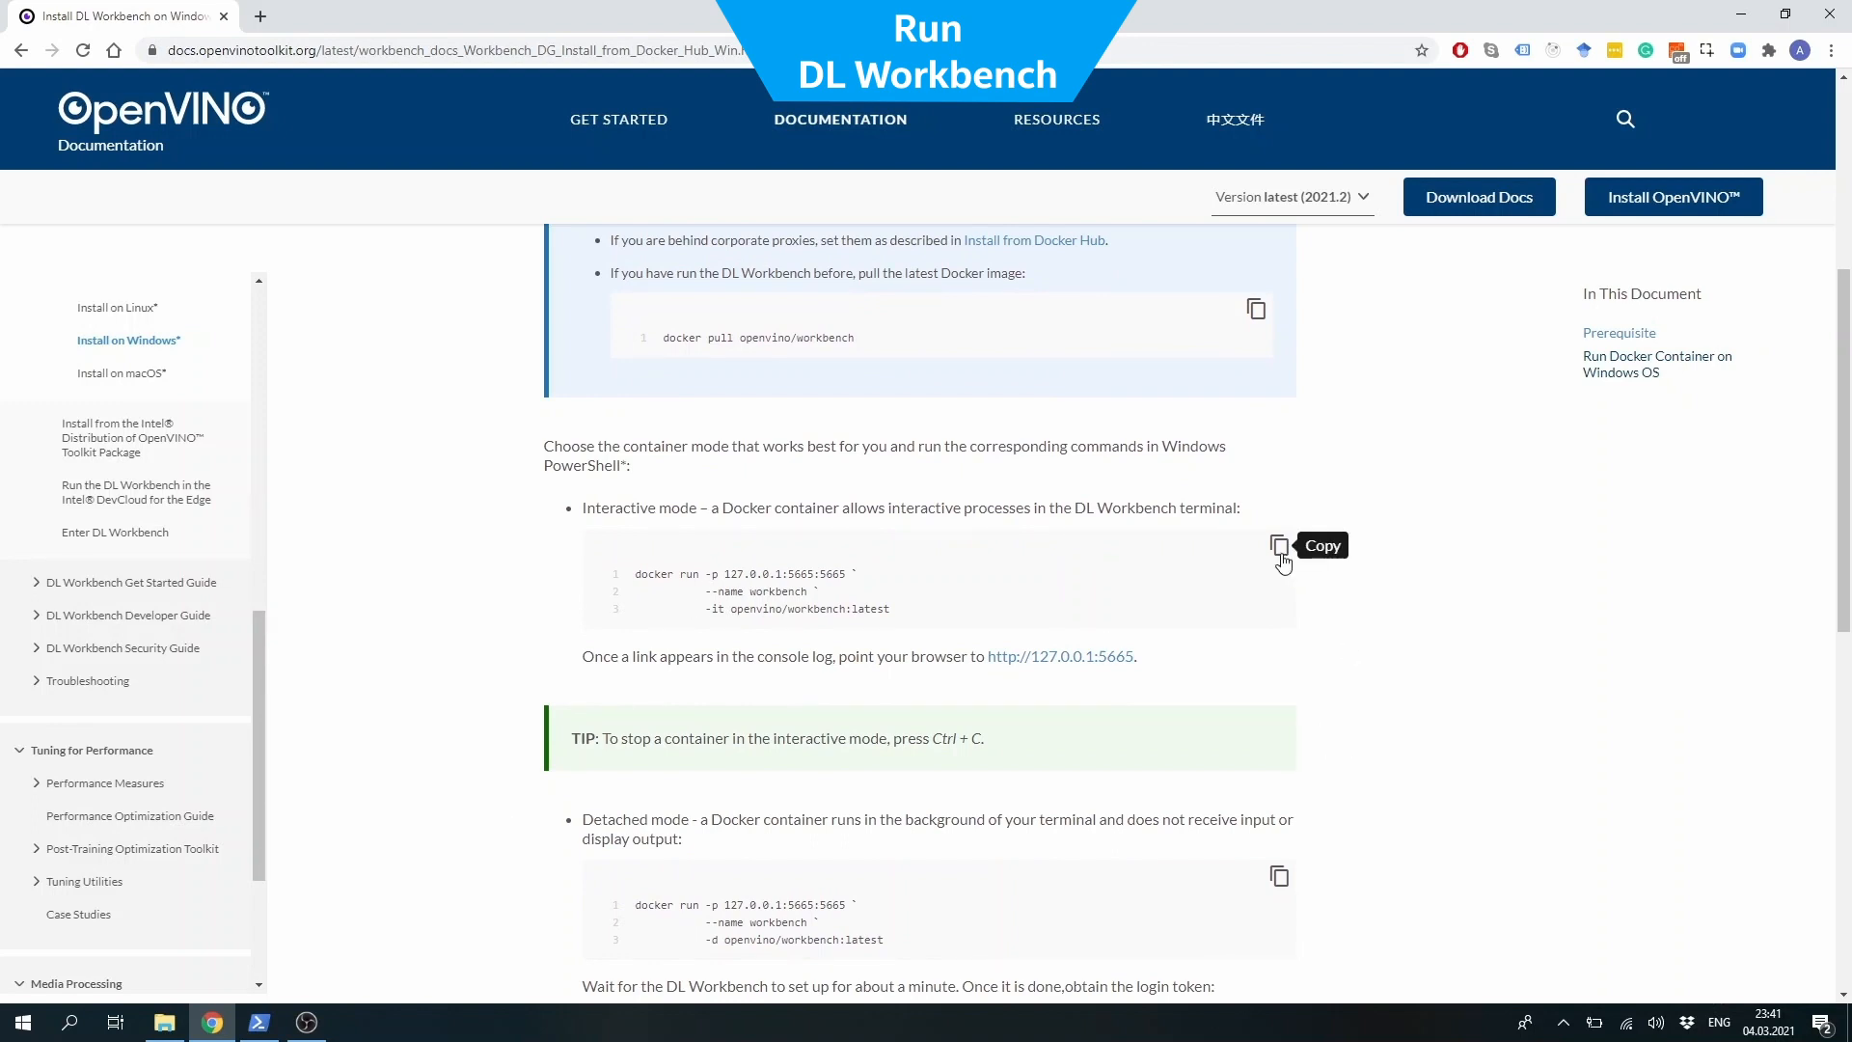
left_click(258, 1021)
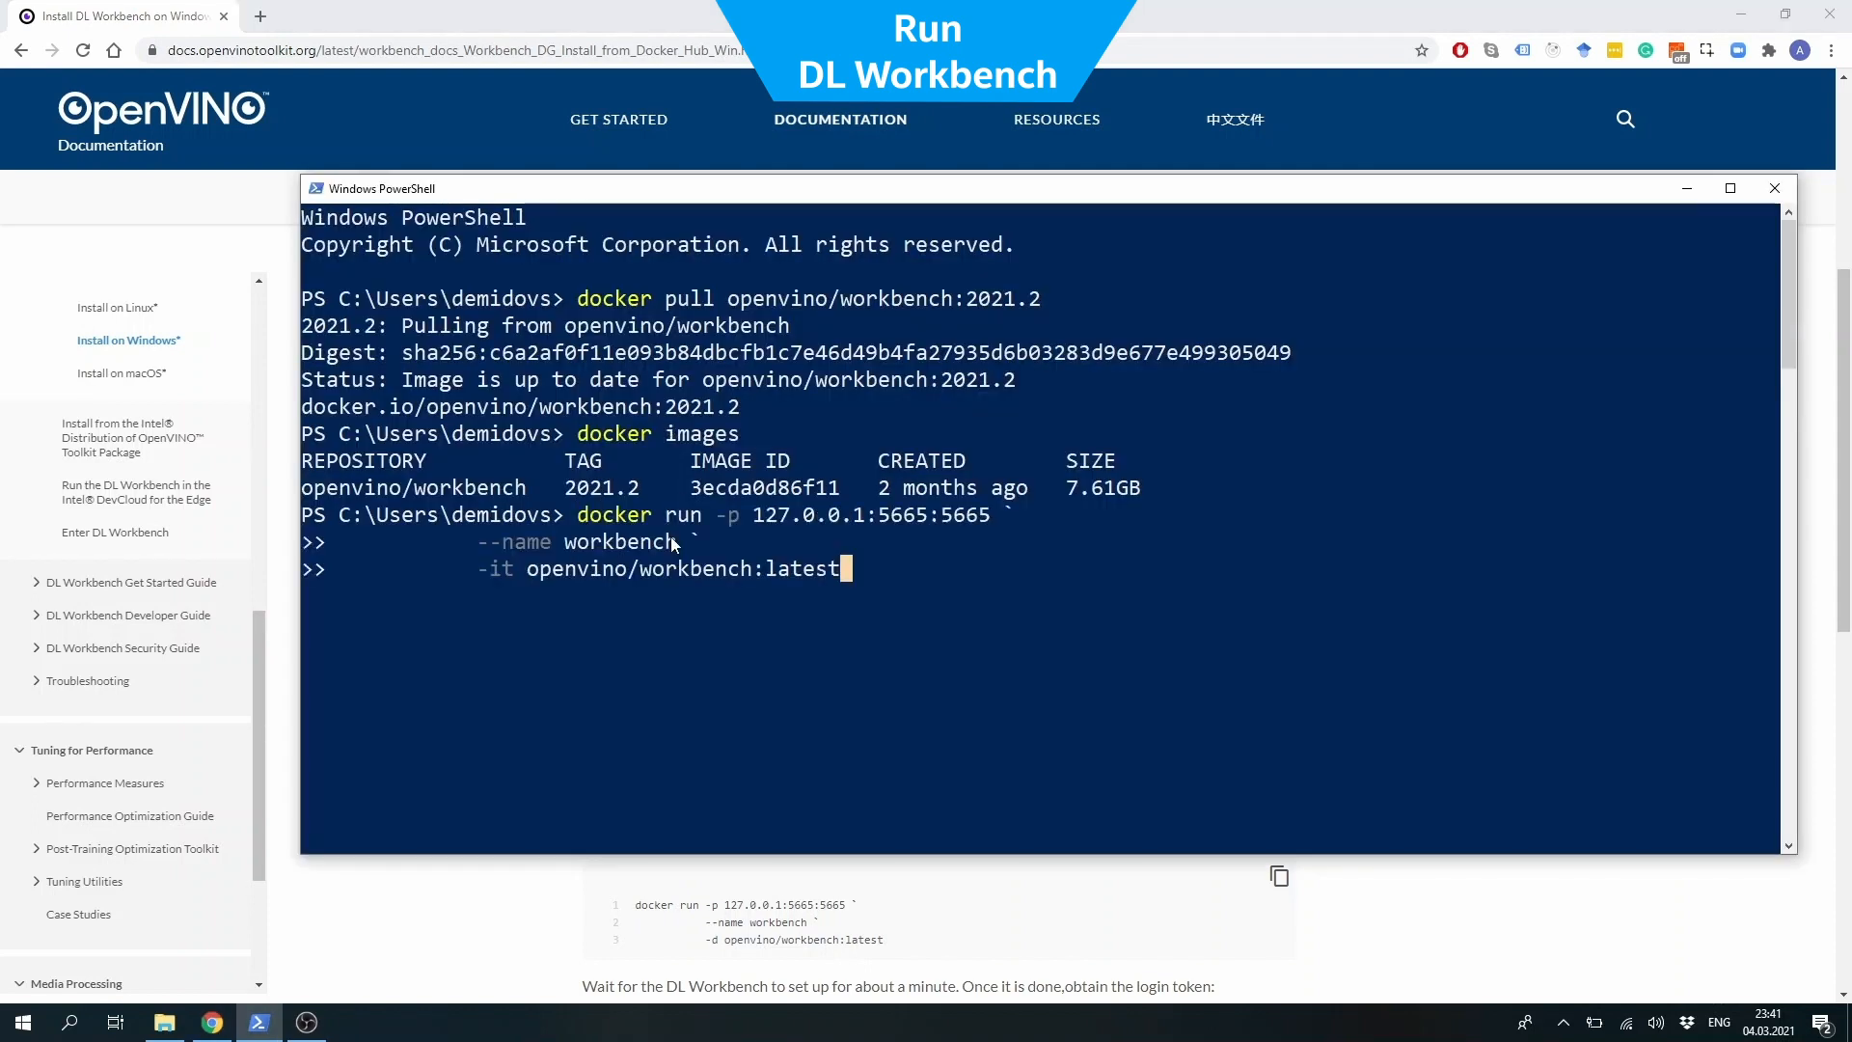
Run the workbench container with the image tag changed to 2021.2
type("2021.2")
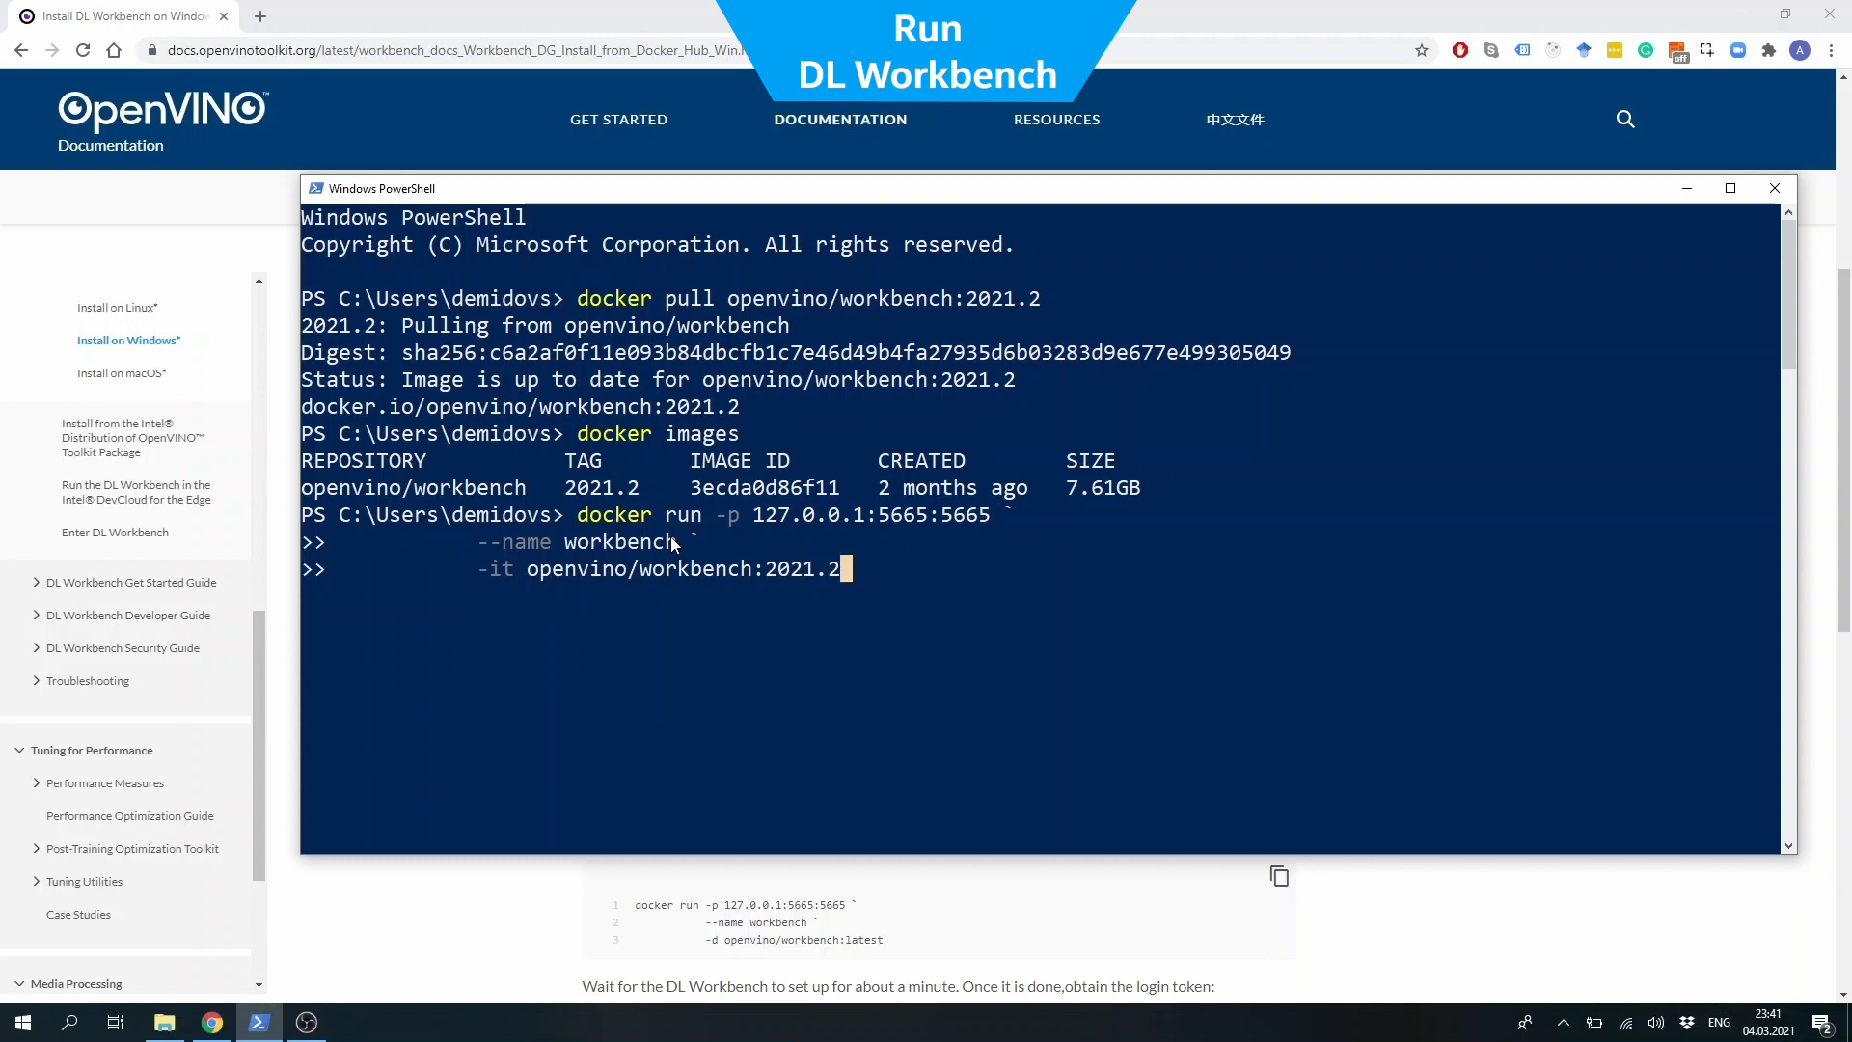
key("Return")
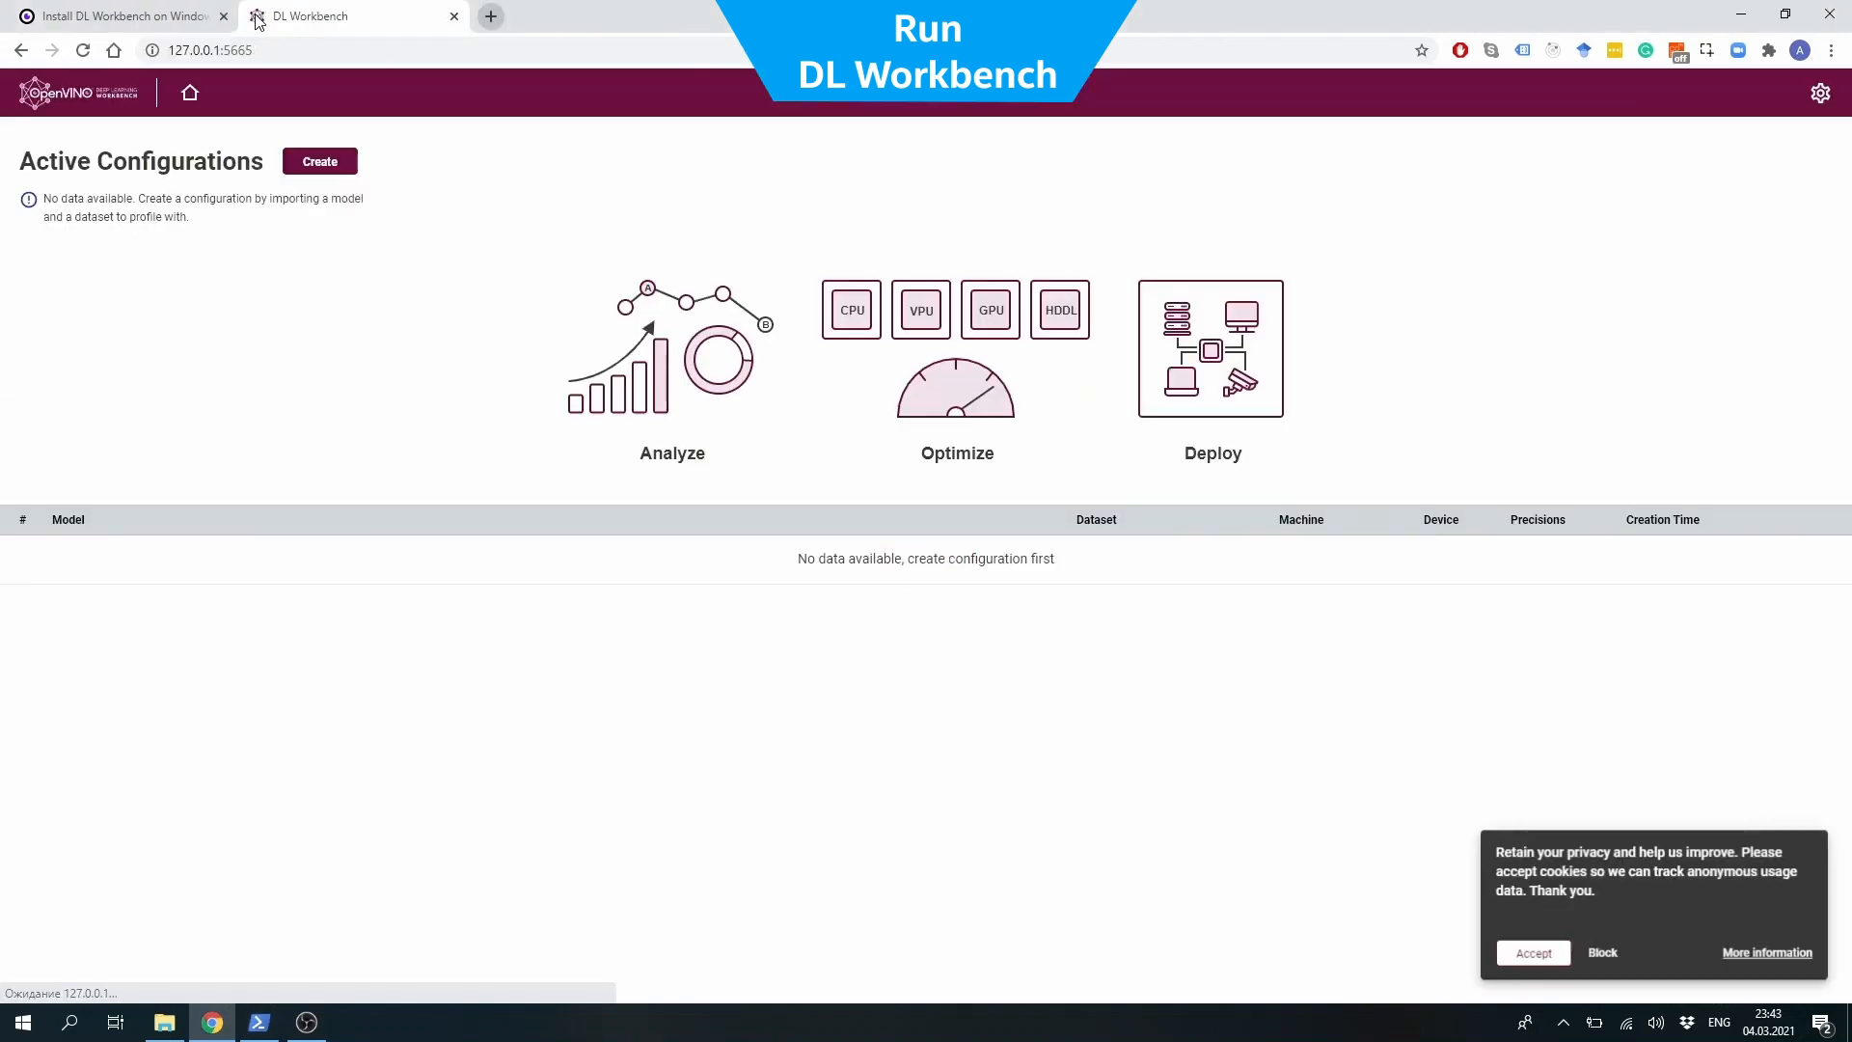
mouse_move(1531, 953)
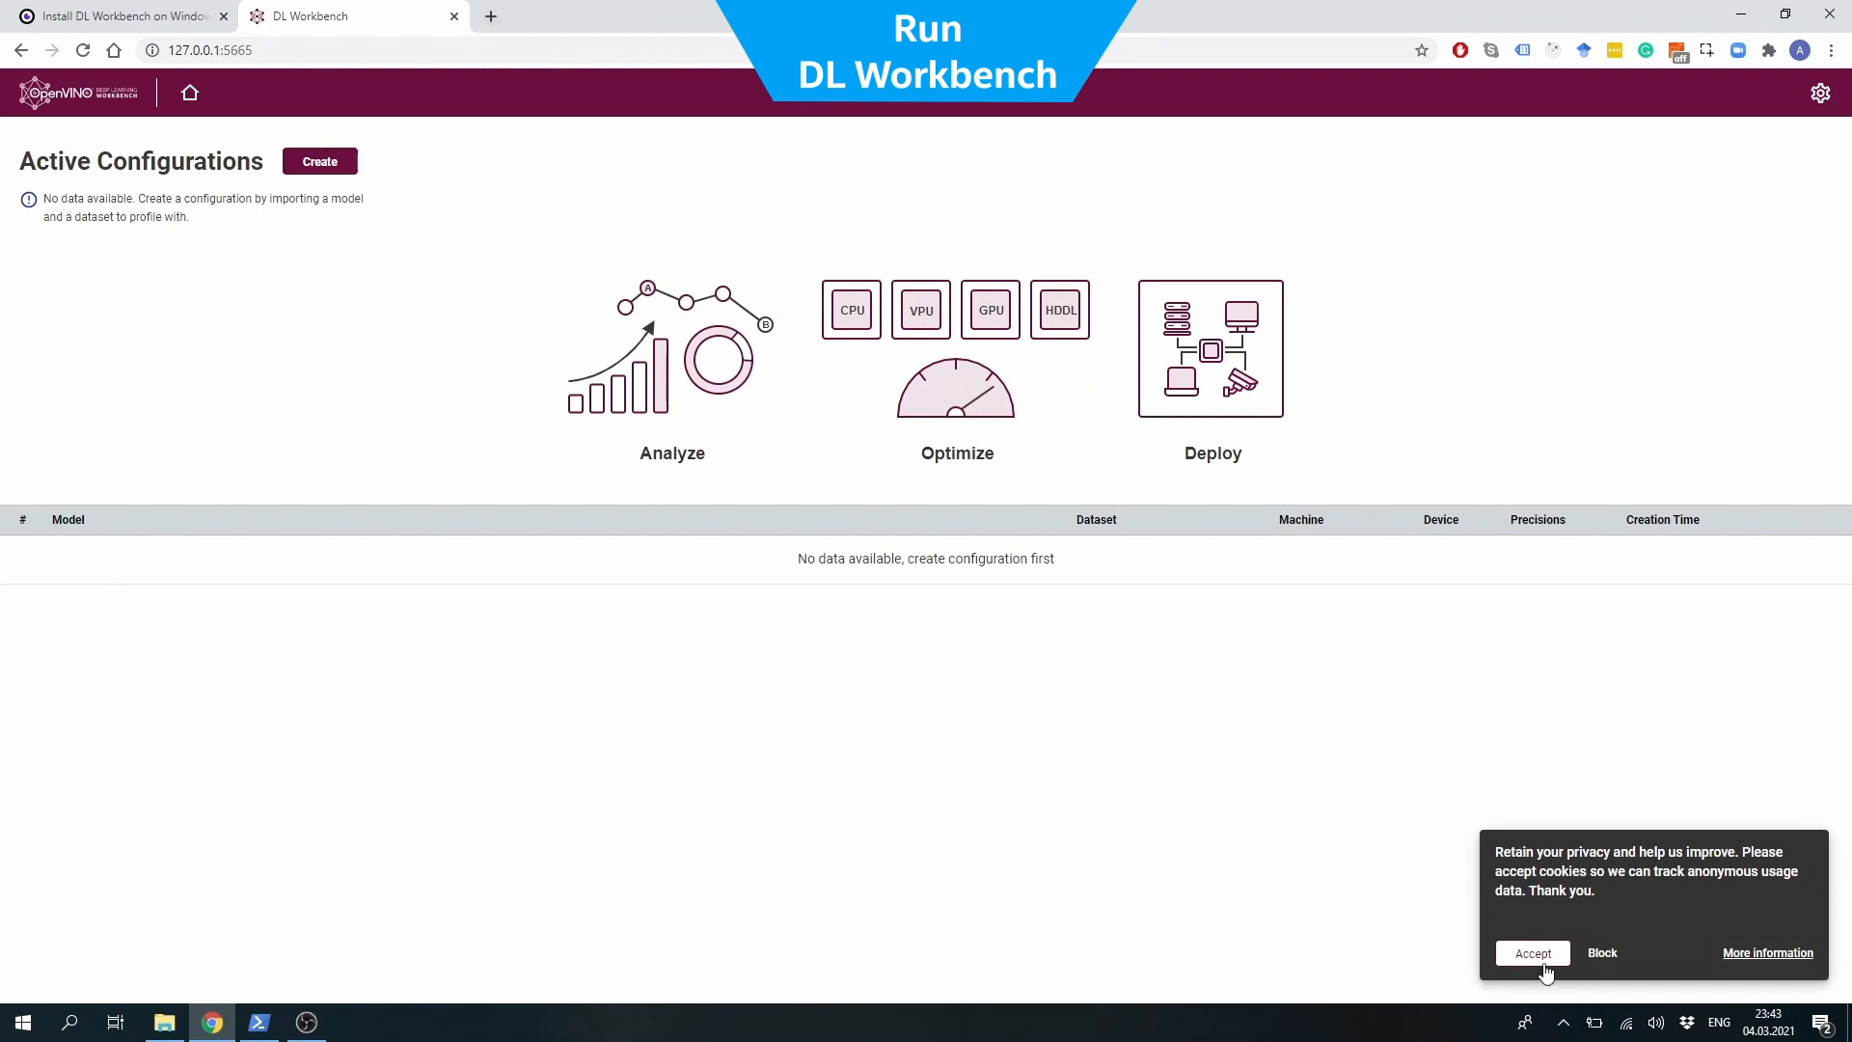
Accept the usage-data cookie notice in DL Workbench
left_click(1532, 952)
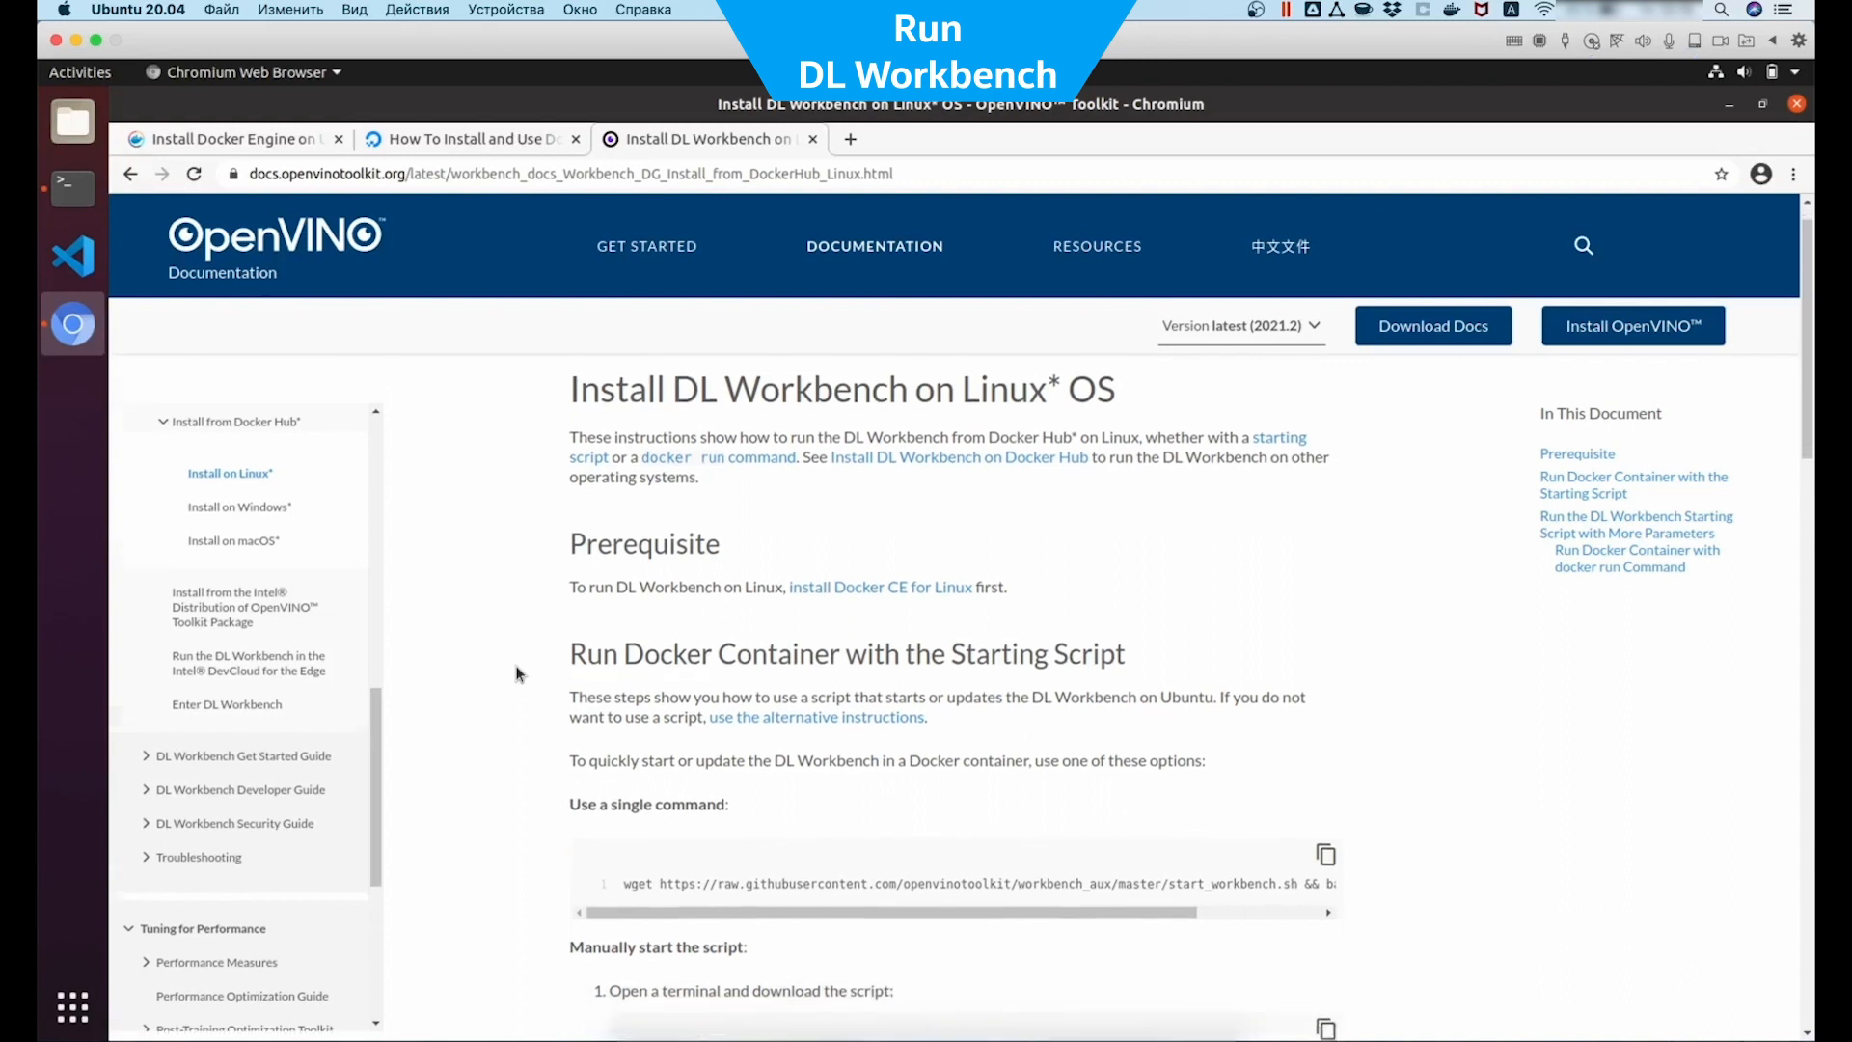
scroll("down", 3)
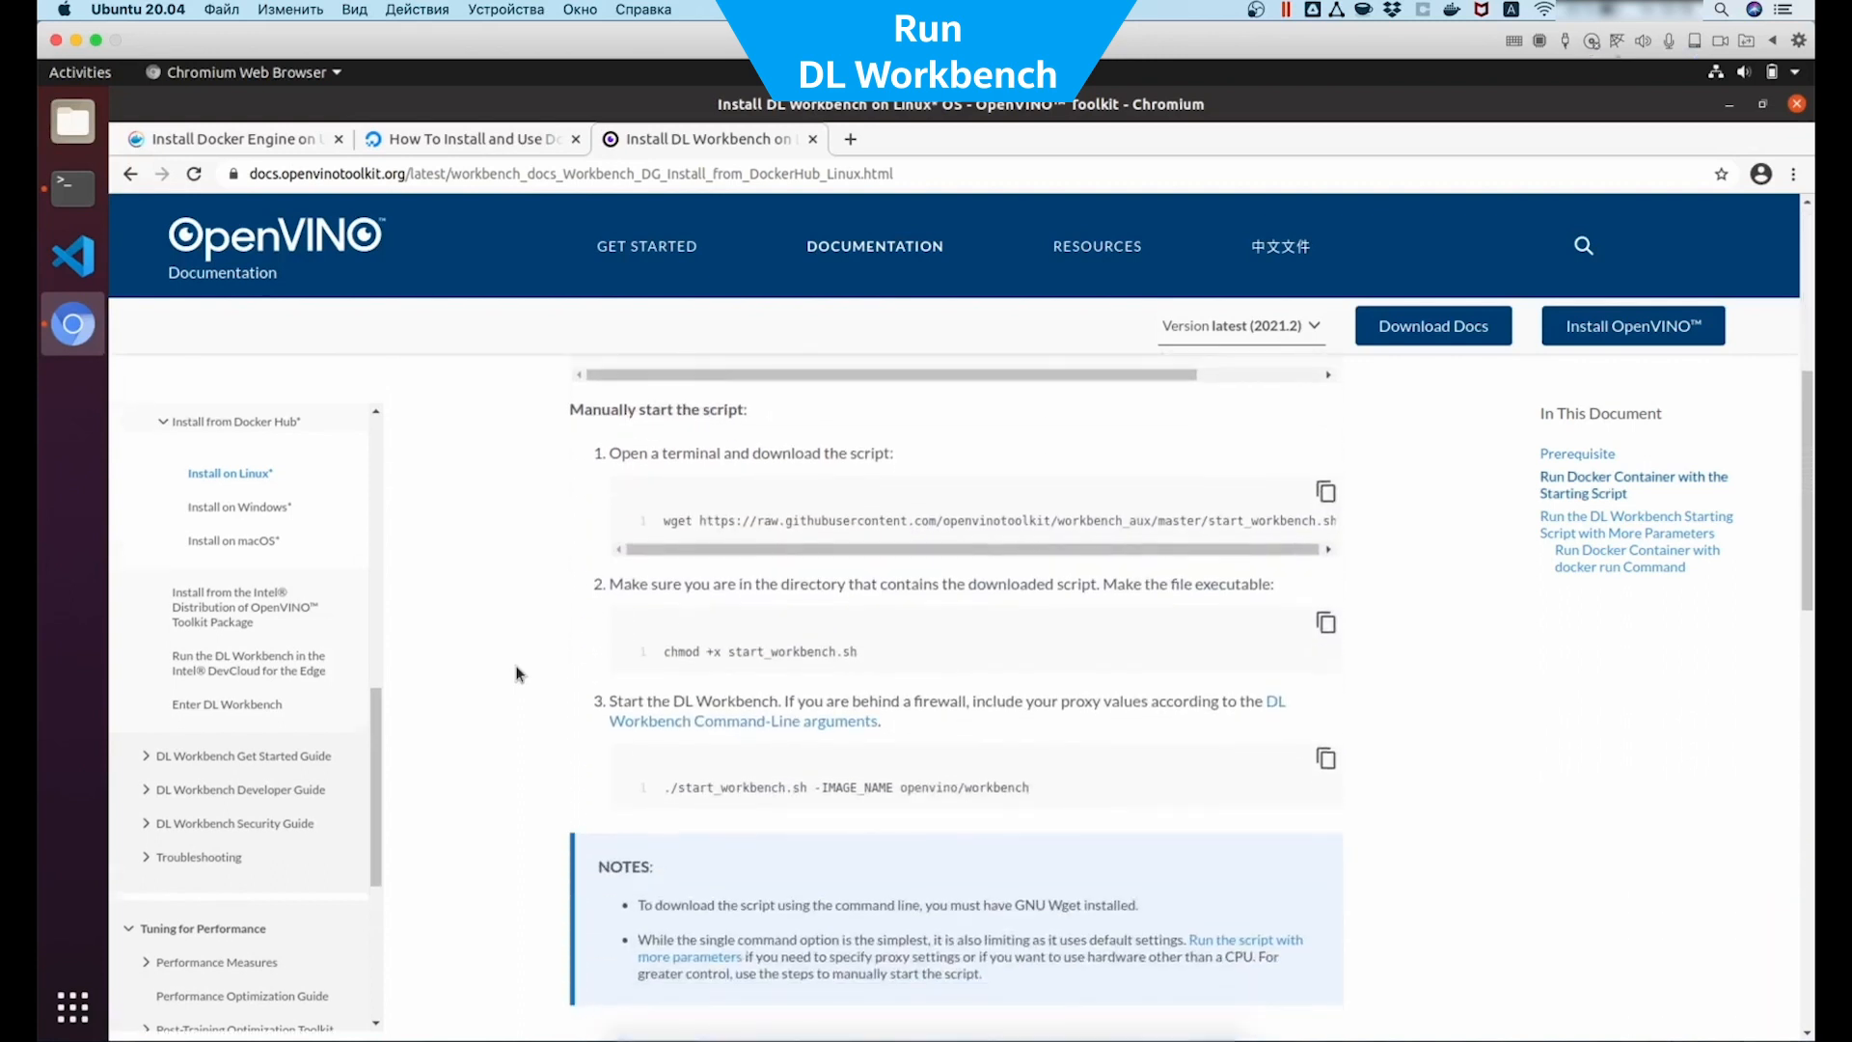
scroll("down", 3)
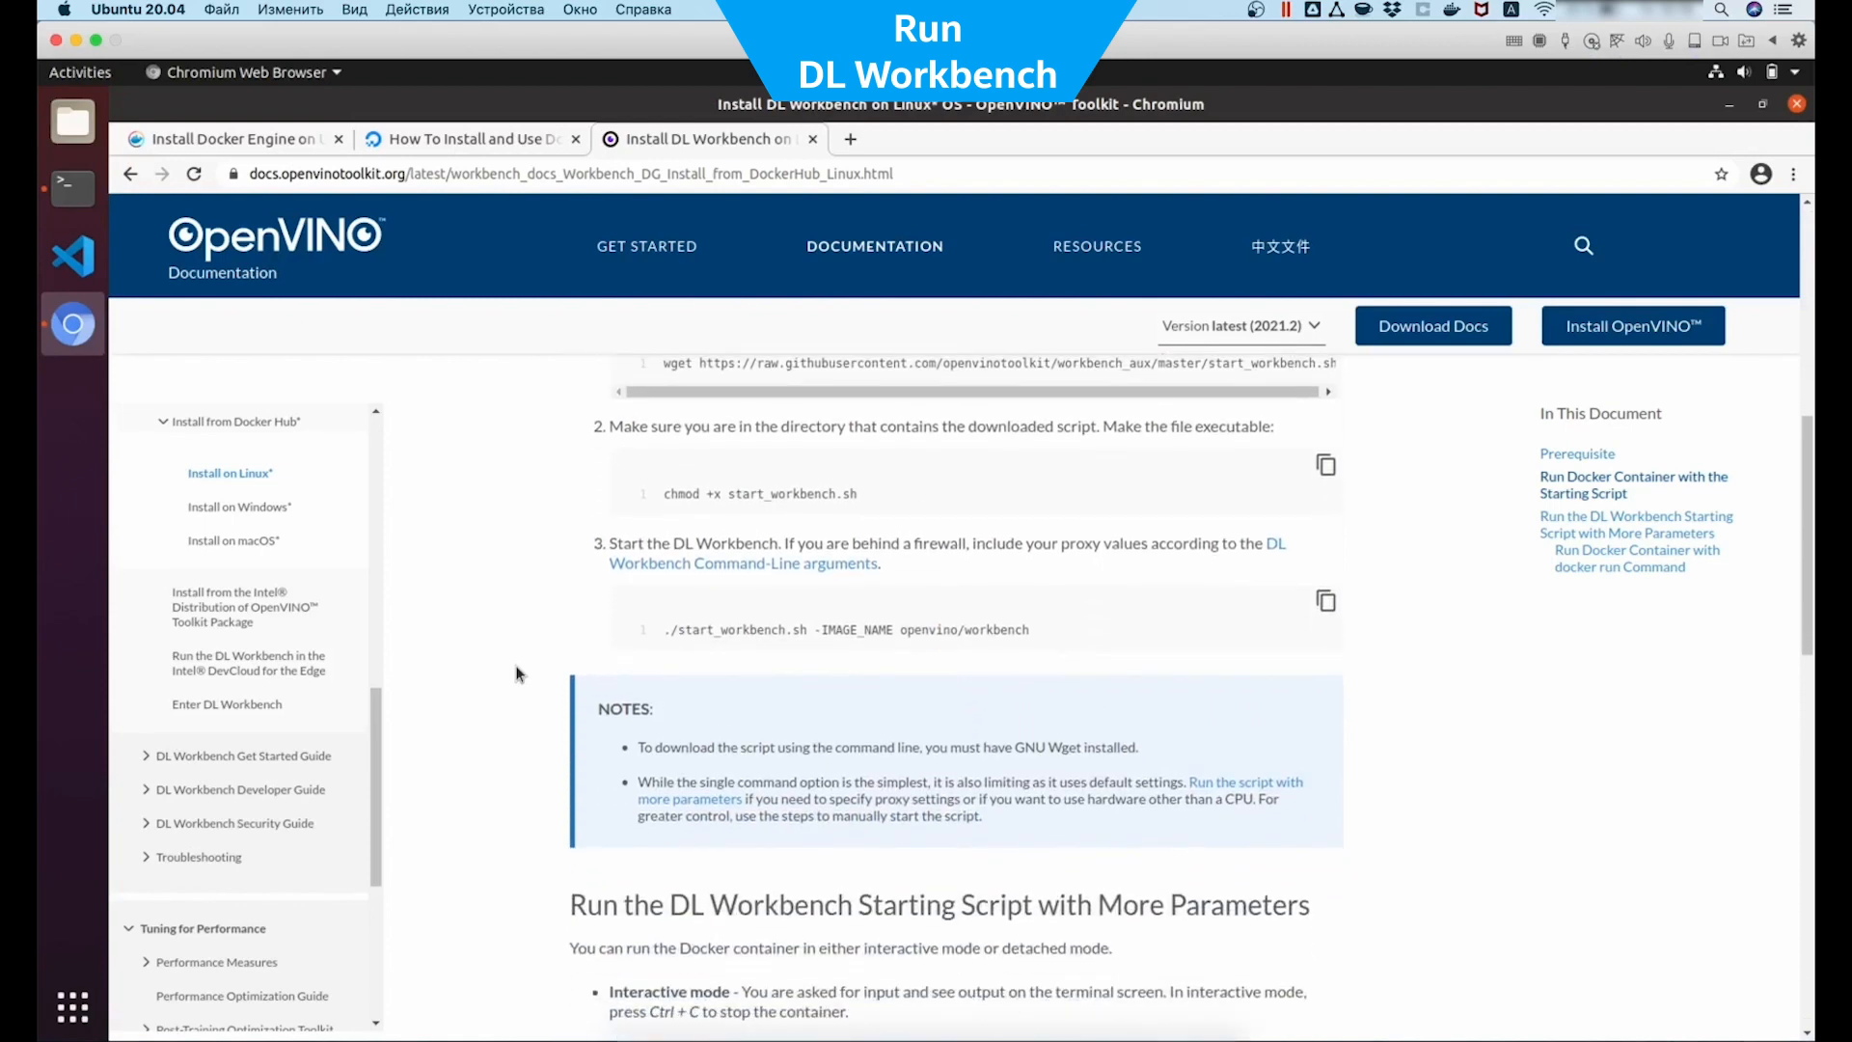
scroll("down", 3)
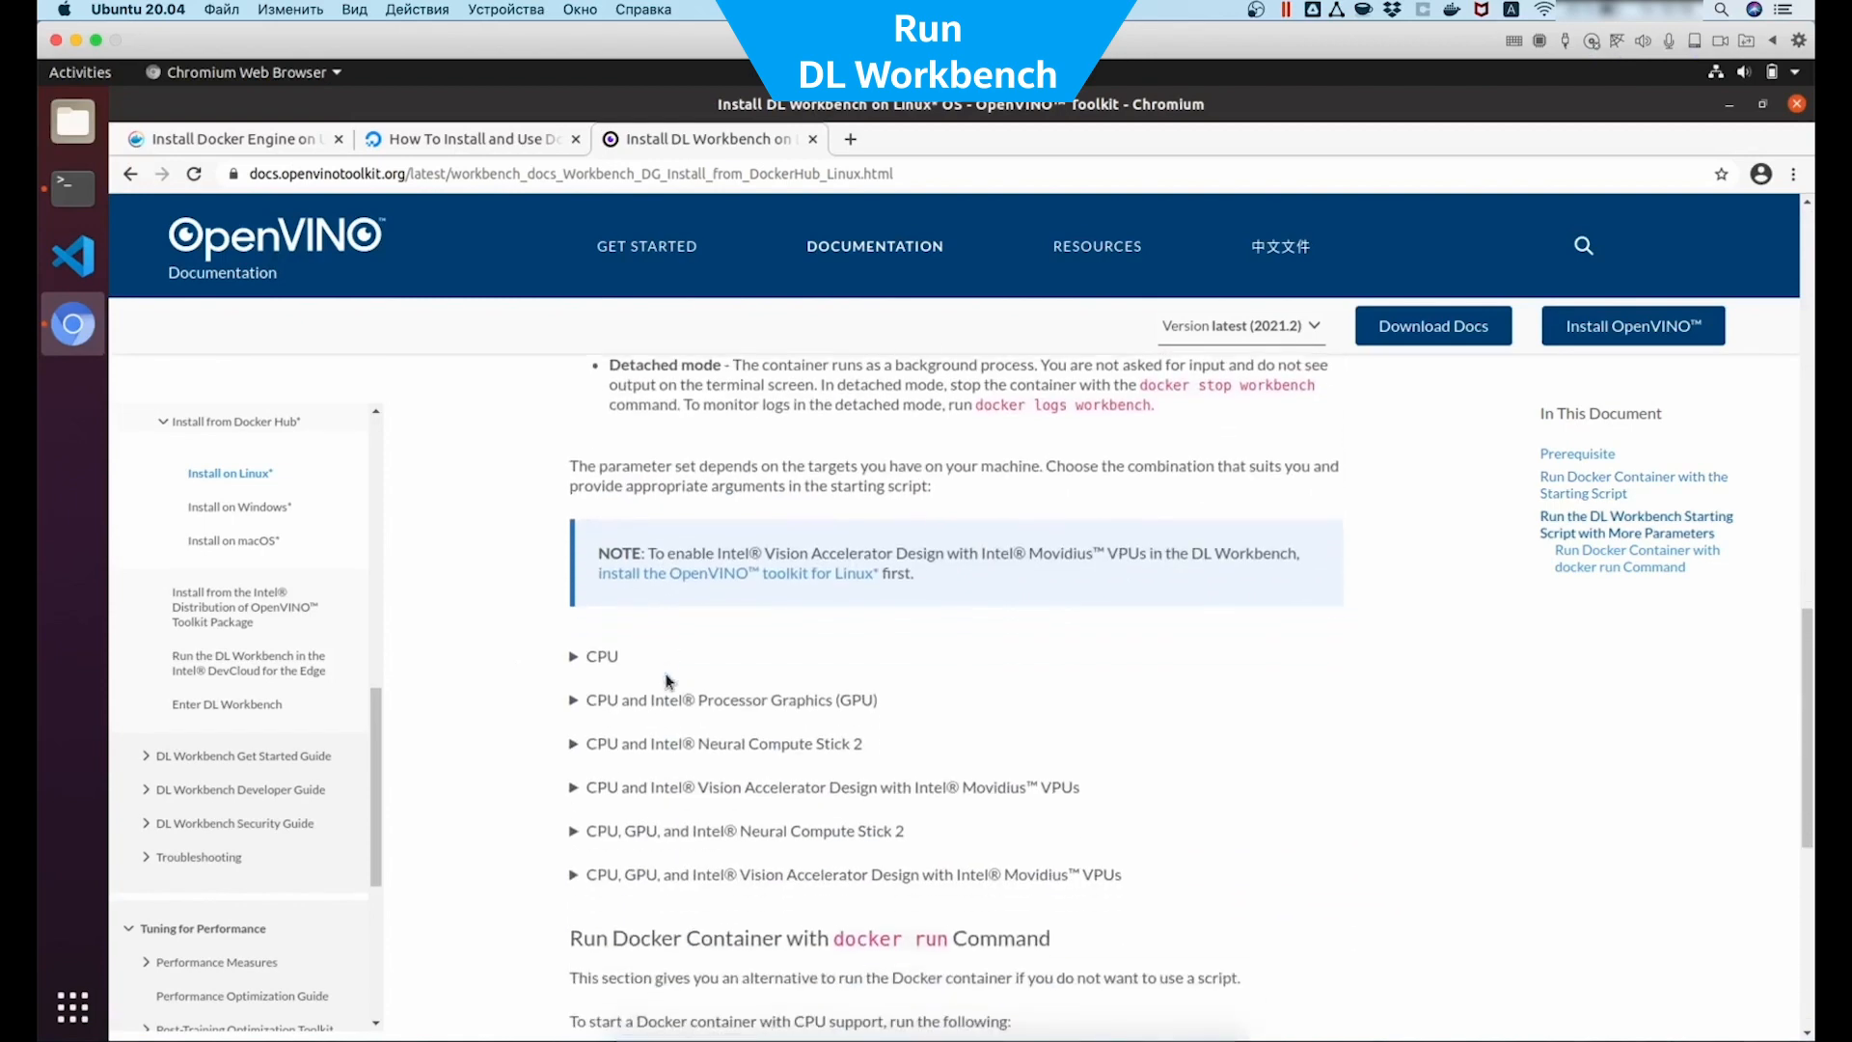
mouse_move(600, 695)
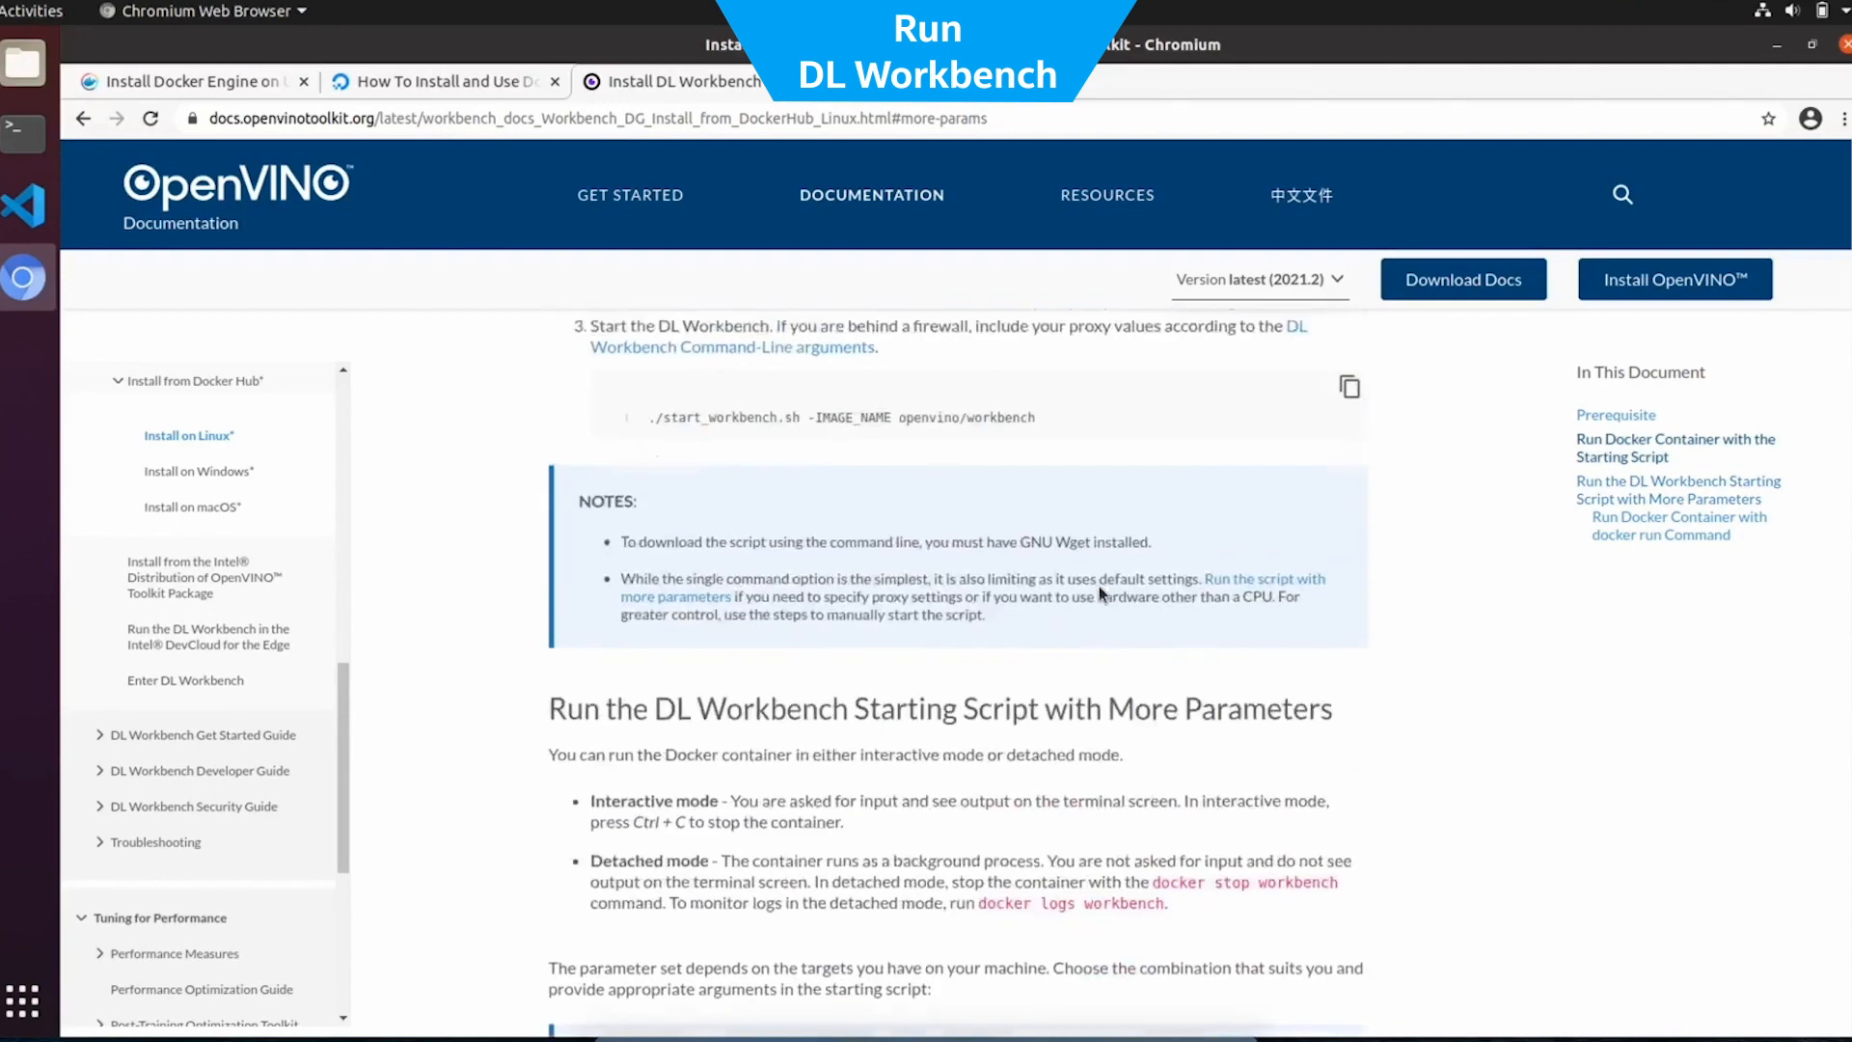
scroll("up", 3)
type("ls -")
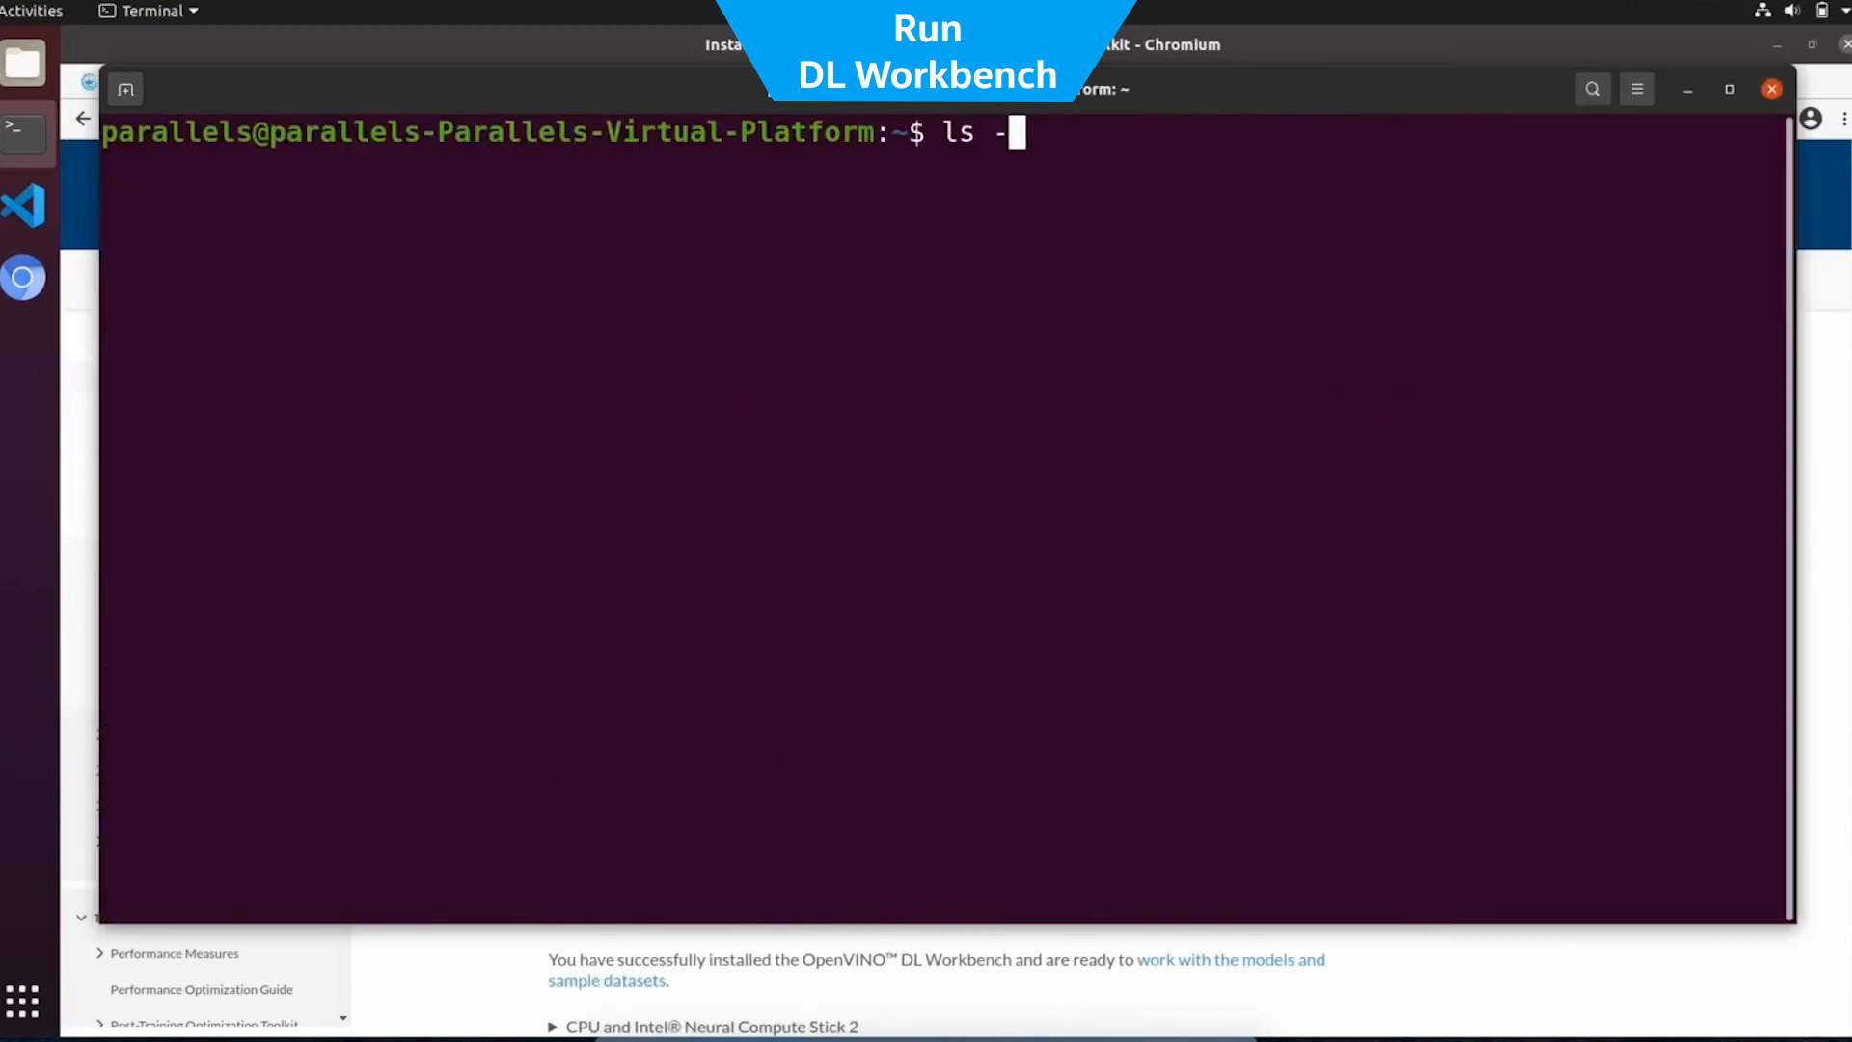
key("Return")
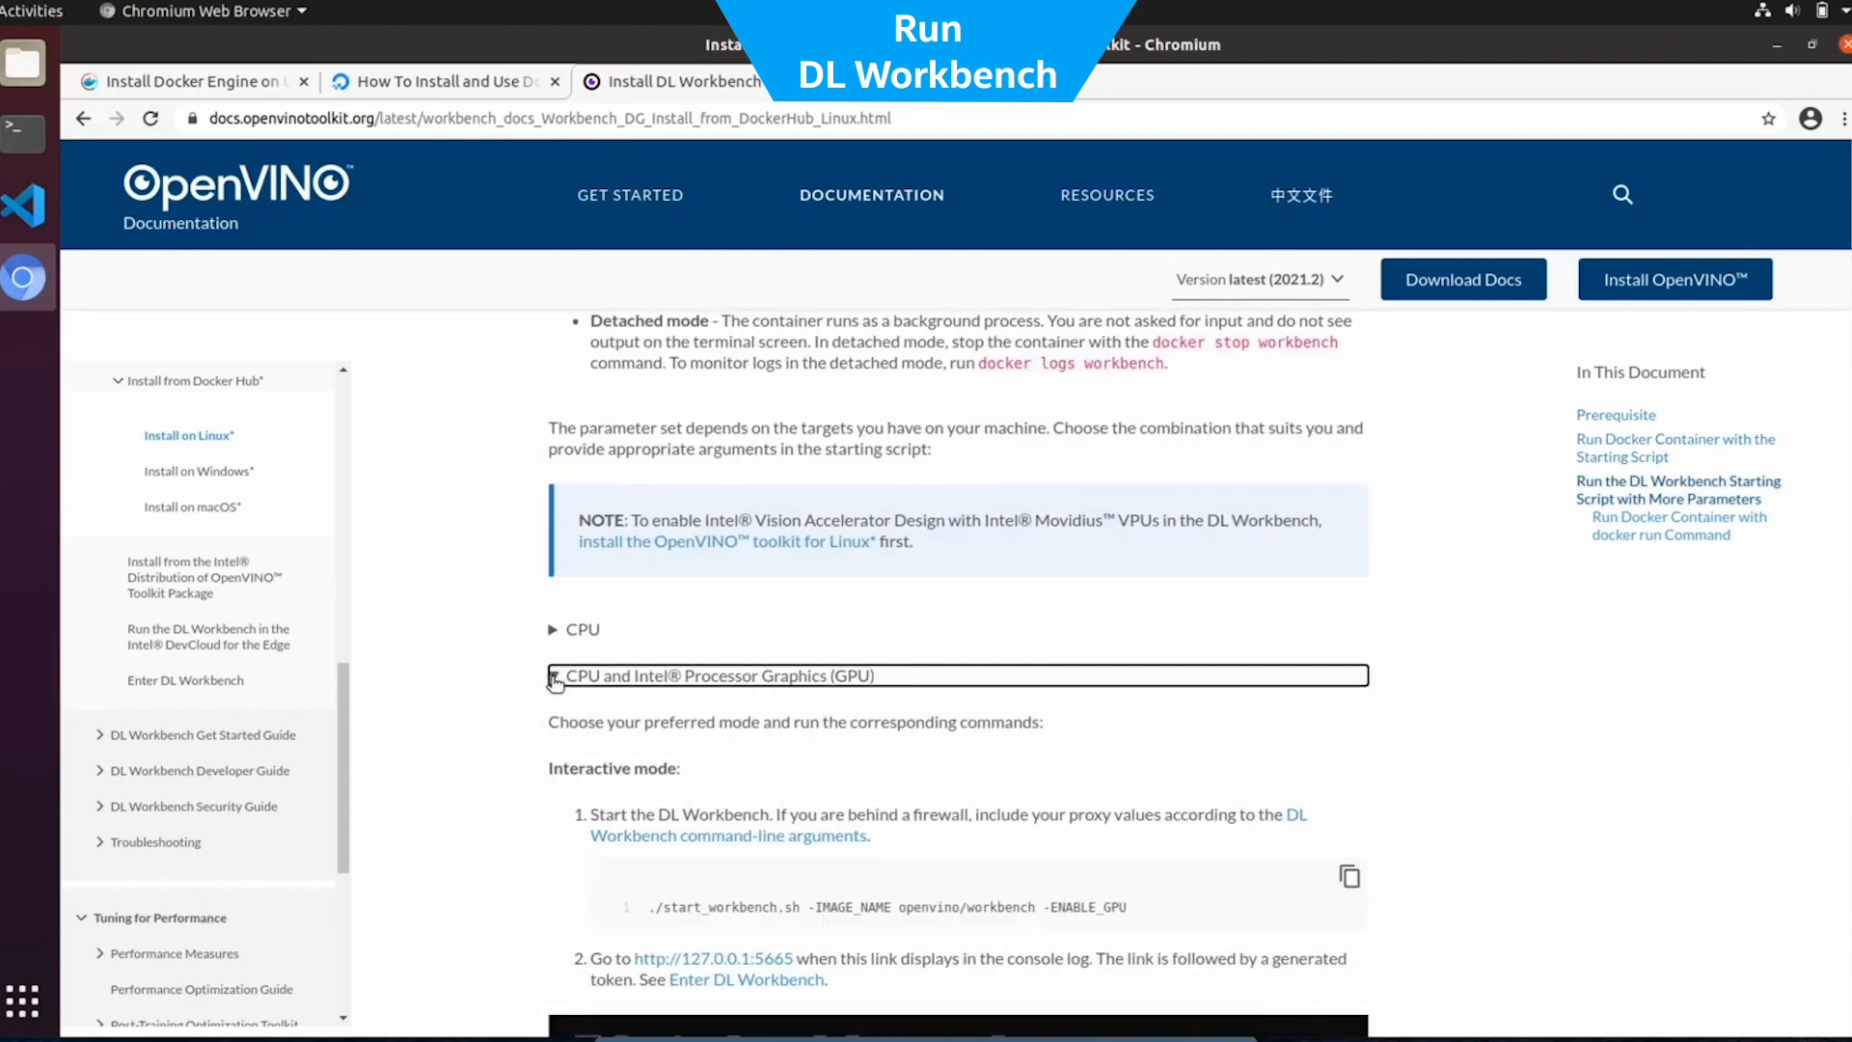
Expand the CPU and Intel® Processor Graphics (GPU) section and scroll through its ENABLE_GPU commands
left_click(556, 675)
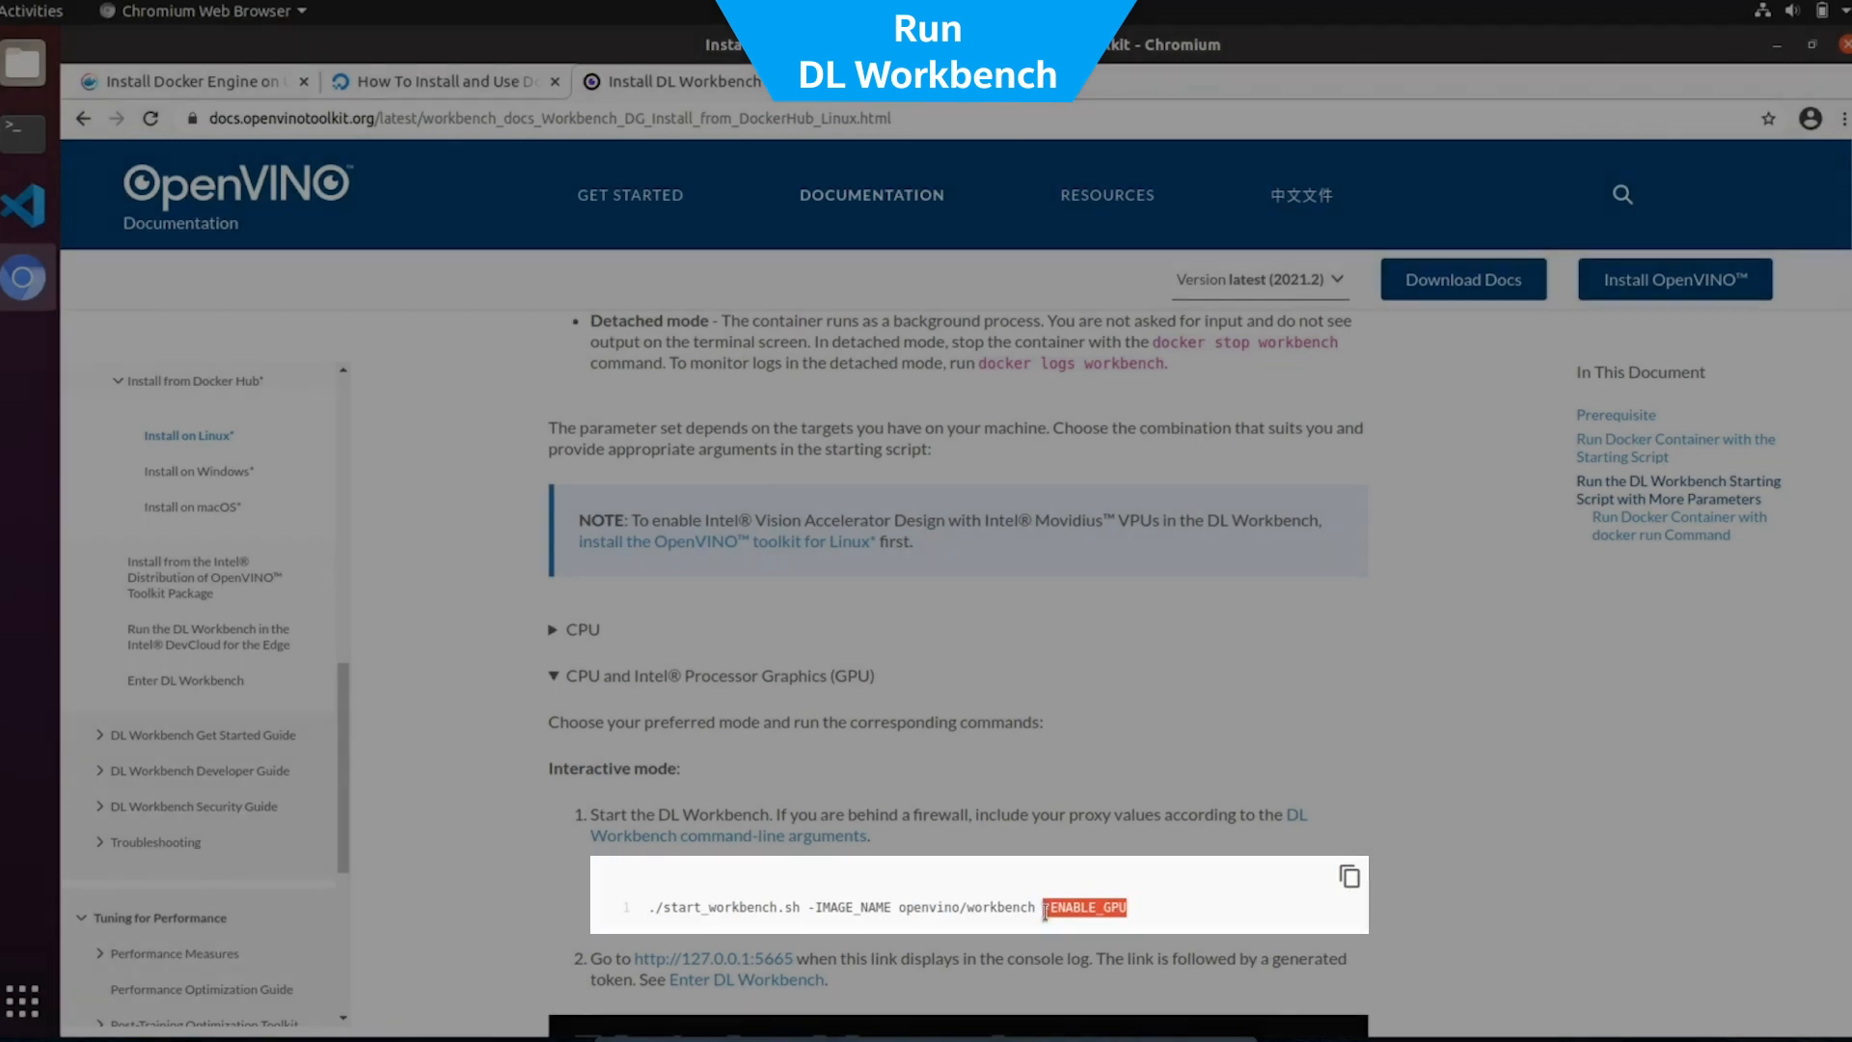
scroll("down", 3)
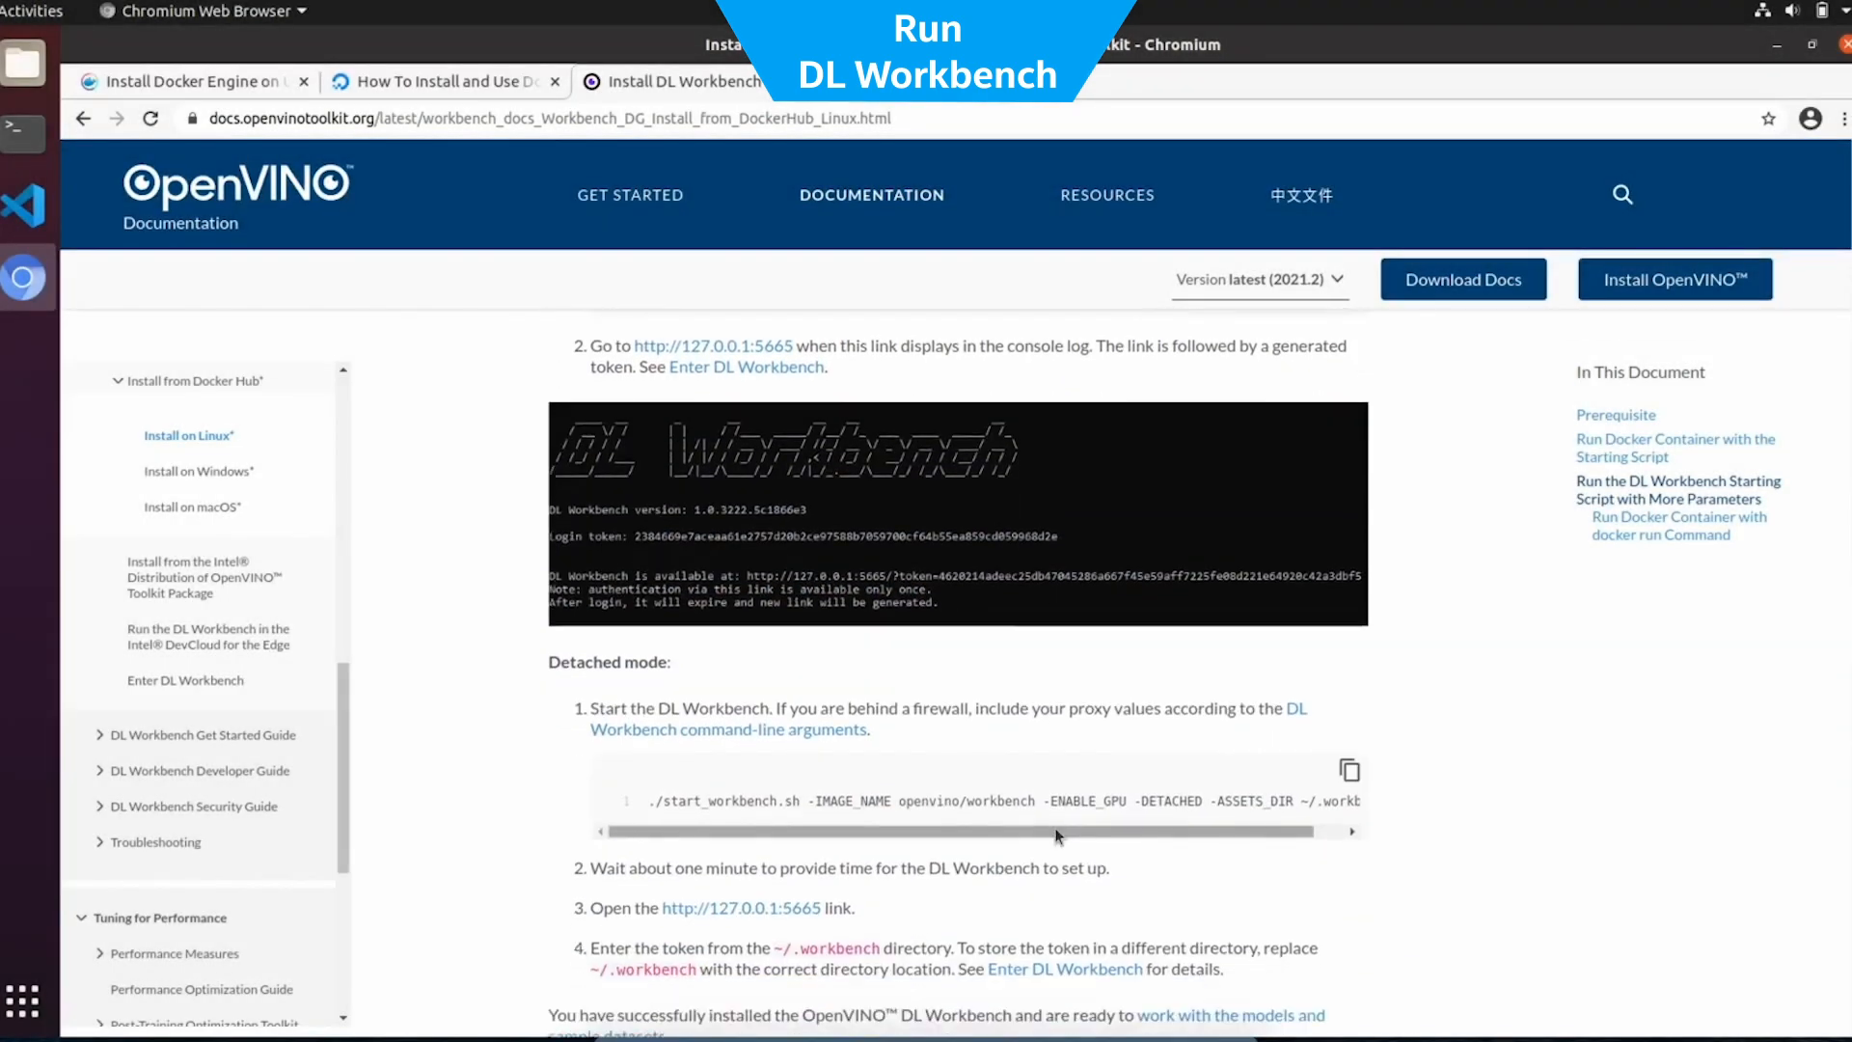
scroll("down", 3)
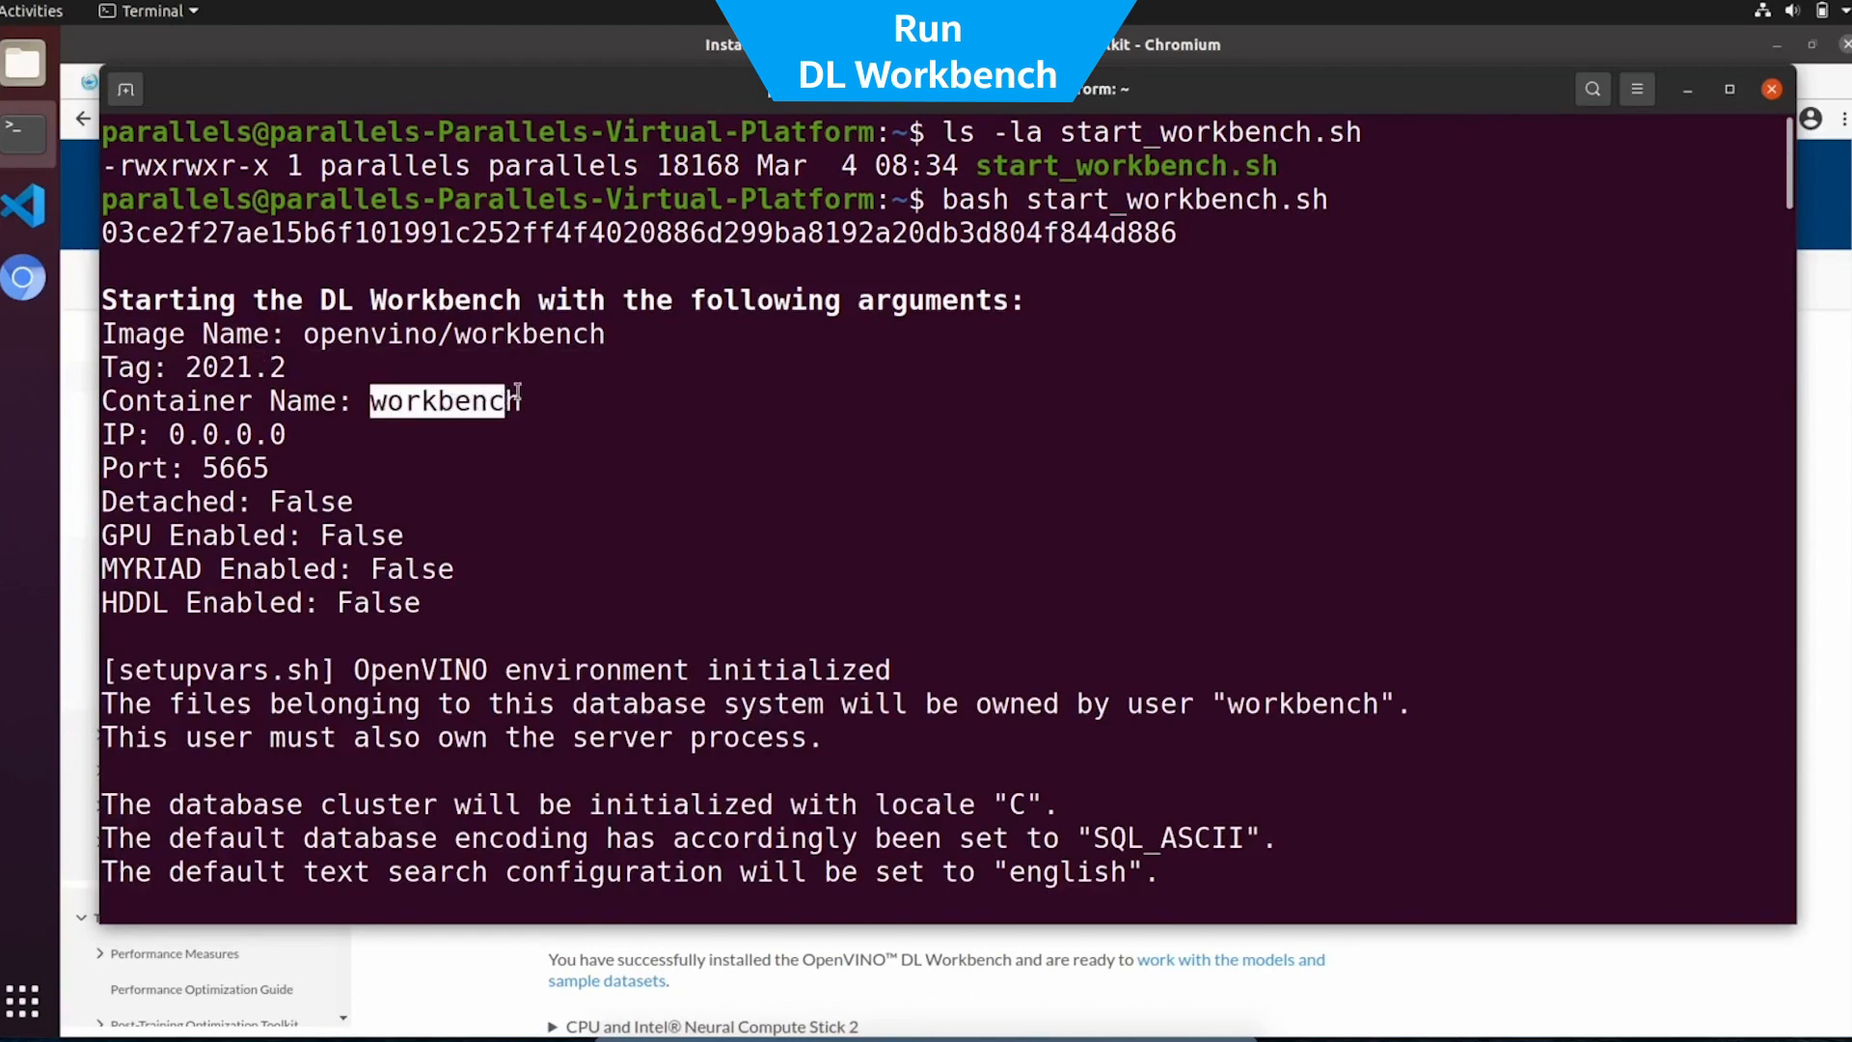
Select the workbench container name, then open the printed DL Workbench login link in Firefox
double_click(233, 467)
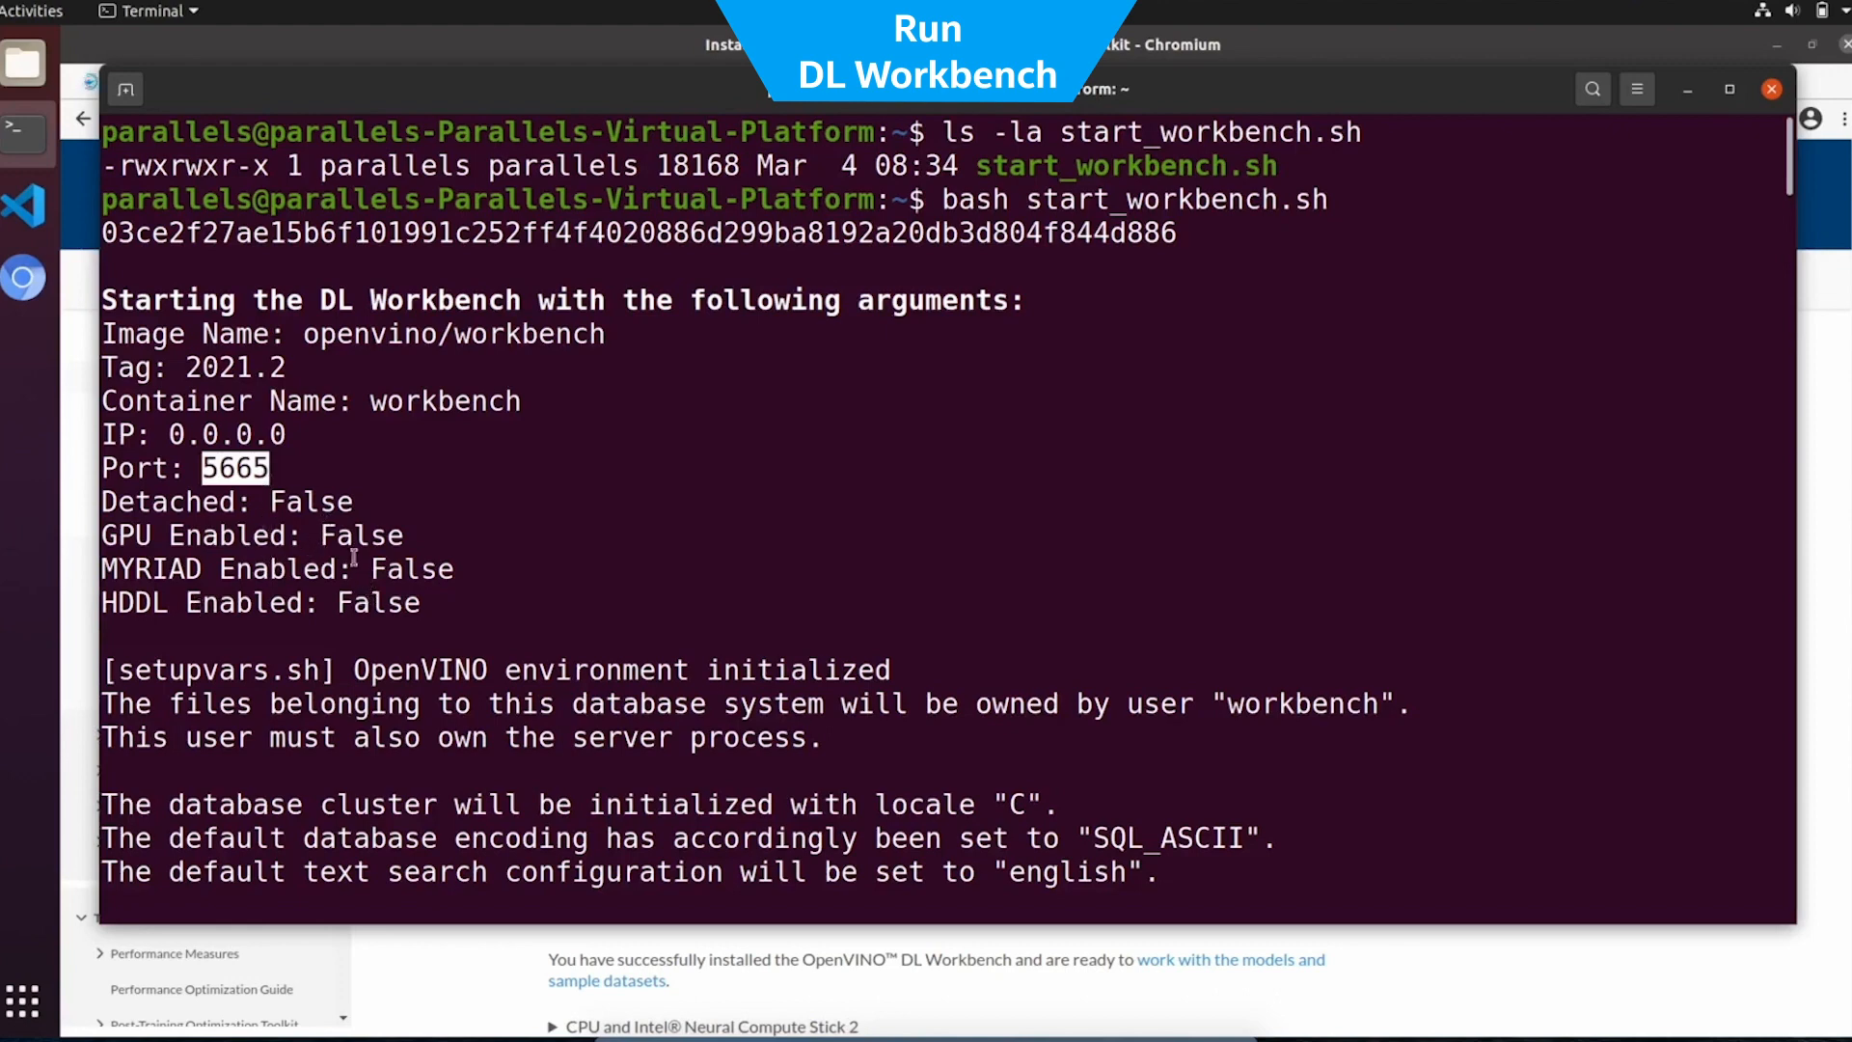
mouse_move(215, 520)
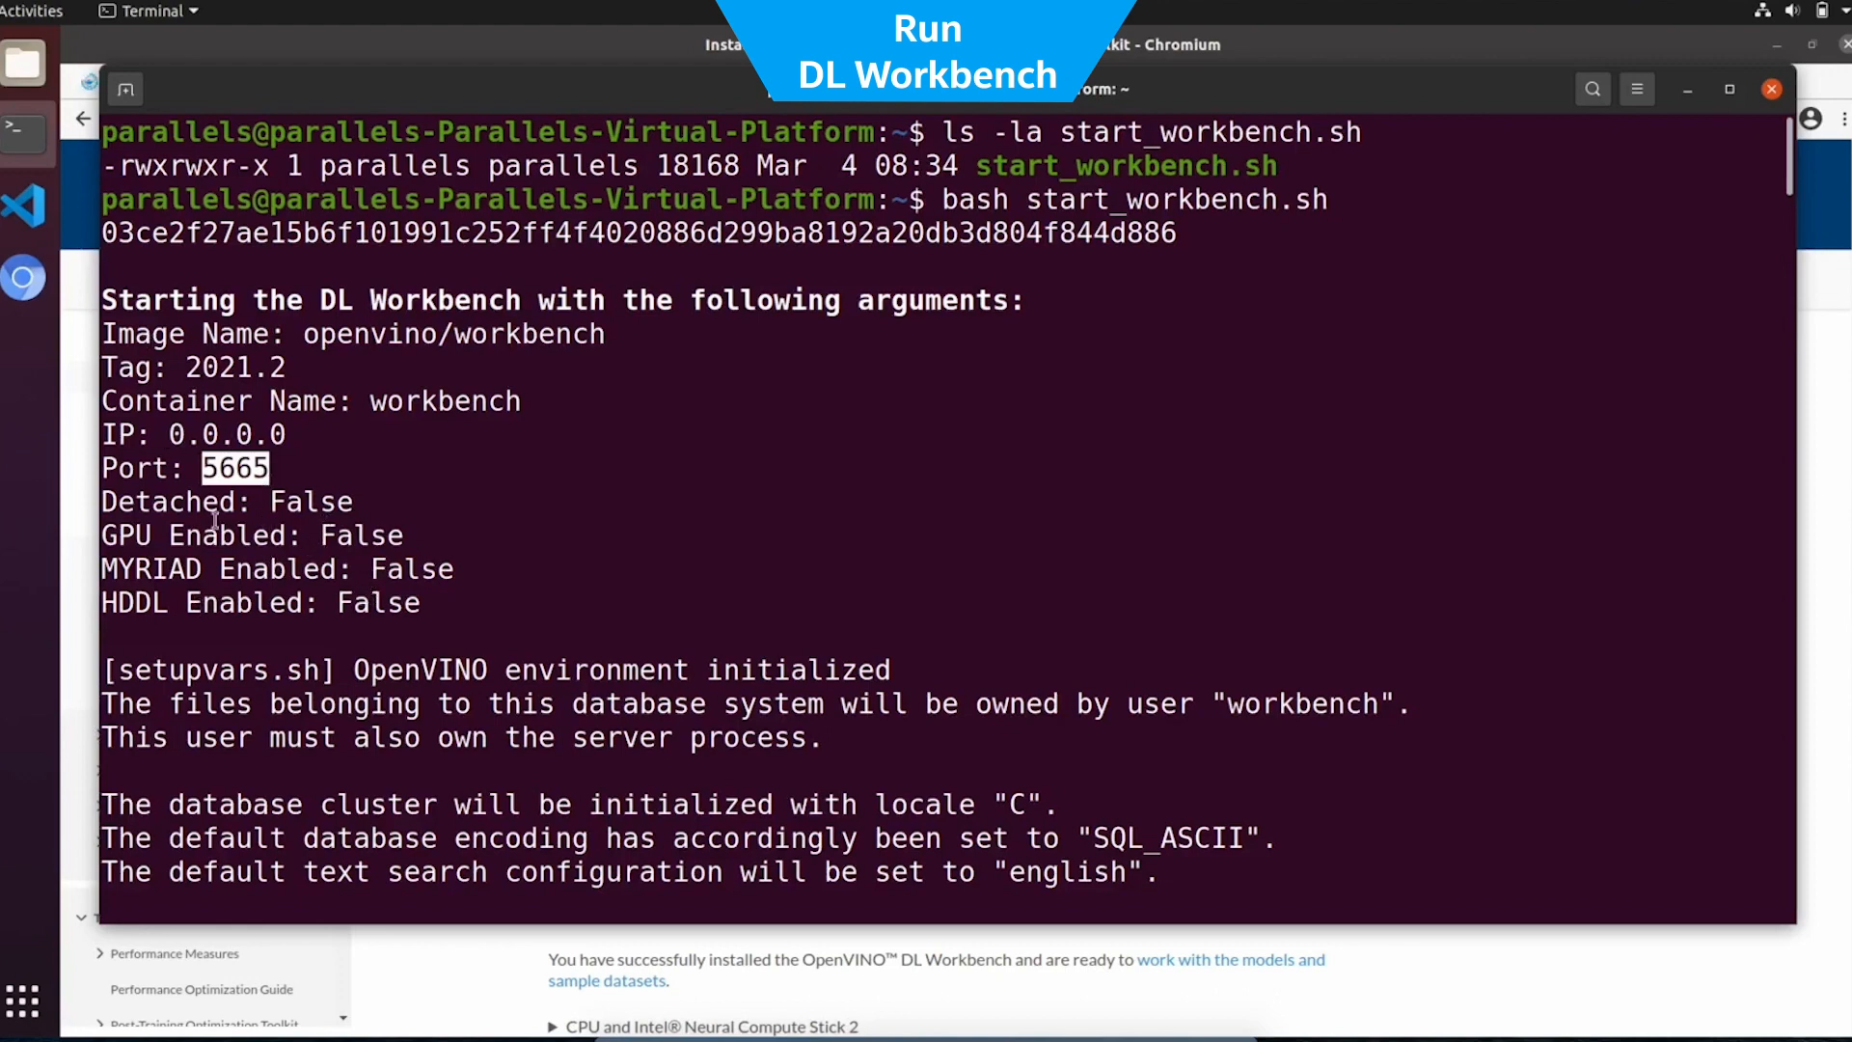
right_click(638, 726)
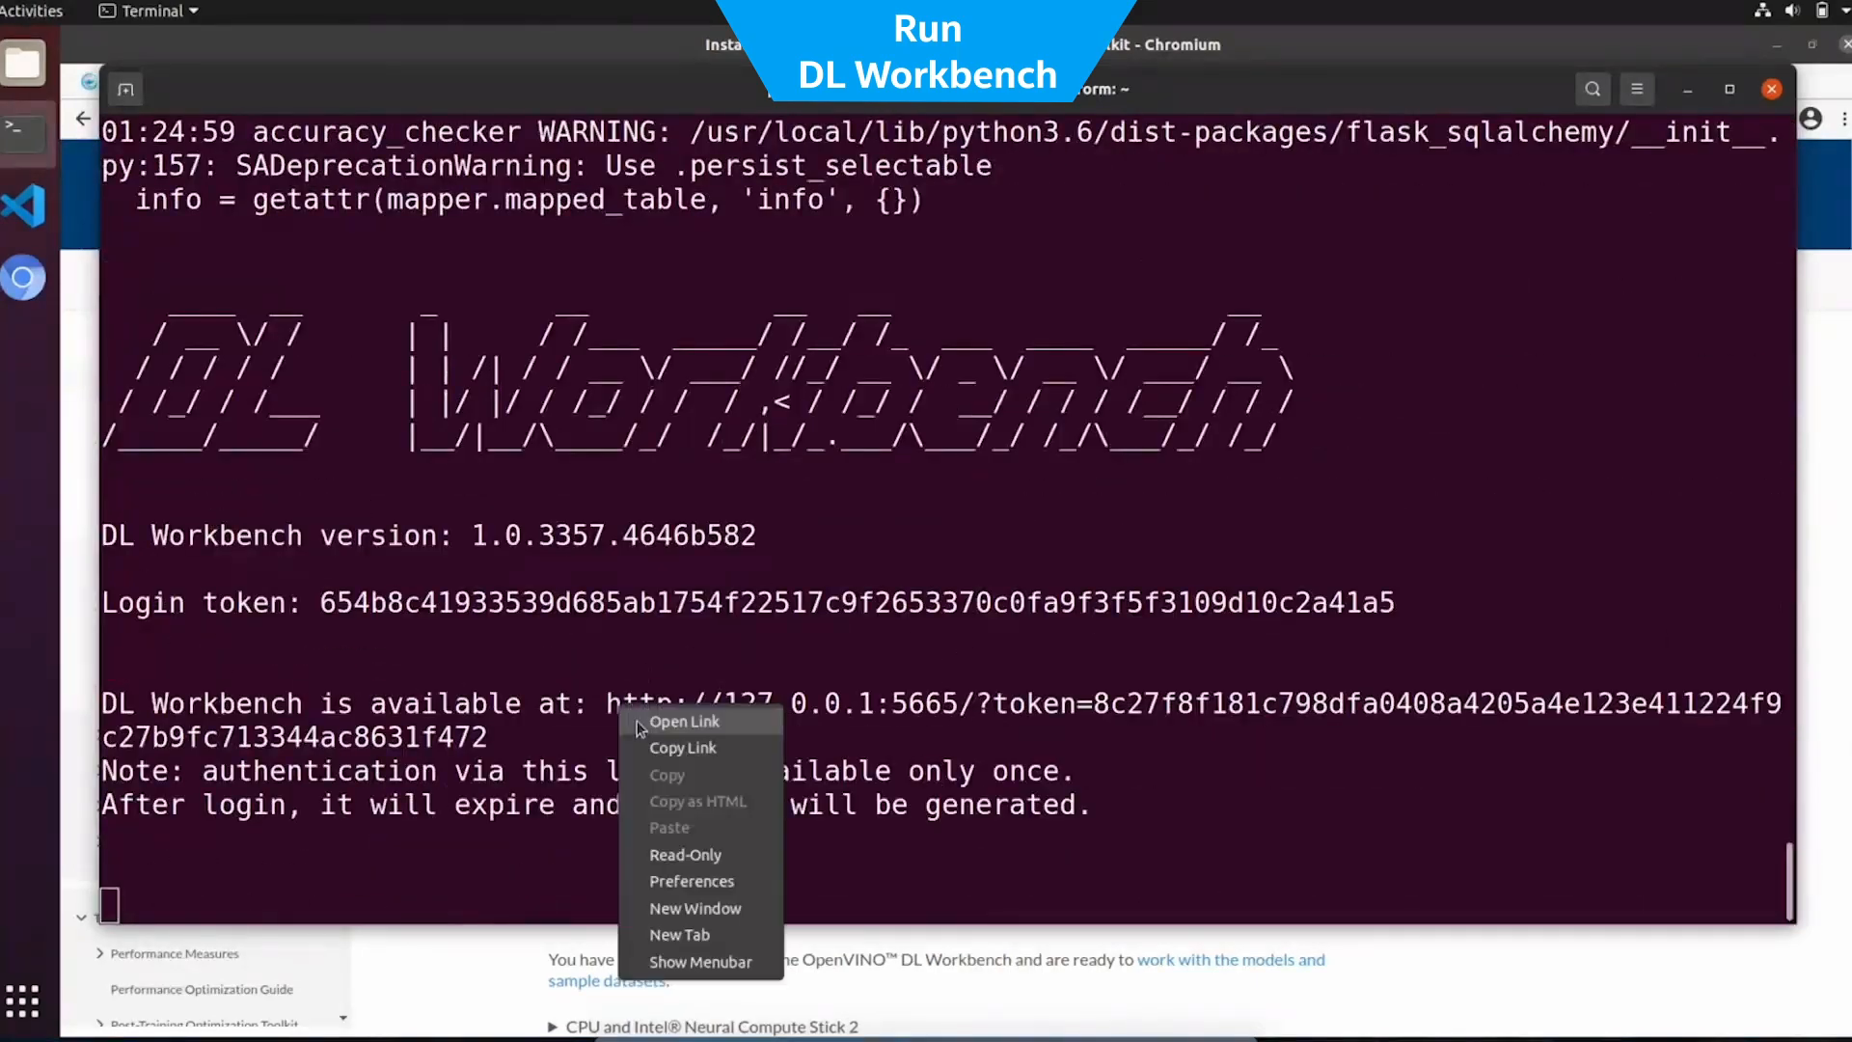
left_click(684, 720)
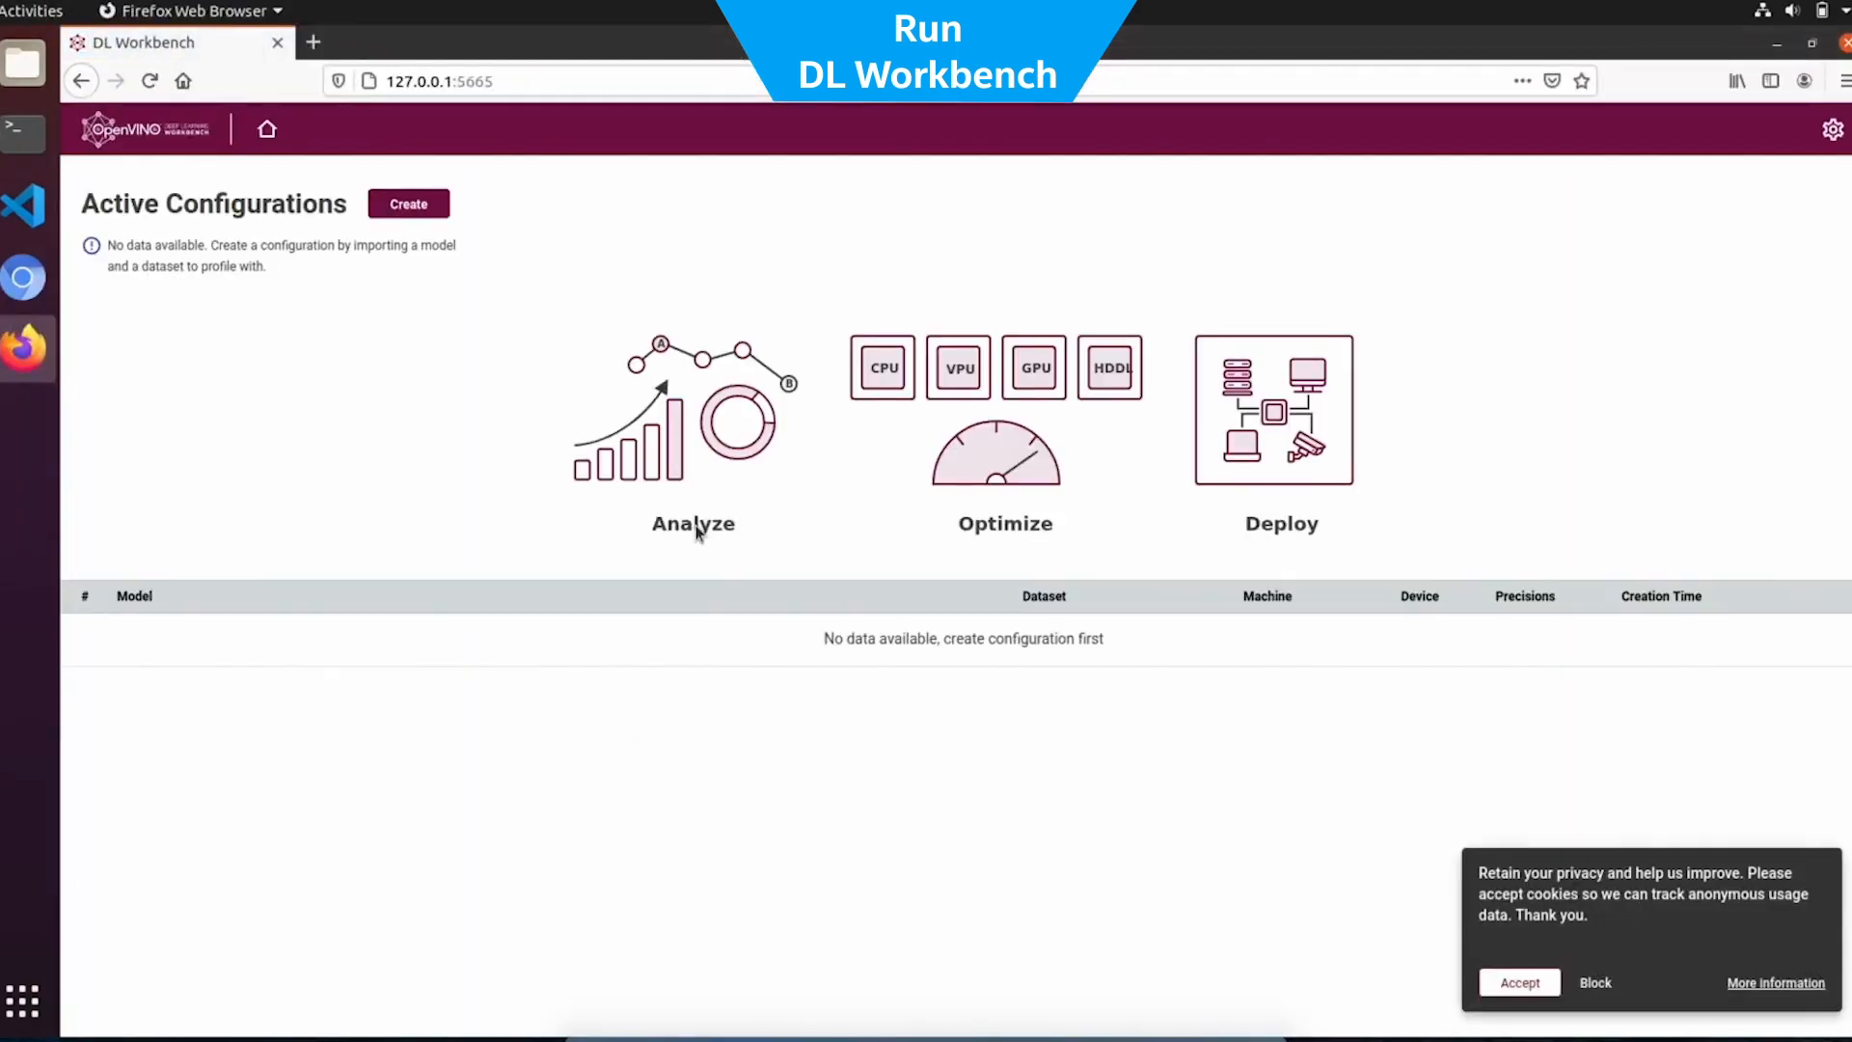